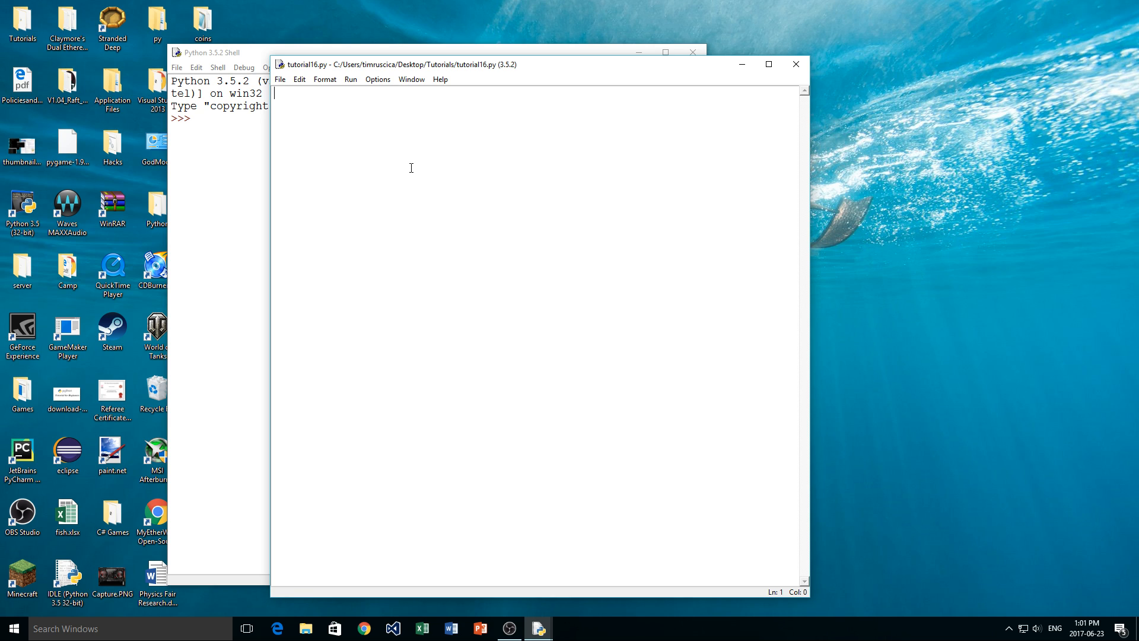
mouse_move(753, 147)
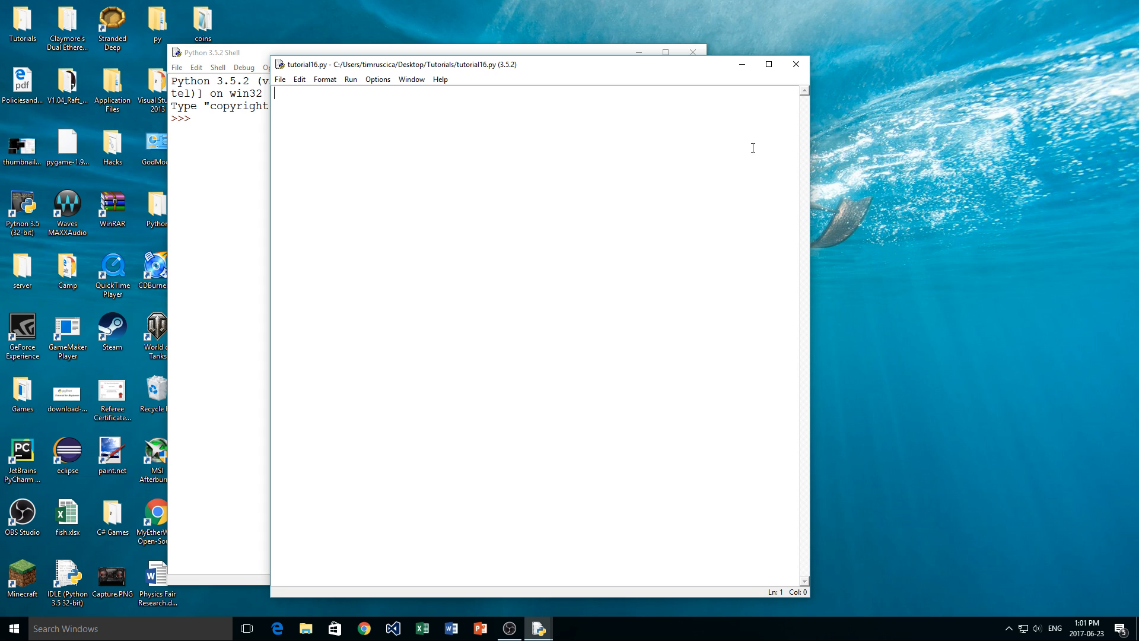
mouse_move(550, 183)
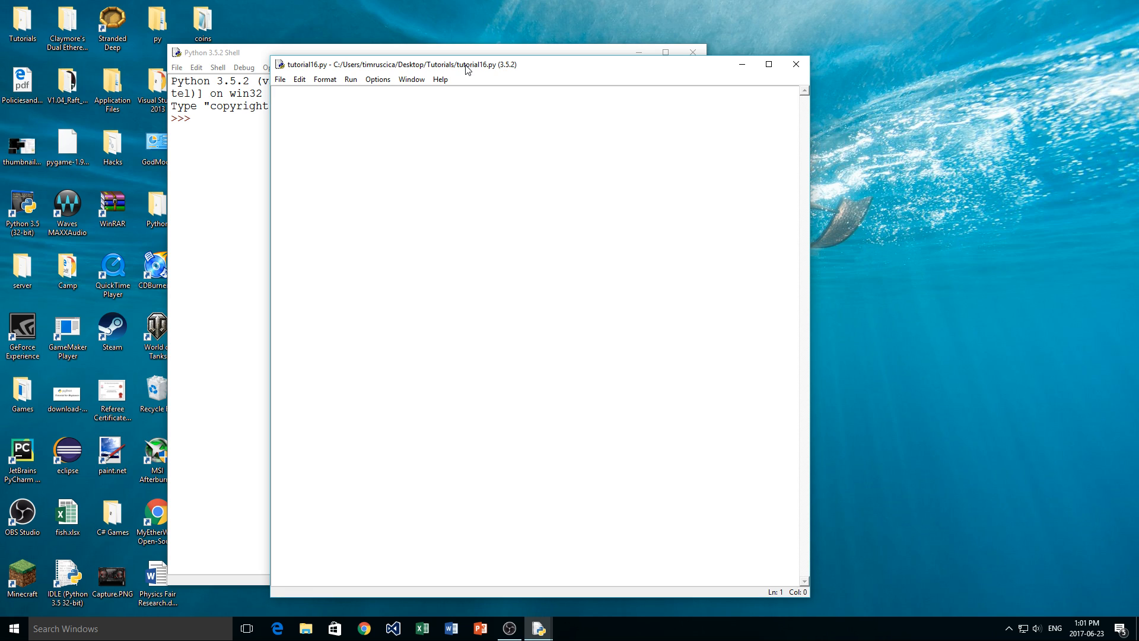
- Type import math as the first line of tutorial16.py
text(import)
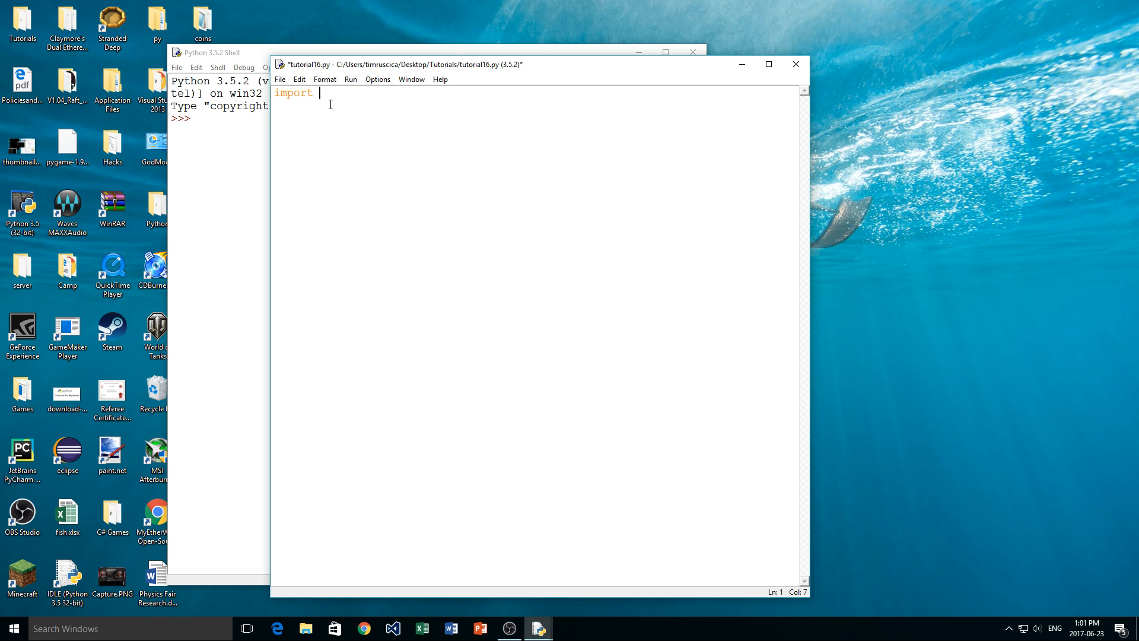
double_click(294, 93)
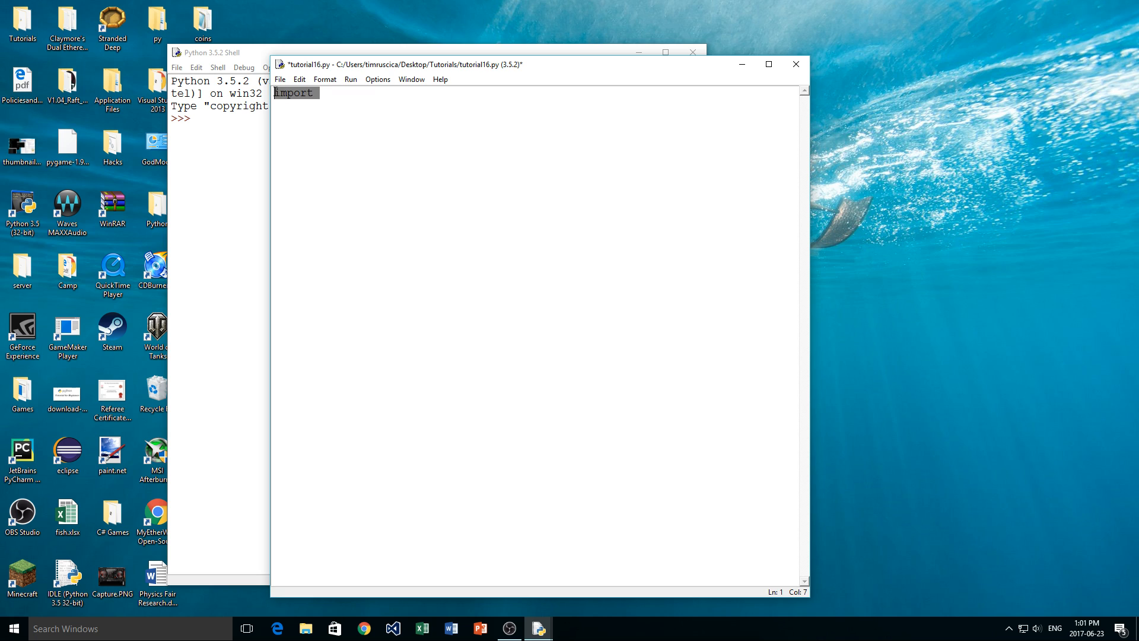
click(317, 93)
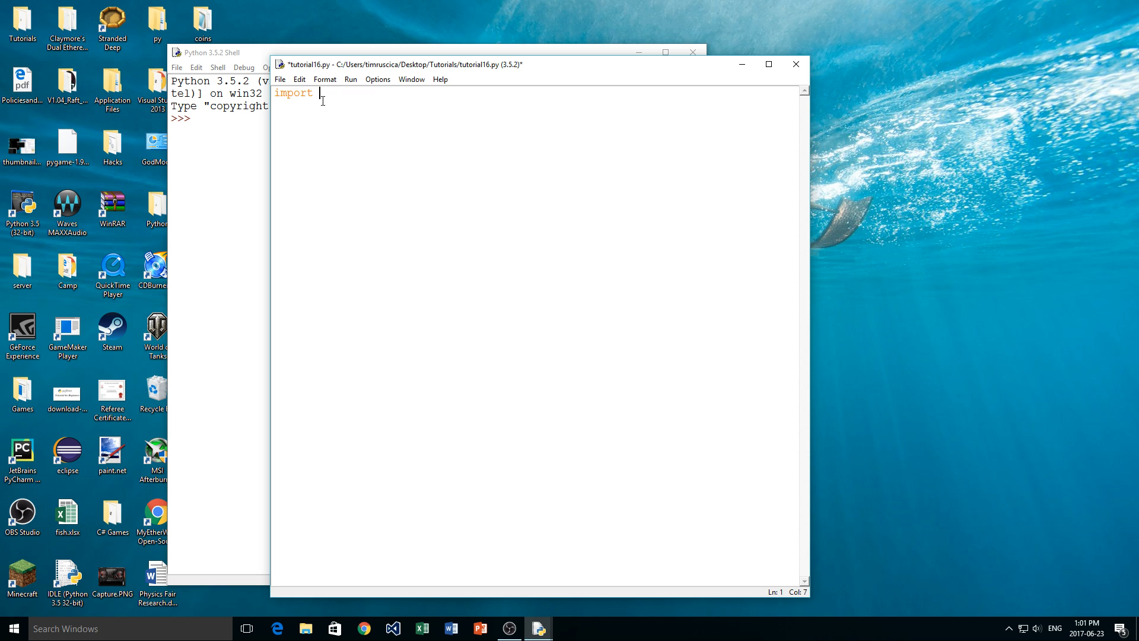
mouse_move(314, 111)
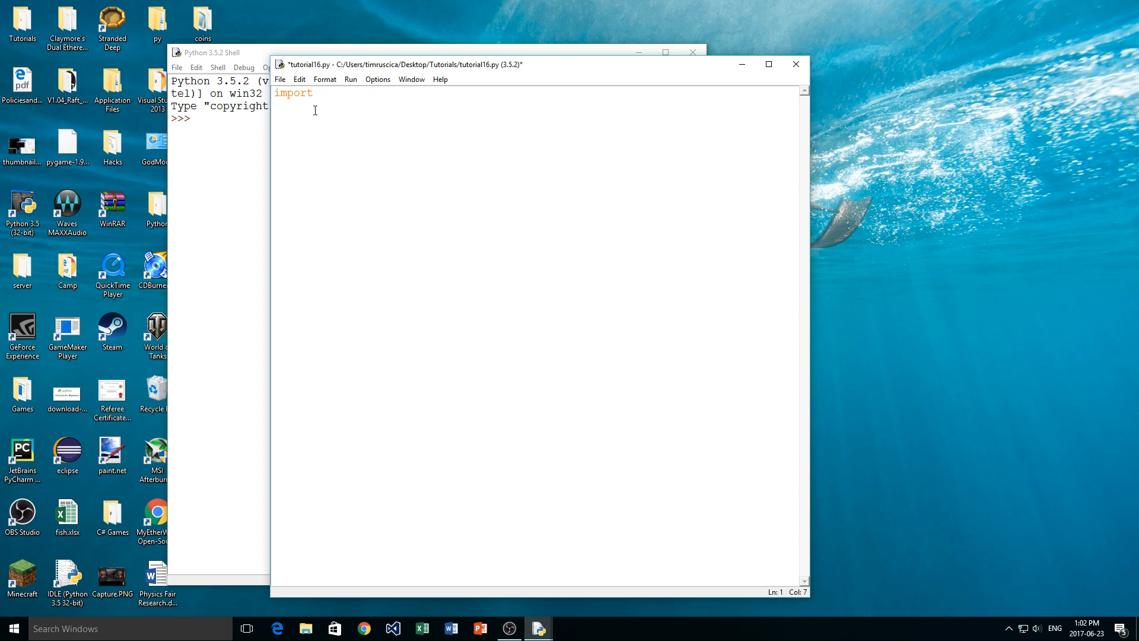
text(ma)
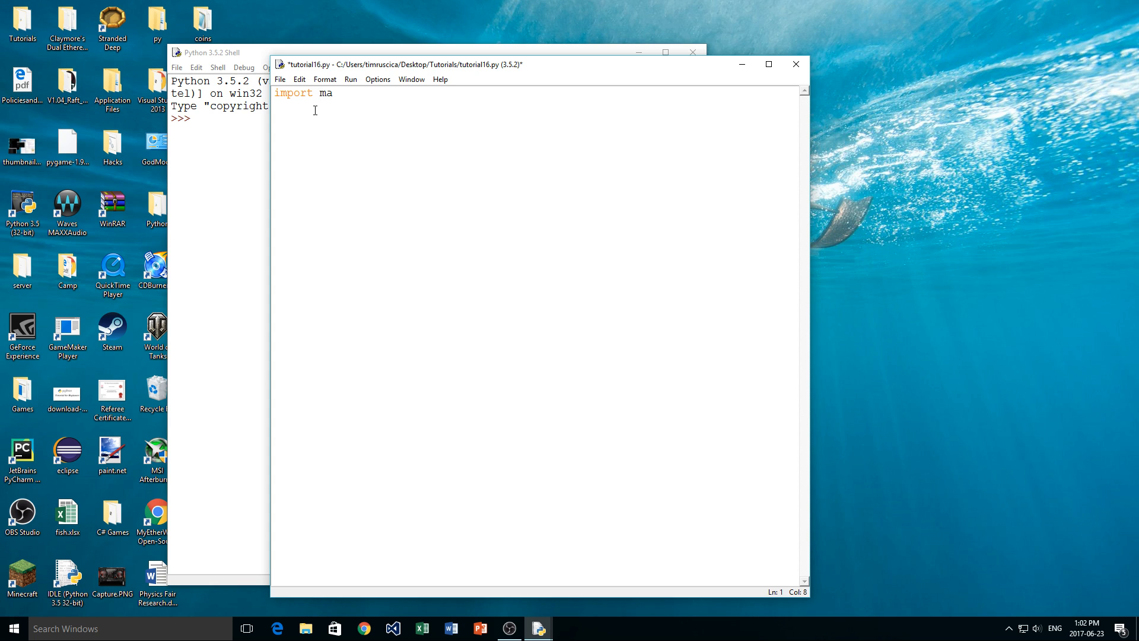
text(th)
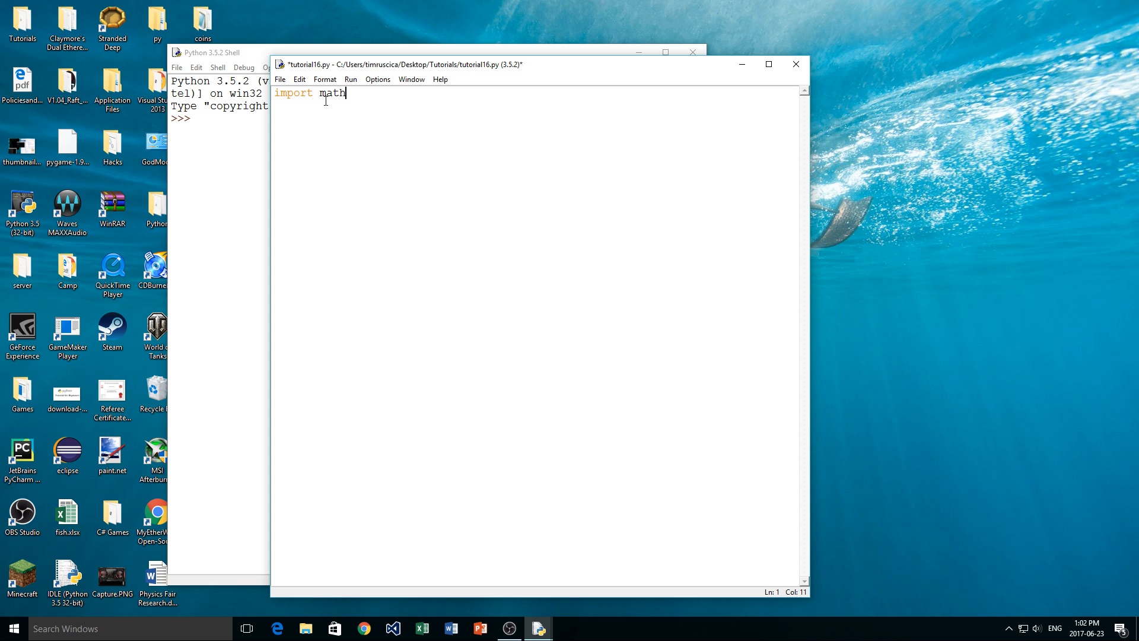
key(enter)
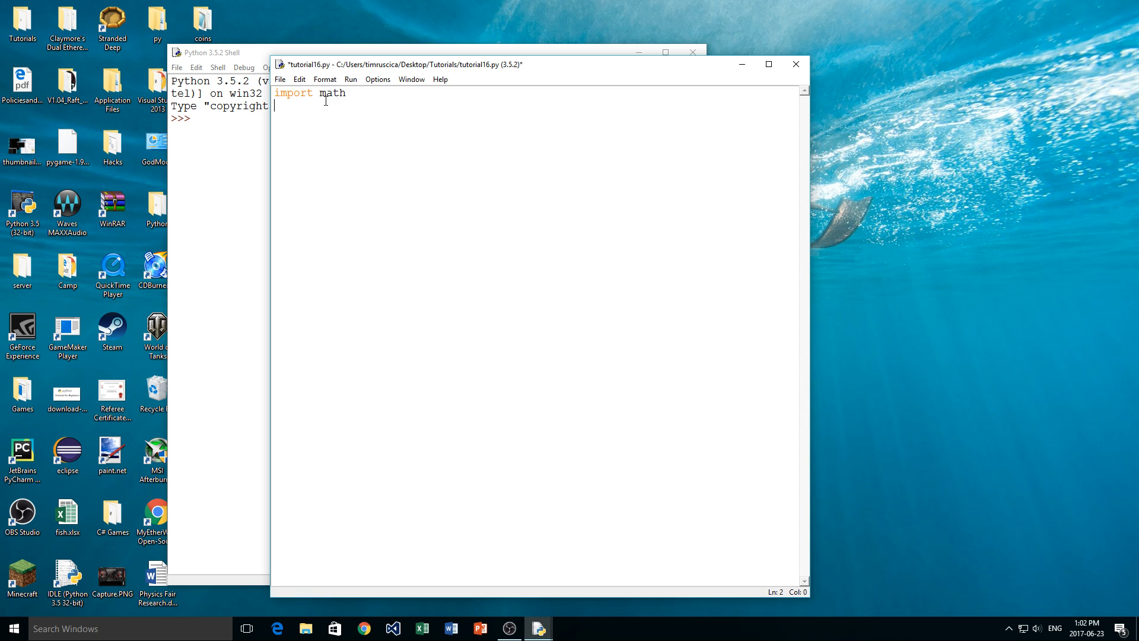
- Erase a stray sqrt call, then add import pygame and import os lines
text(.sqrt)
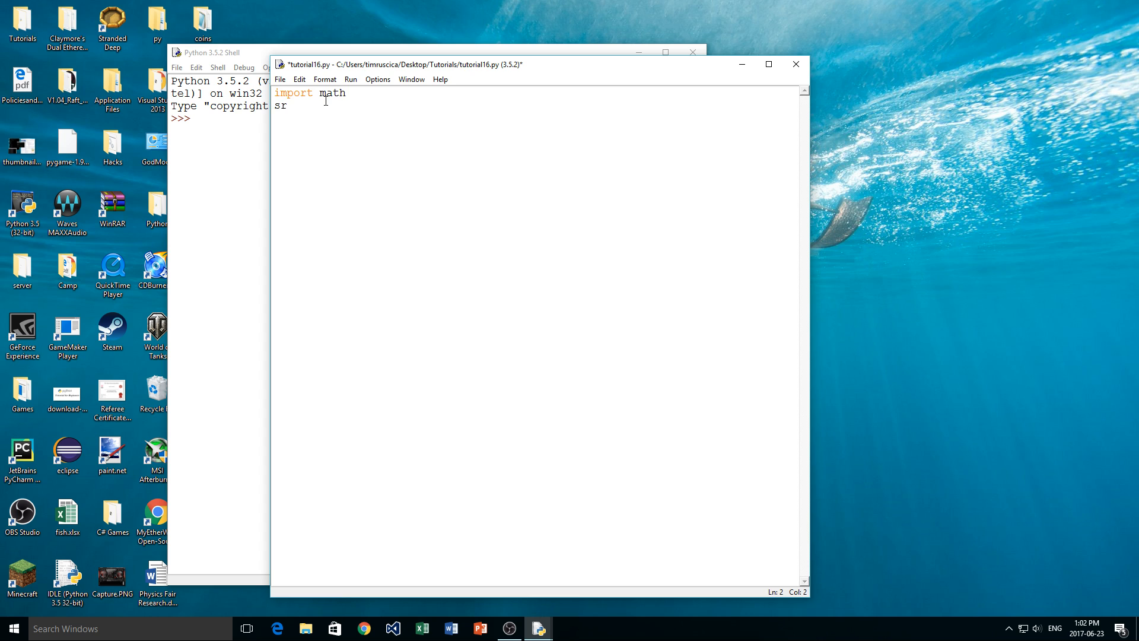
key(Backspace)
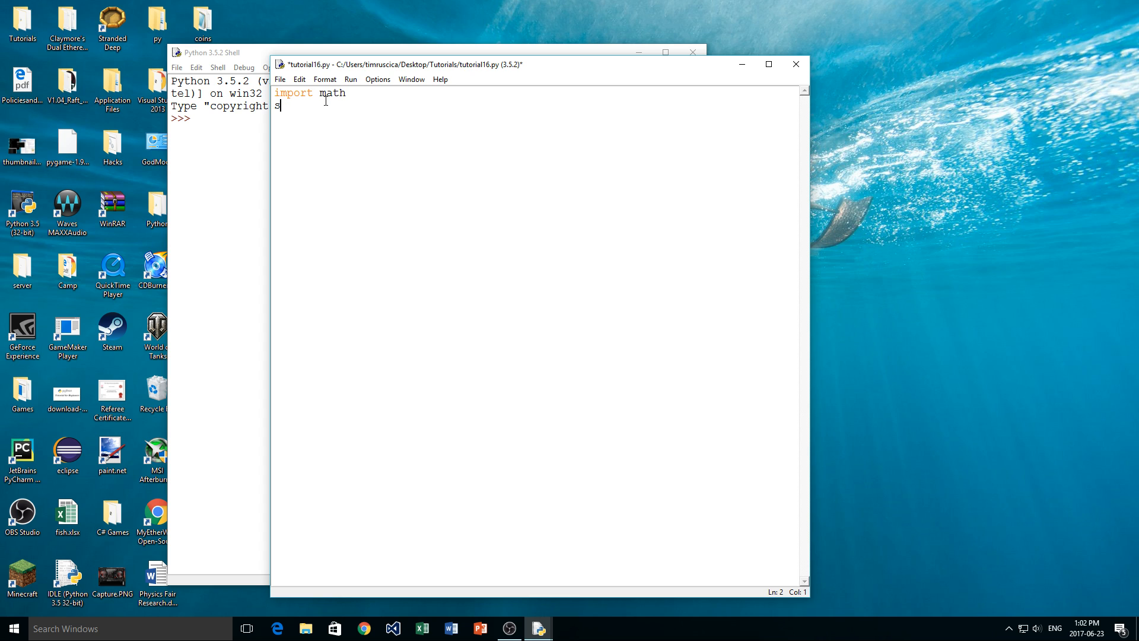
text(qrt())
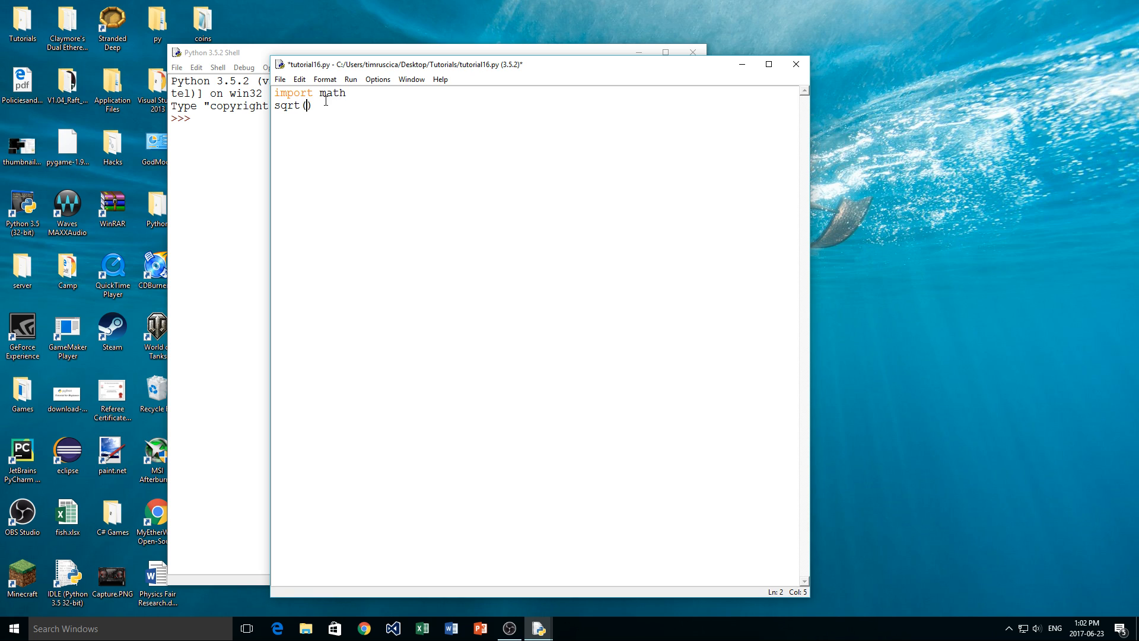
key(BackSpace)
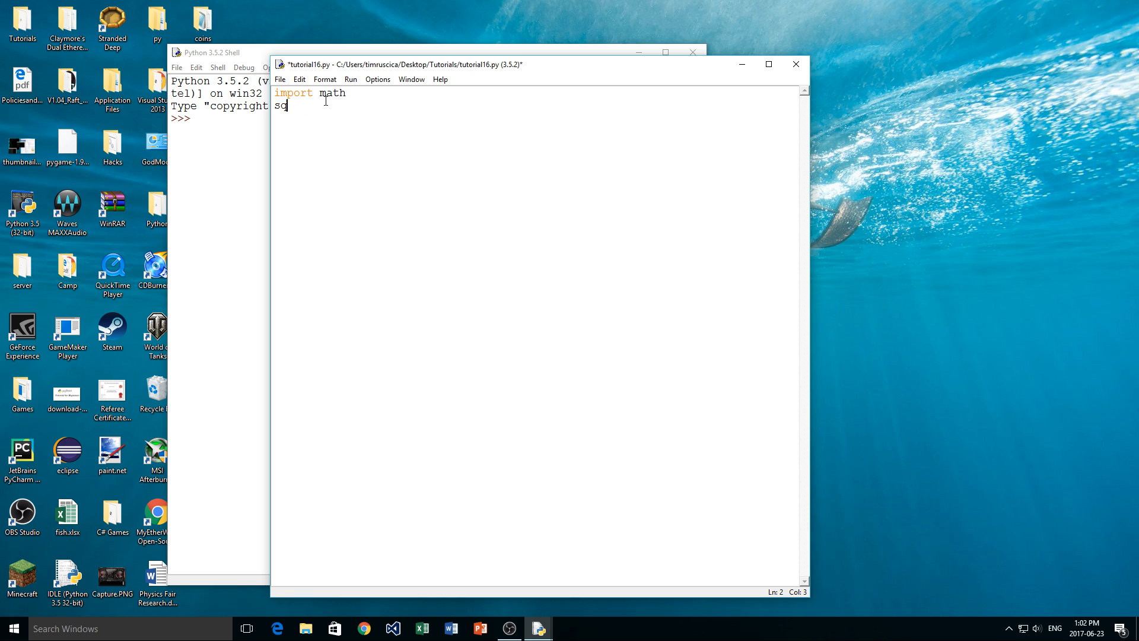
key(BackSpace)
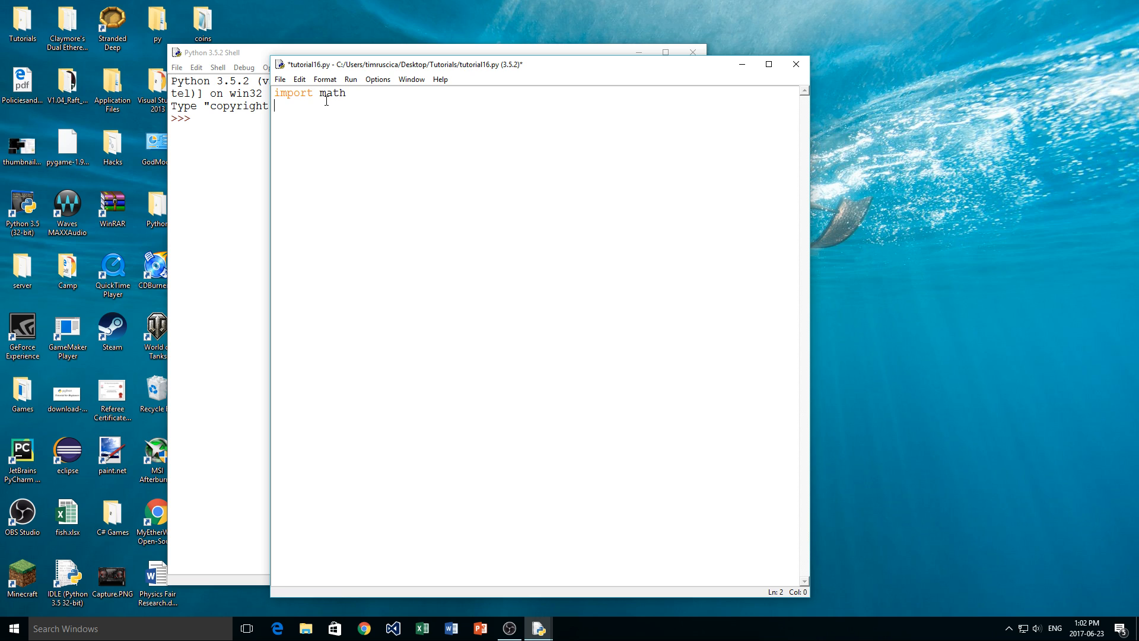
text(import p)
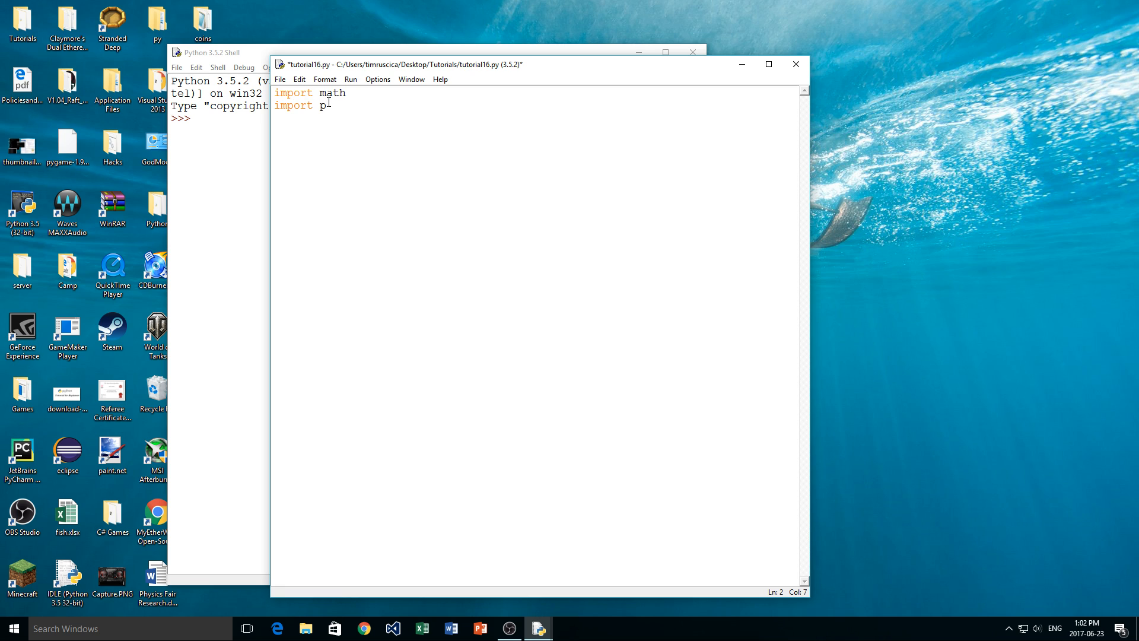
text(ygamw)
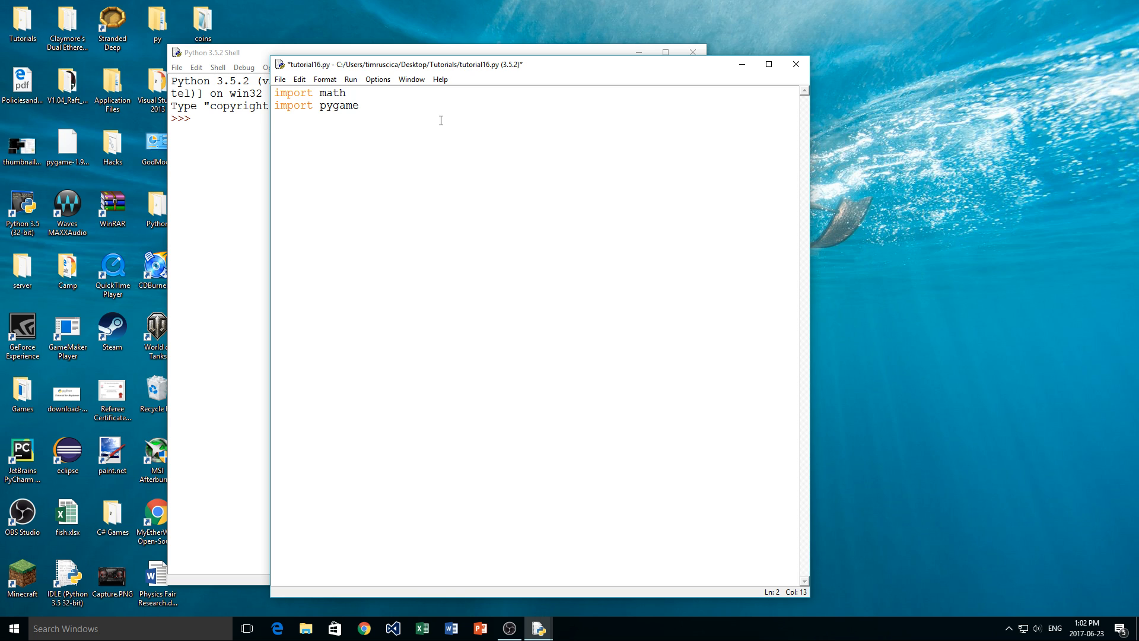
text(impopr)
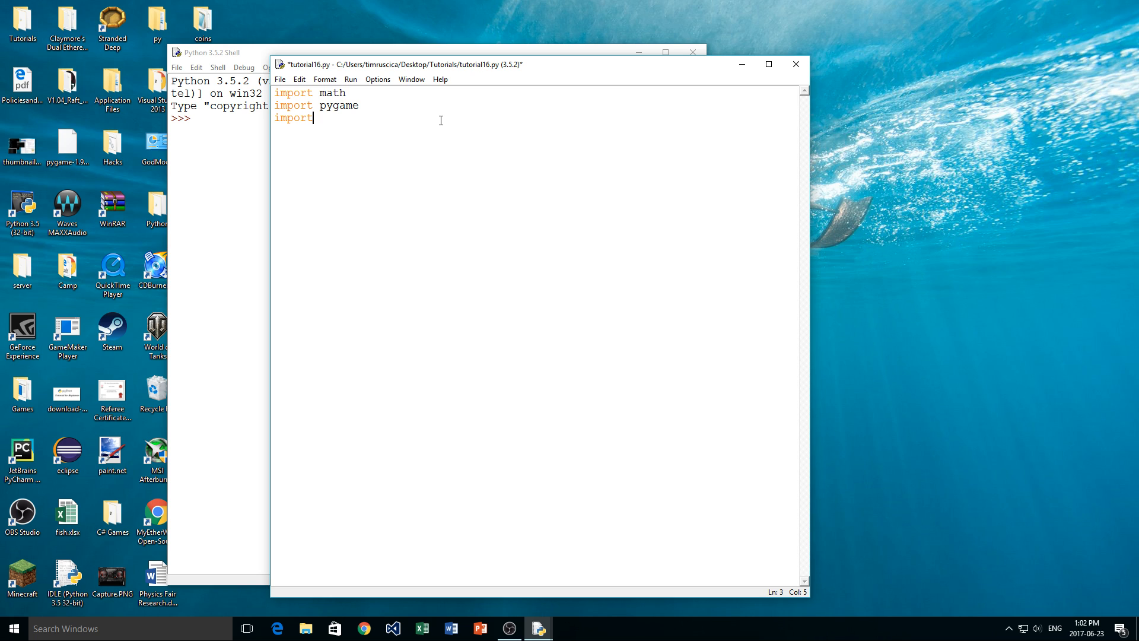
text(os)
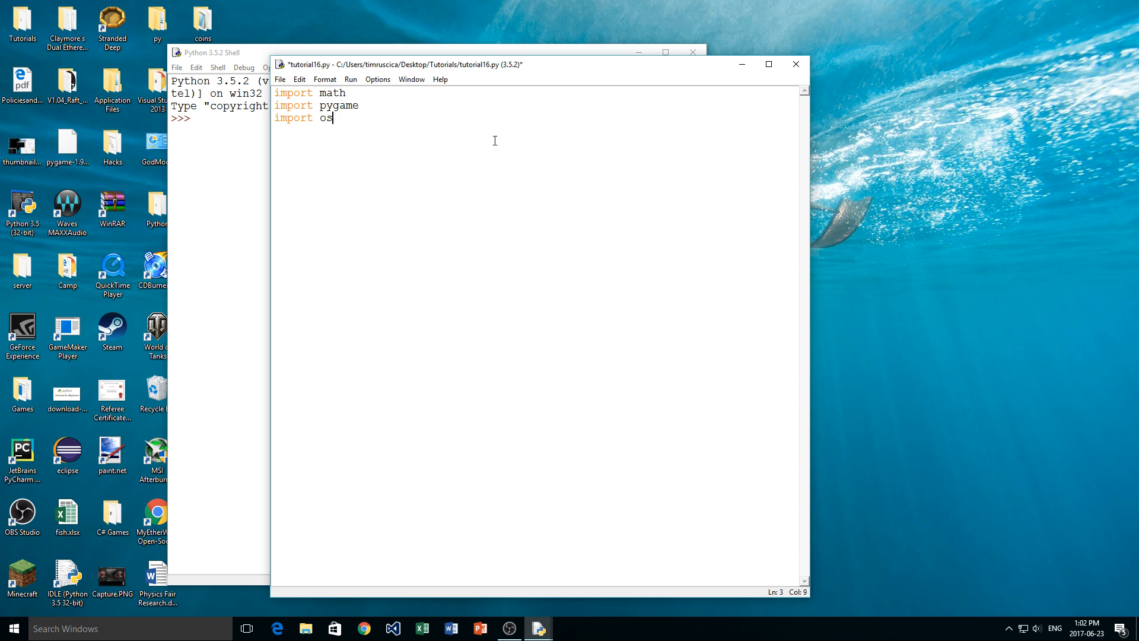
mouse_move(441, 148)
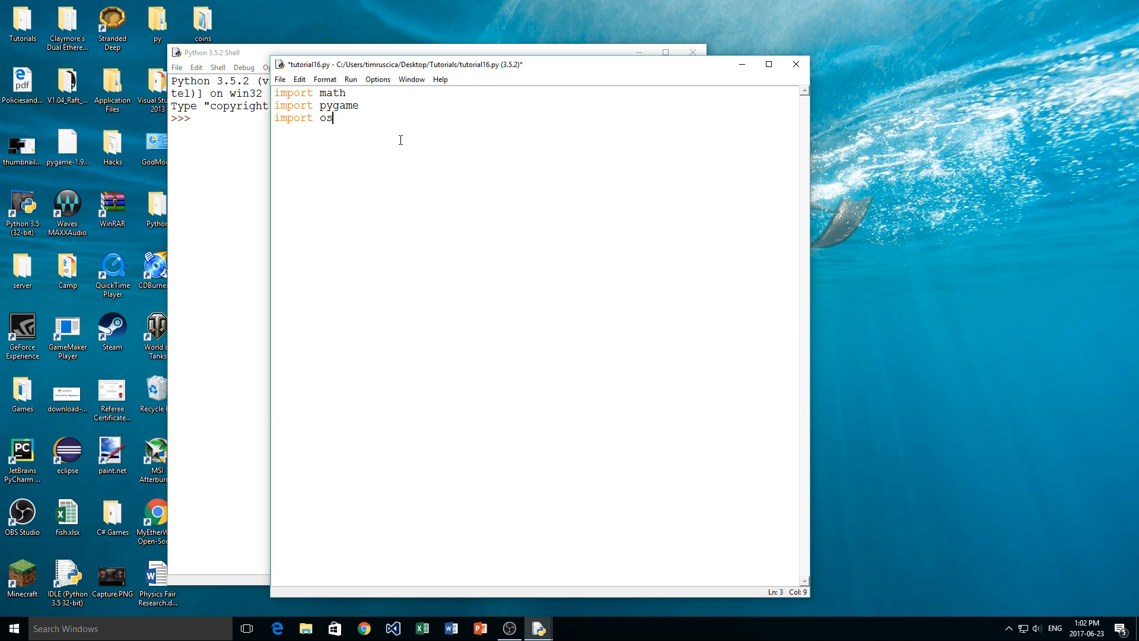
mouse_move(417, 171)
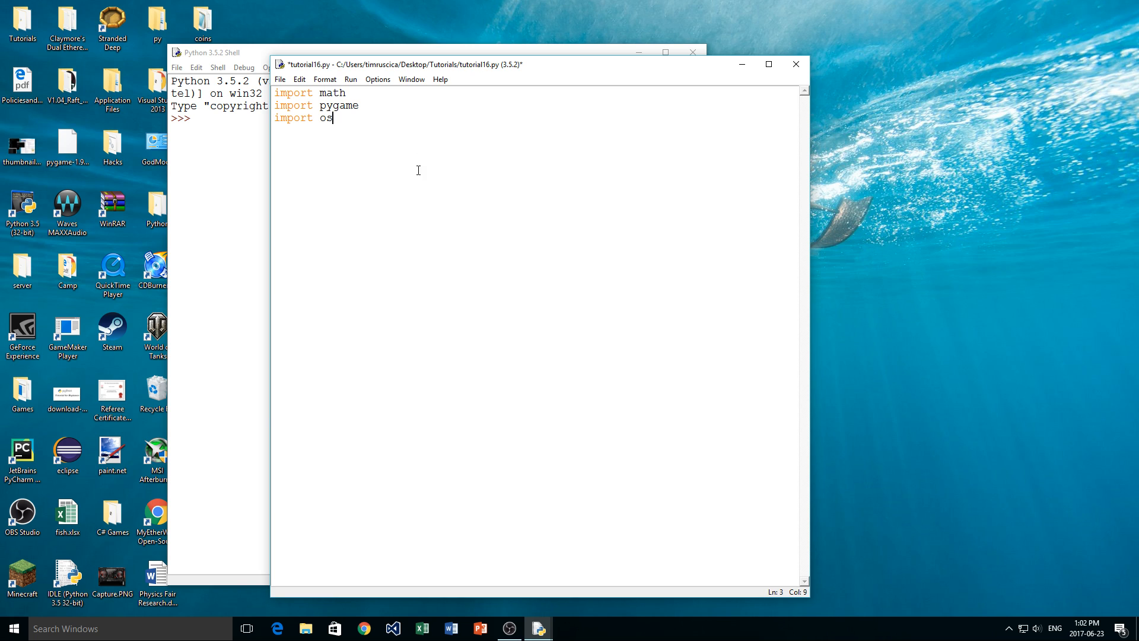
mouse_move(414, 140)
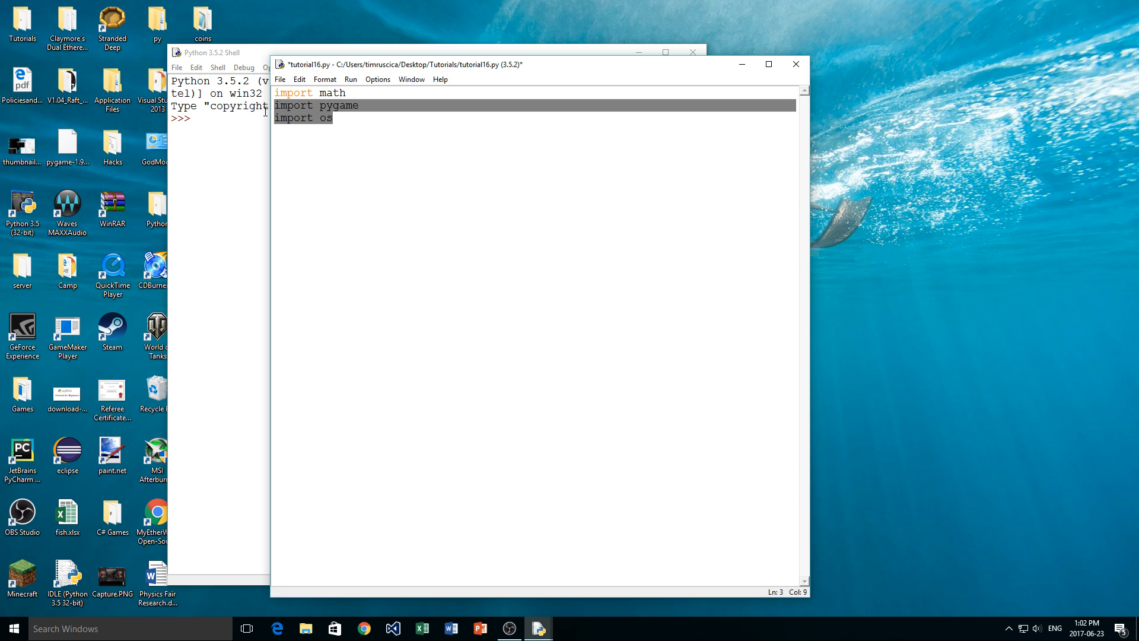
- Delete the pygame and os imports, keeping only import math, and save
key(Delete)
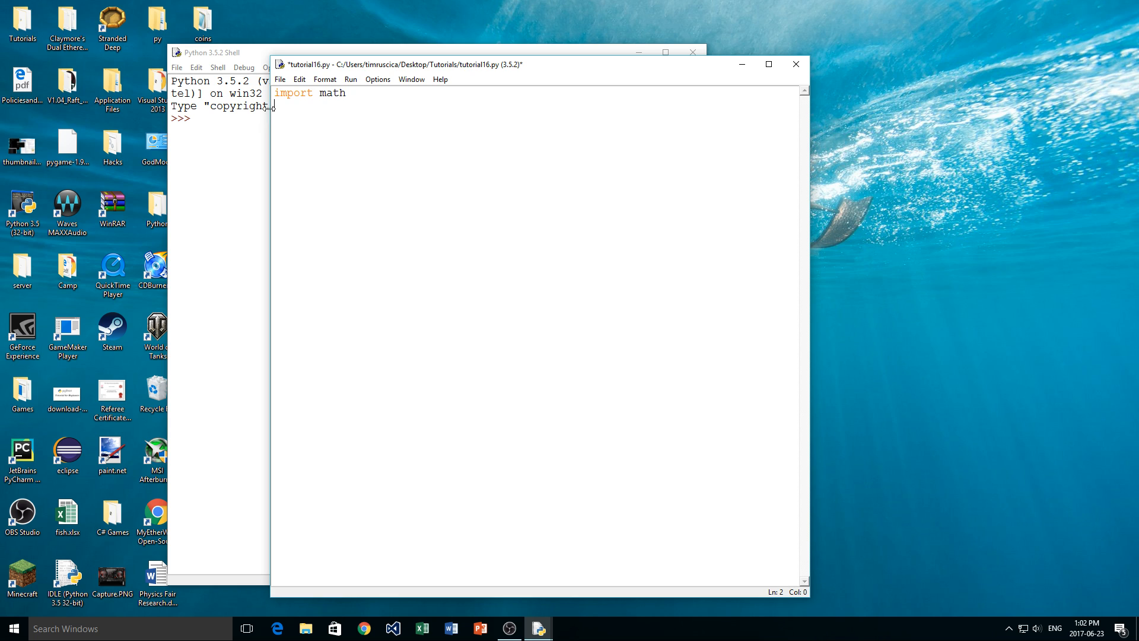
double_click(331, 94)
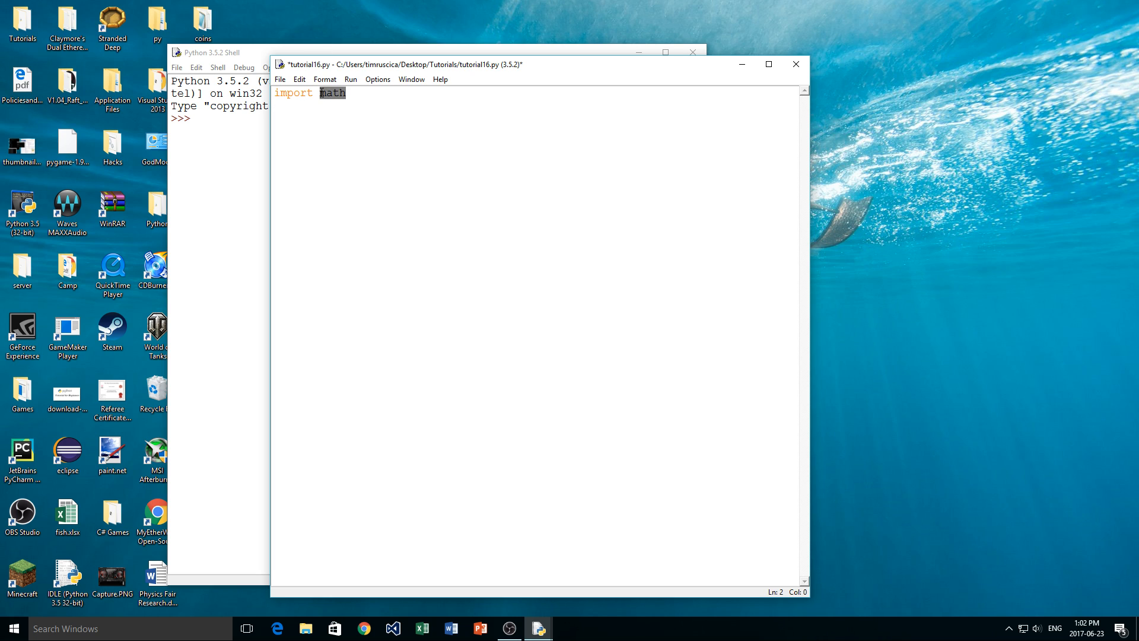
key(ctrl+s)
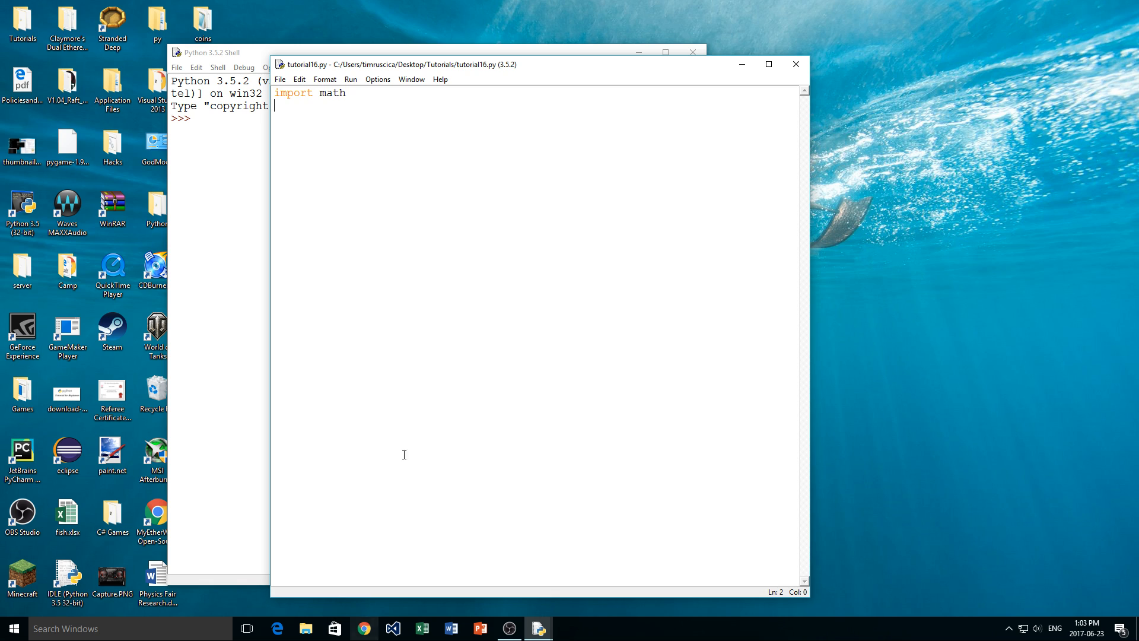
mouse_move(404, 423)
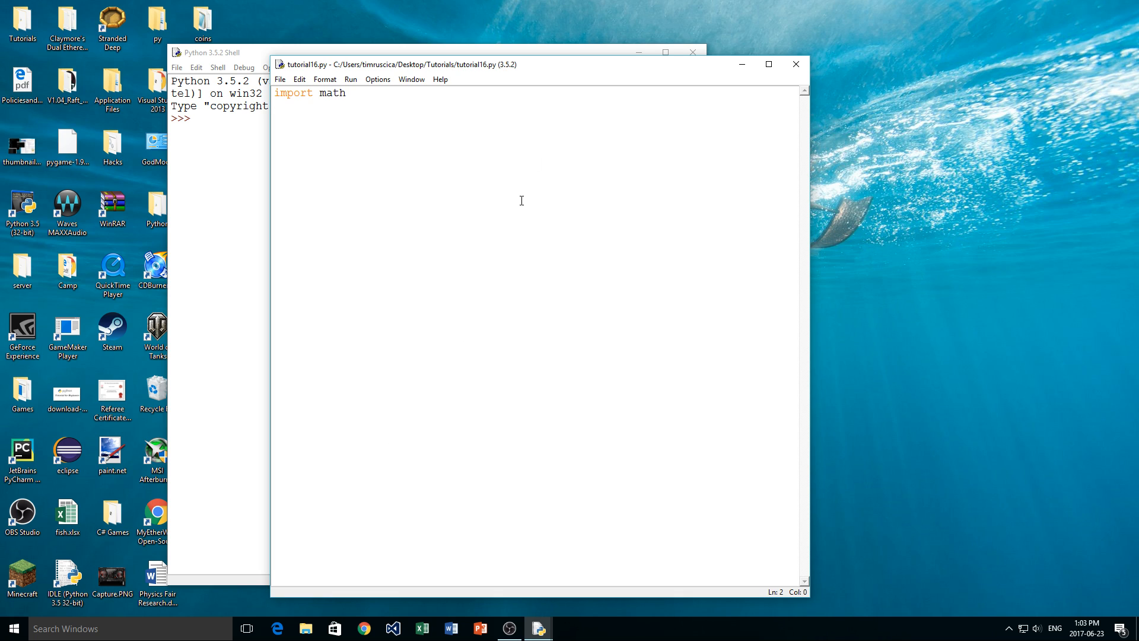
mouse_move(565, 60)
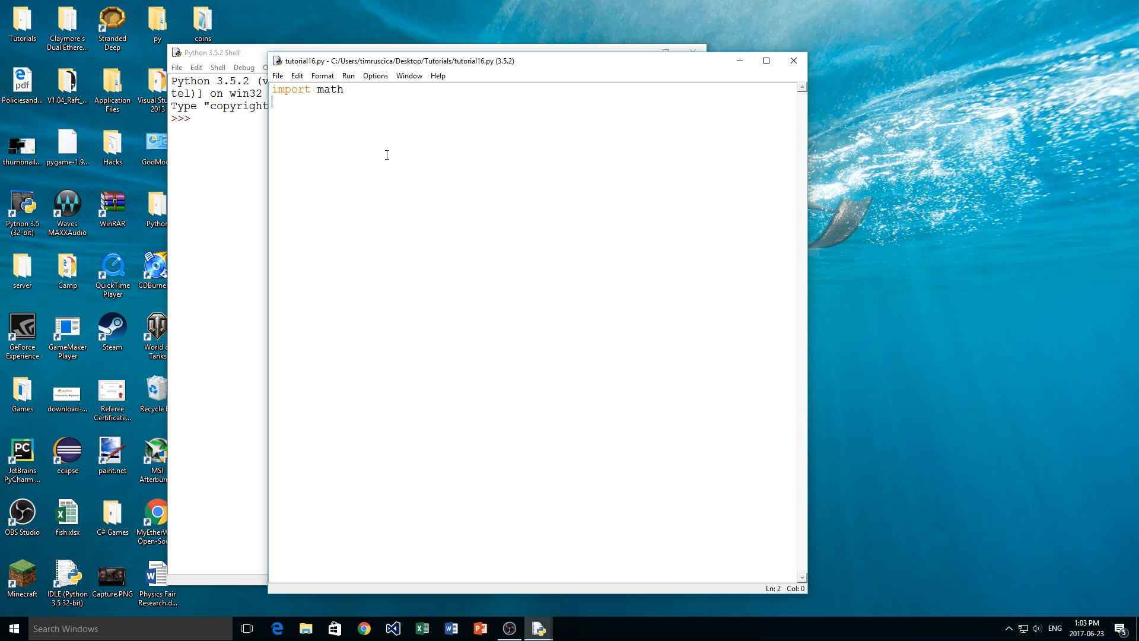
mouse_move(381, 220)
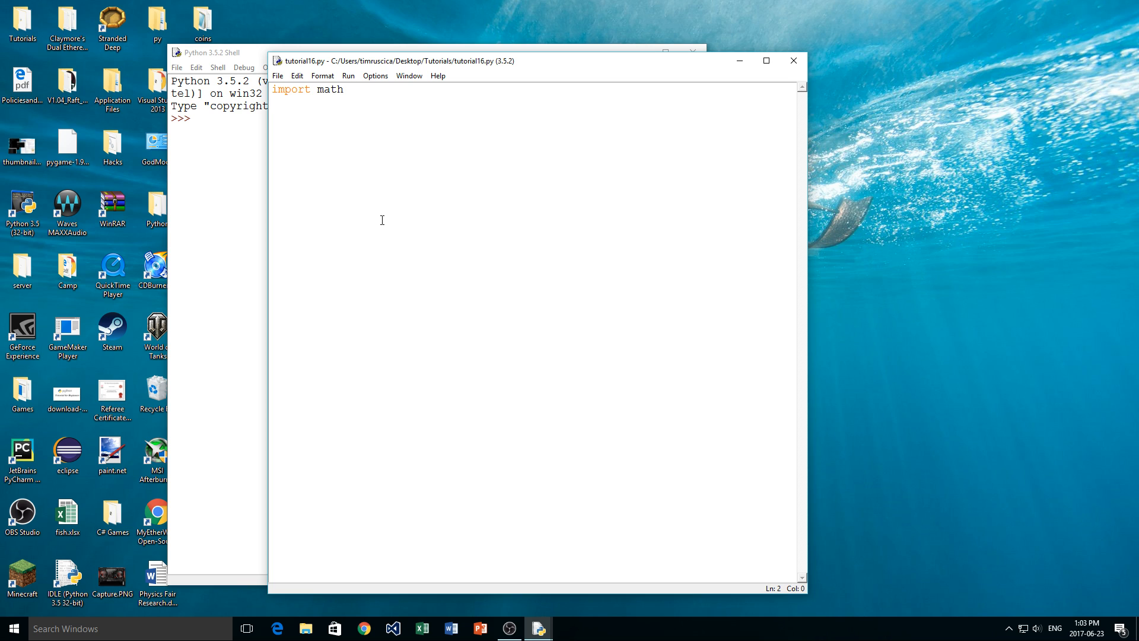
- Add a print(math.pi) line below import math, choosing pi from autocomplete
key(enter)
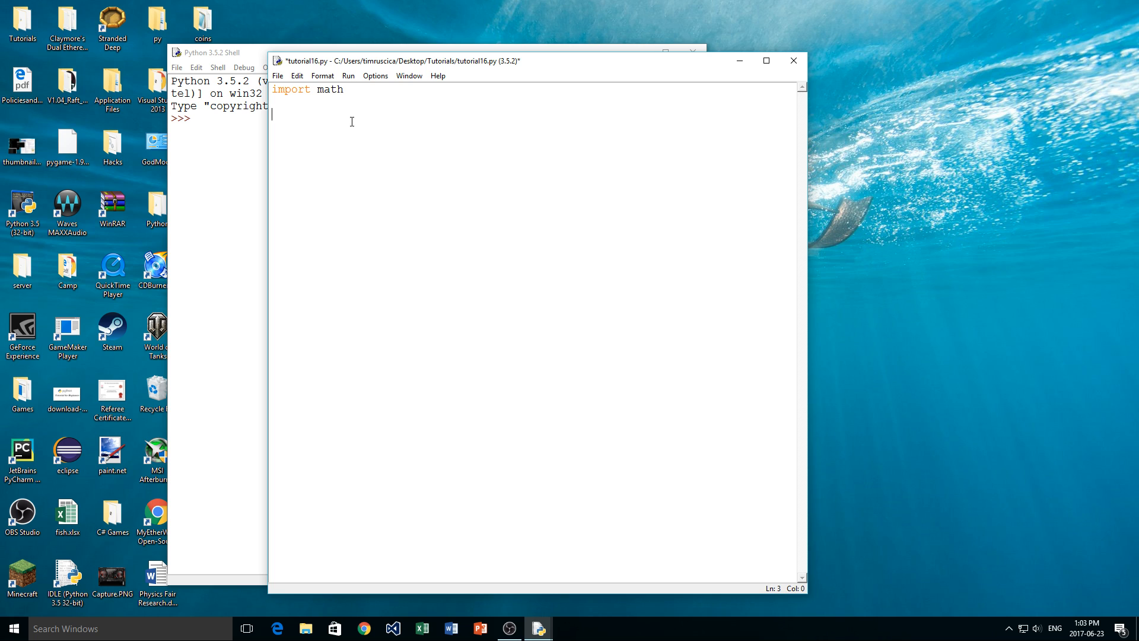
text(m)
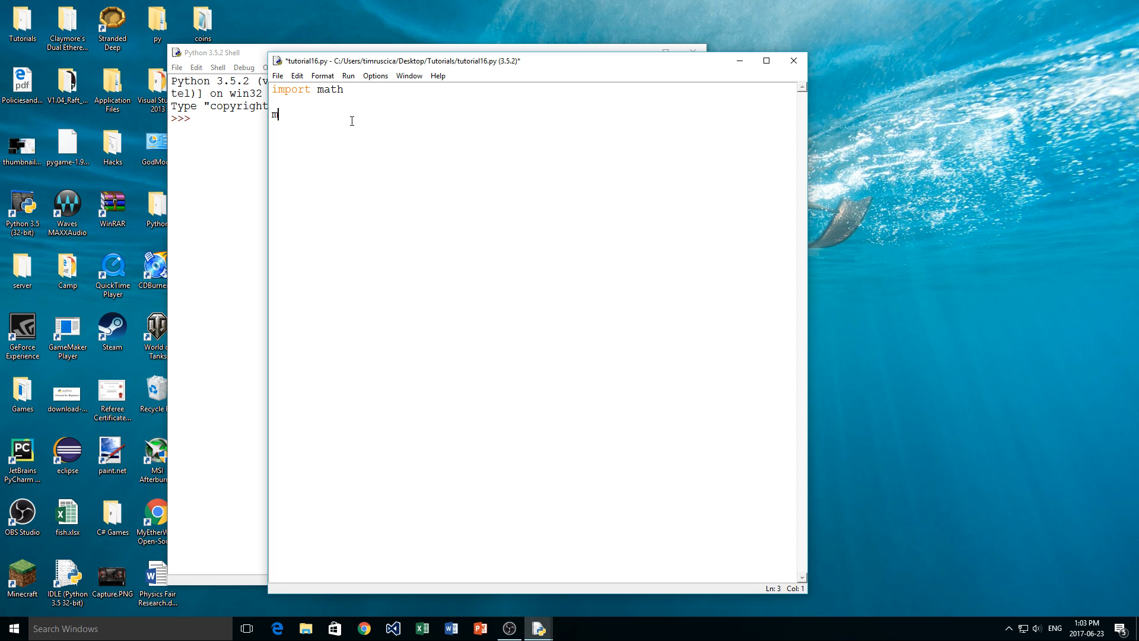
text(ath)
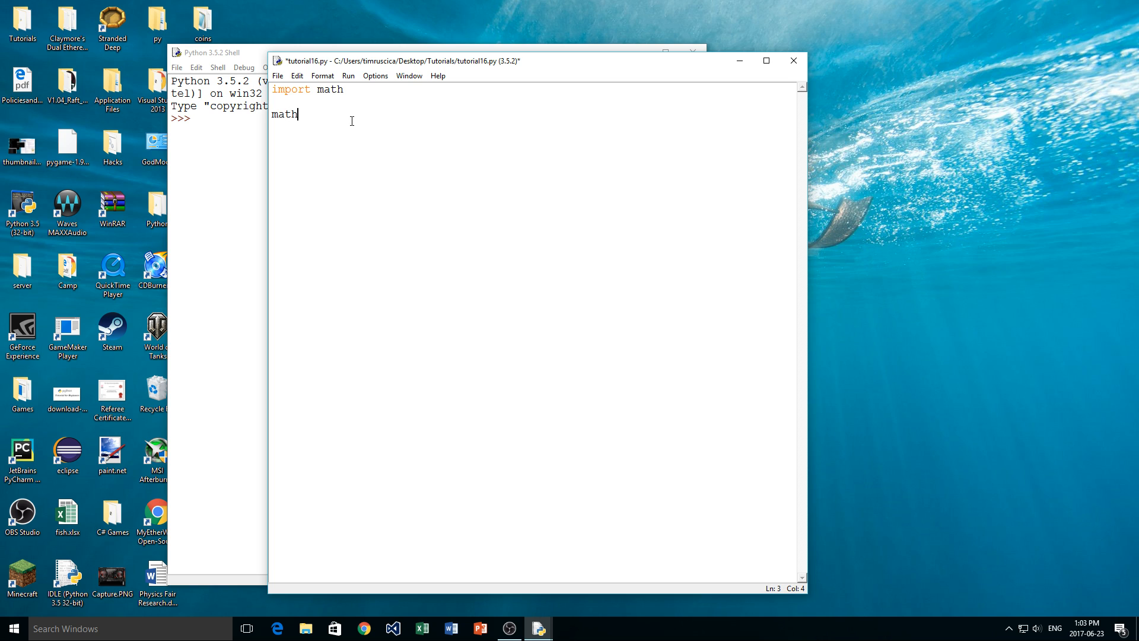
double_click(329, 88)
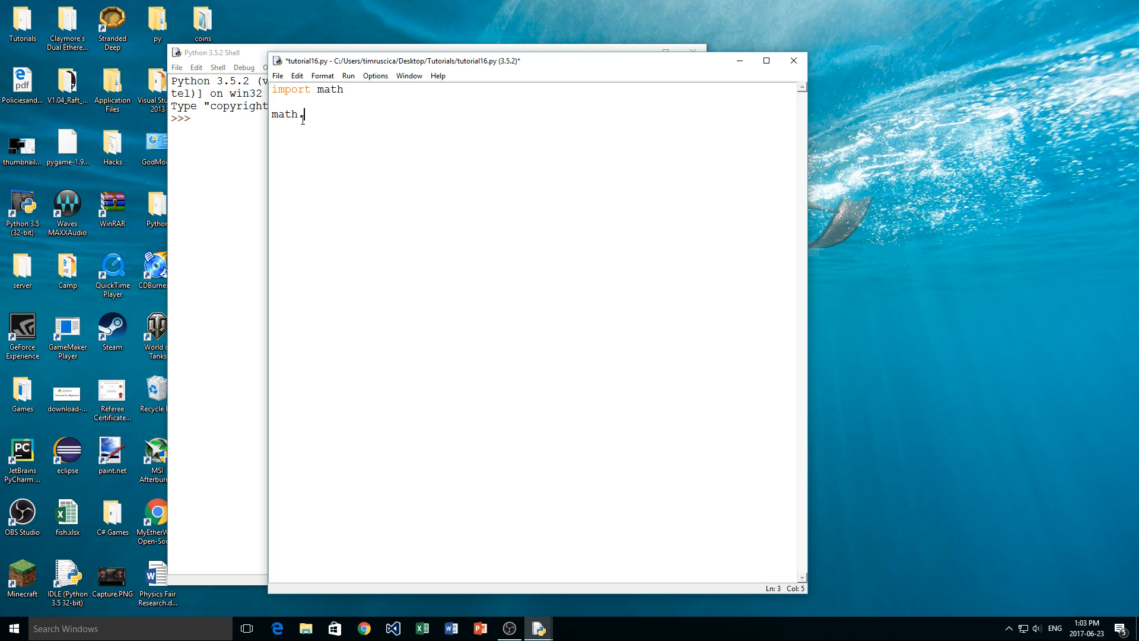
text(.)
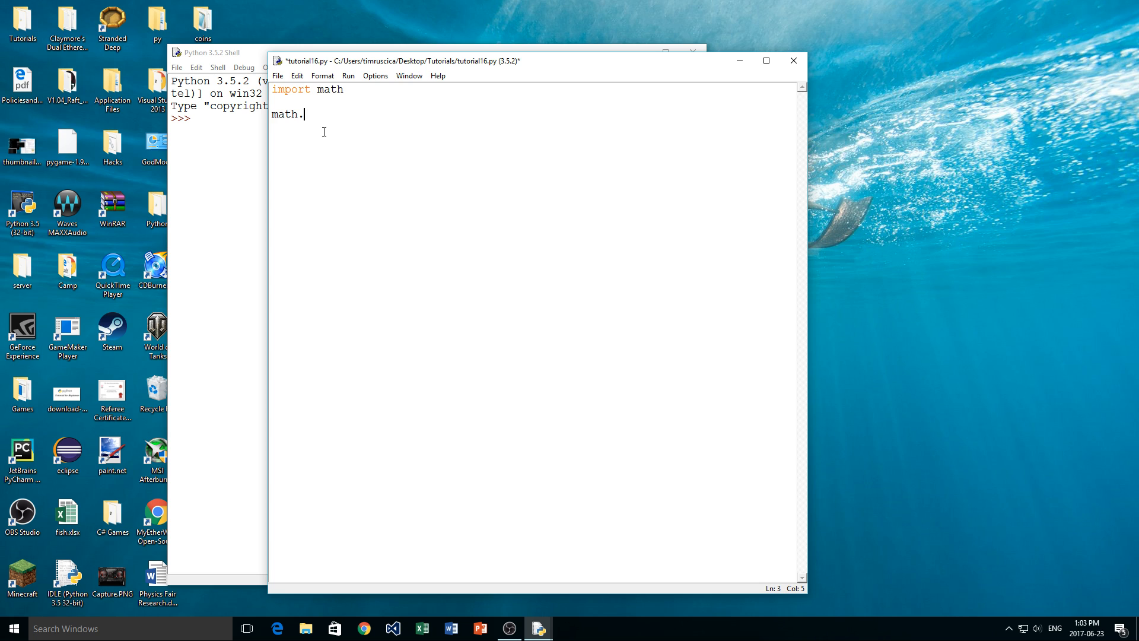
text(.)
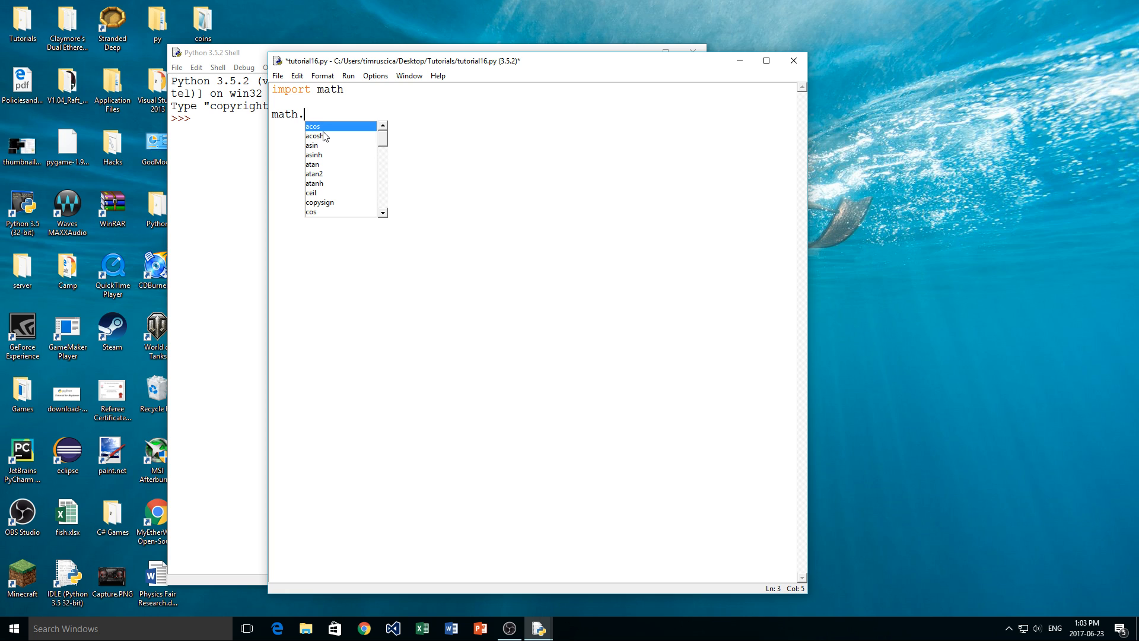
text(asinh)
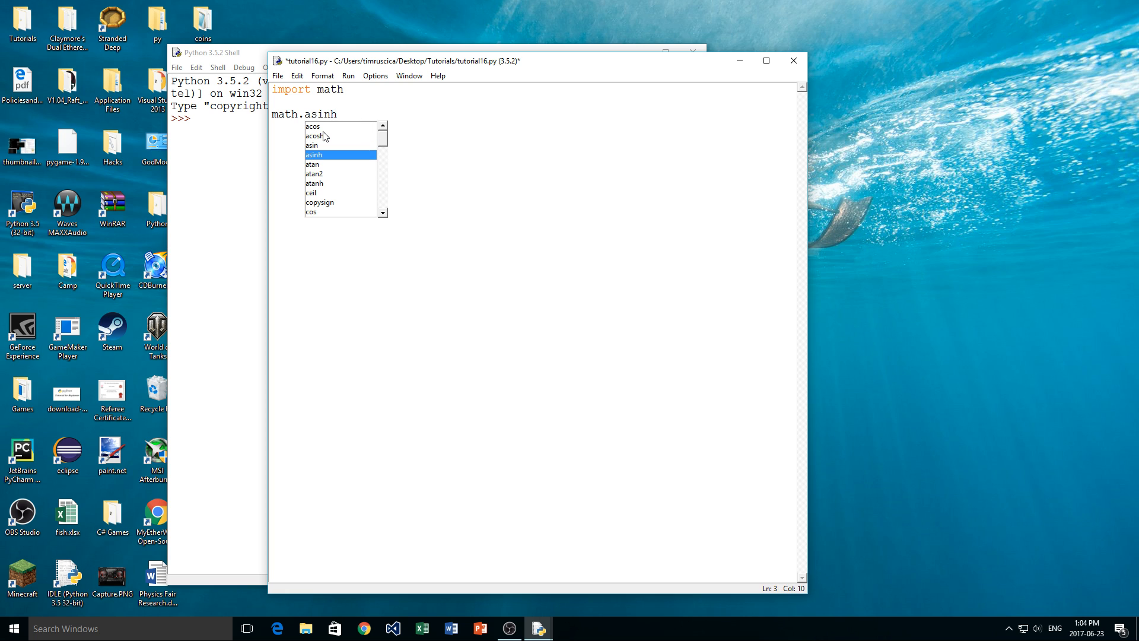
text(cosh)
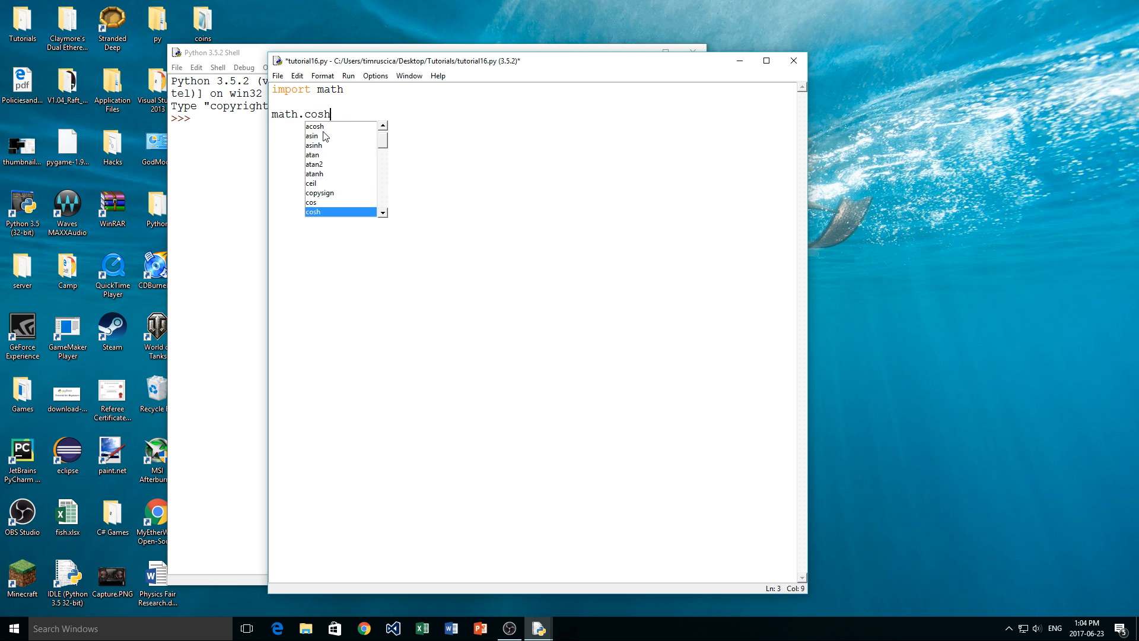
text(floor)
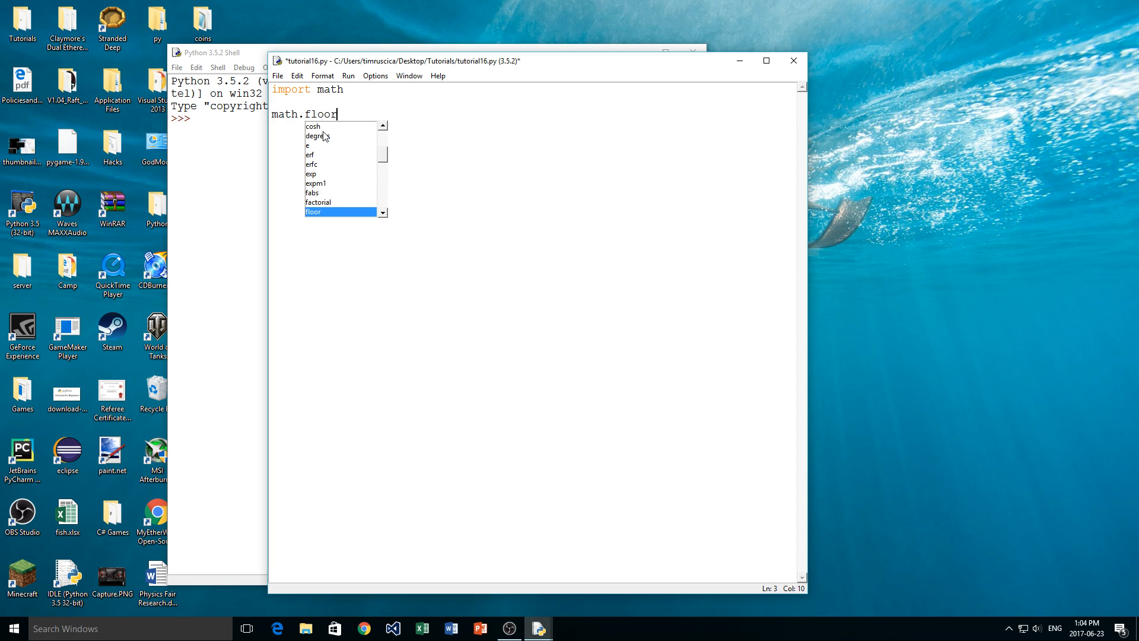
text(gcd)
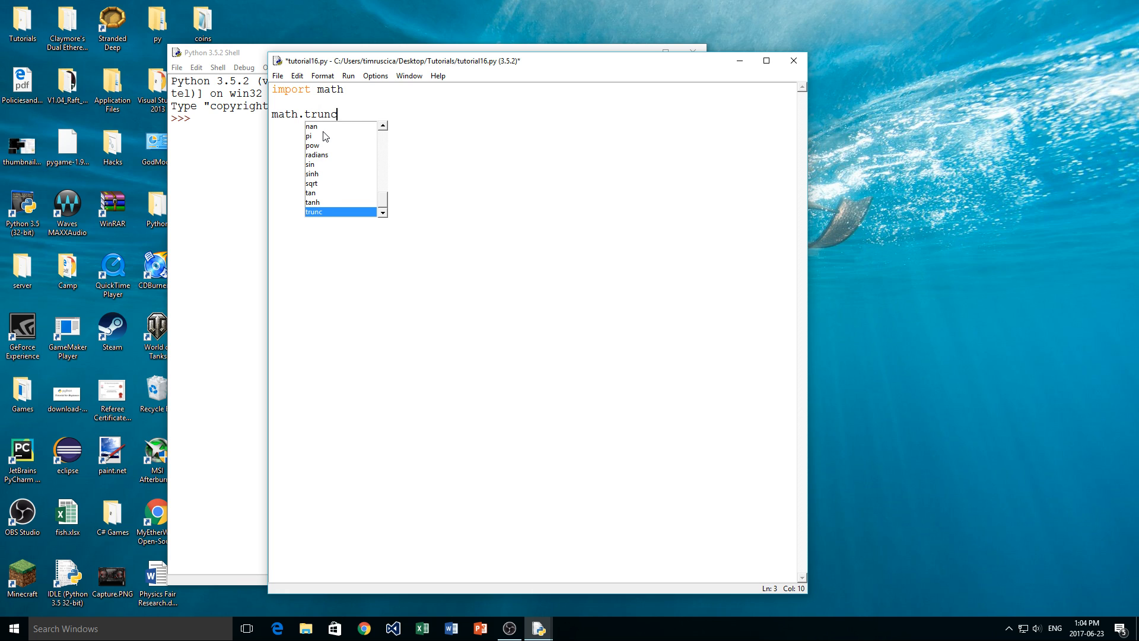
click(312, 145)
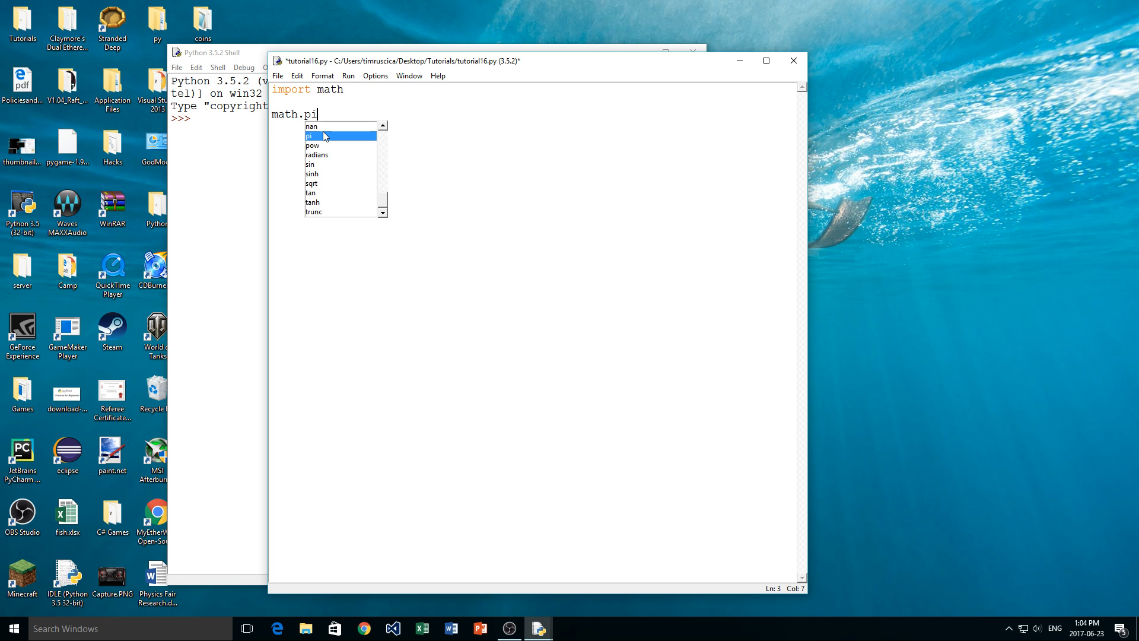
key(enter)
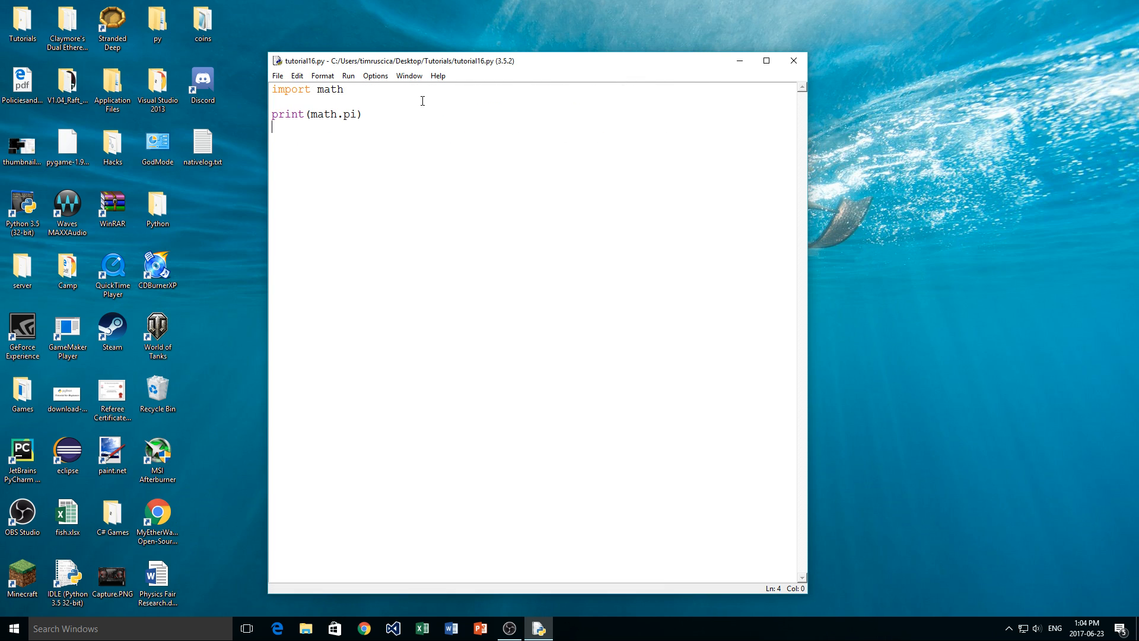
- Comment out import math with #, then close the shell showing the NameError
click(273, 89)
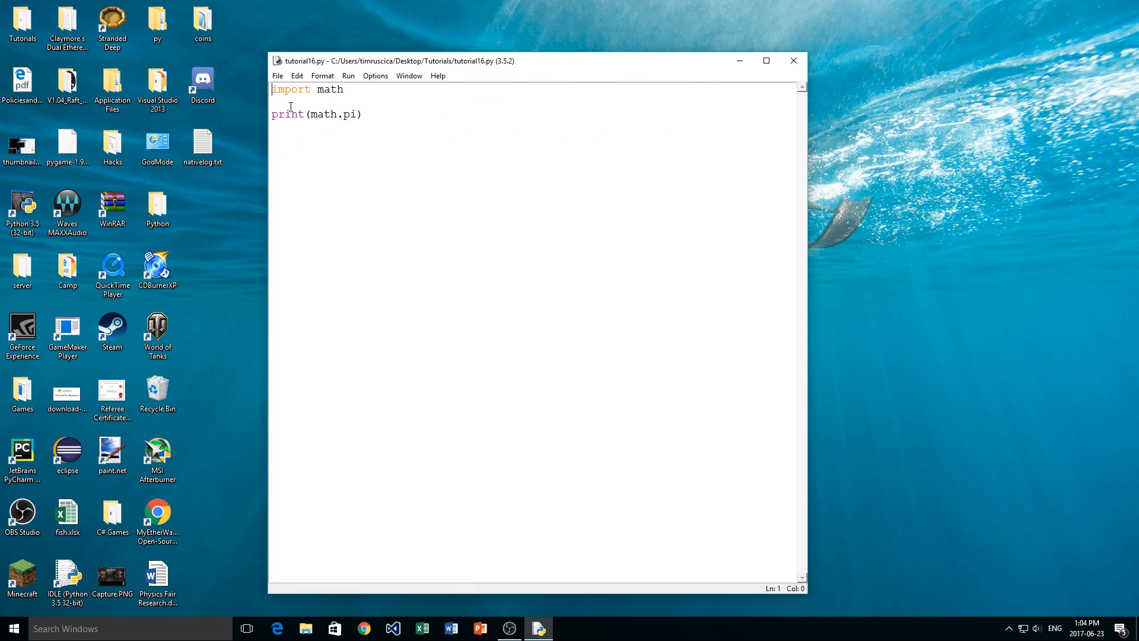
text(#)
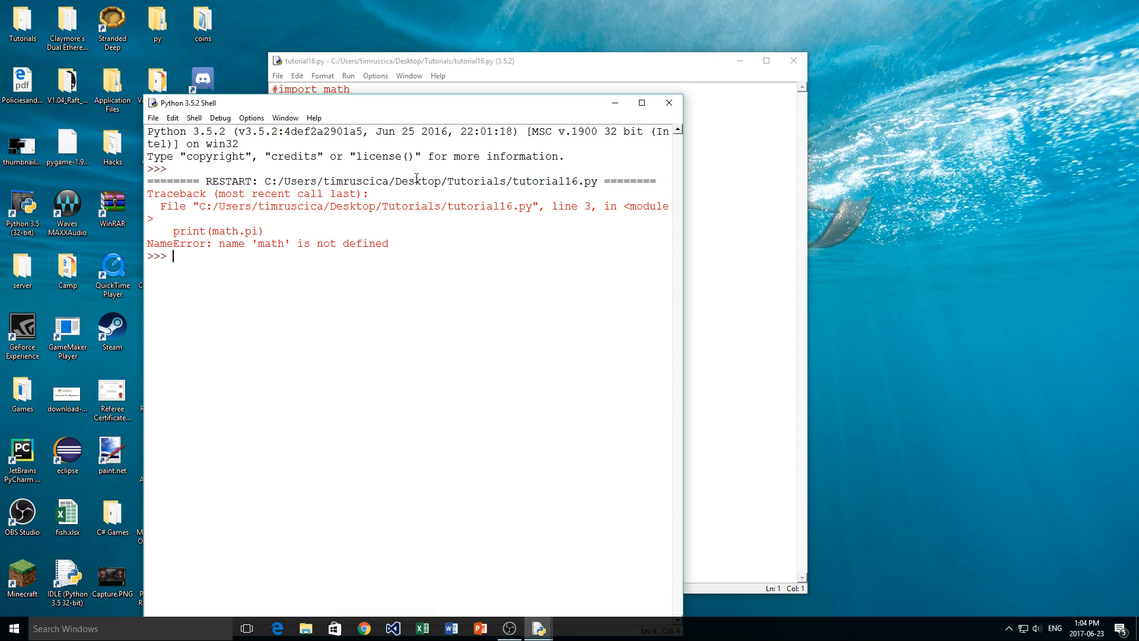
mouse_move(686, 76)
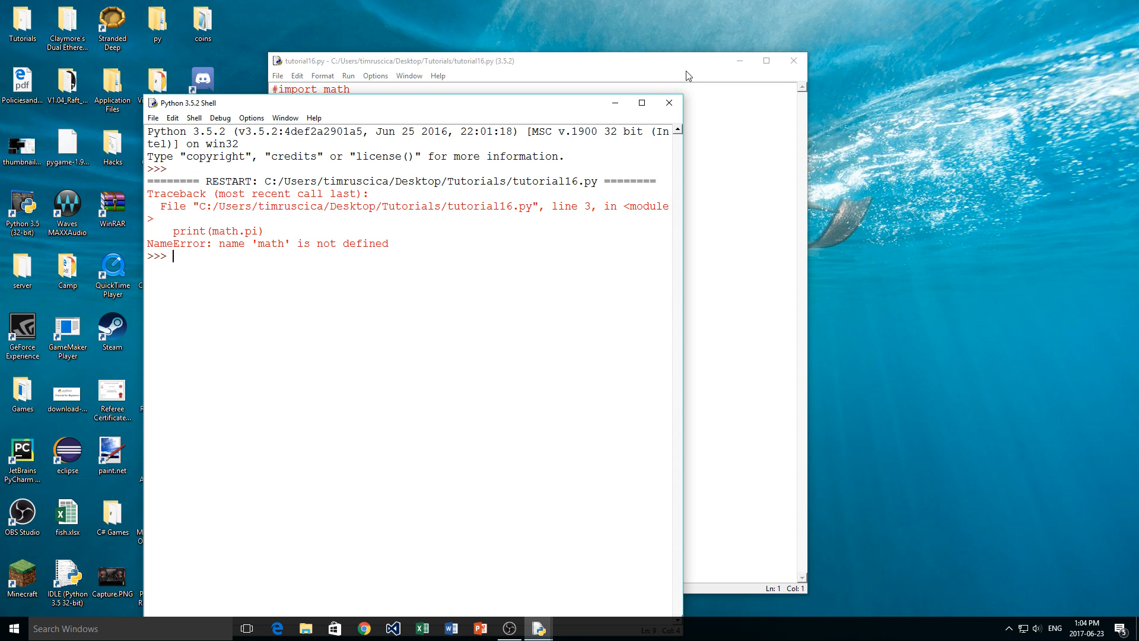
mouse_move(668, 102)
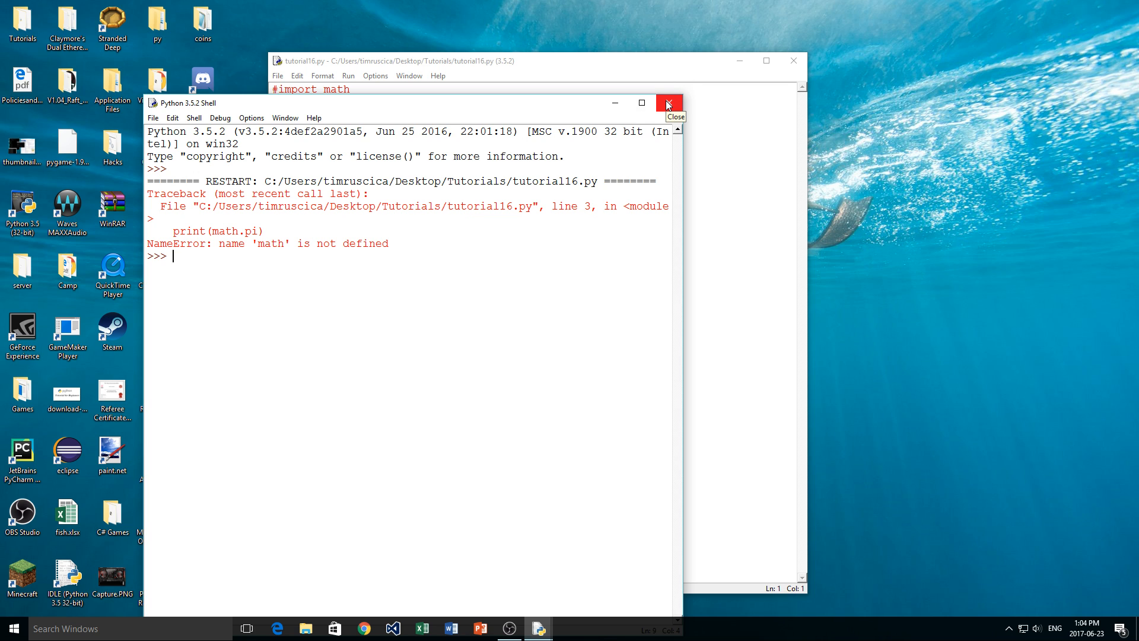
click(666, 103)
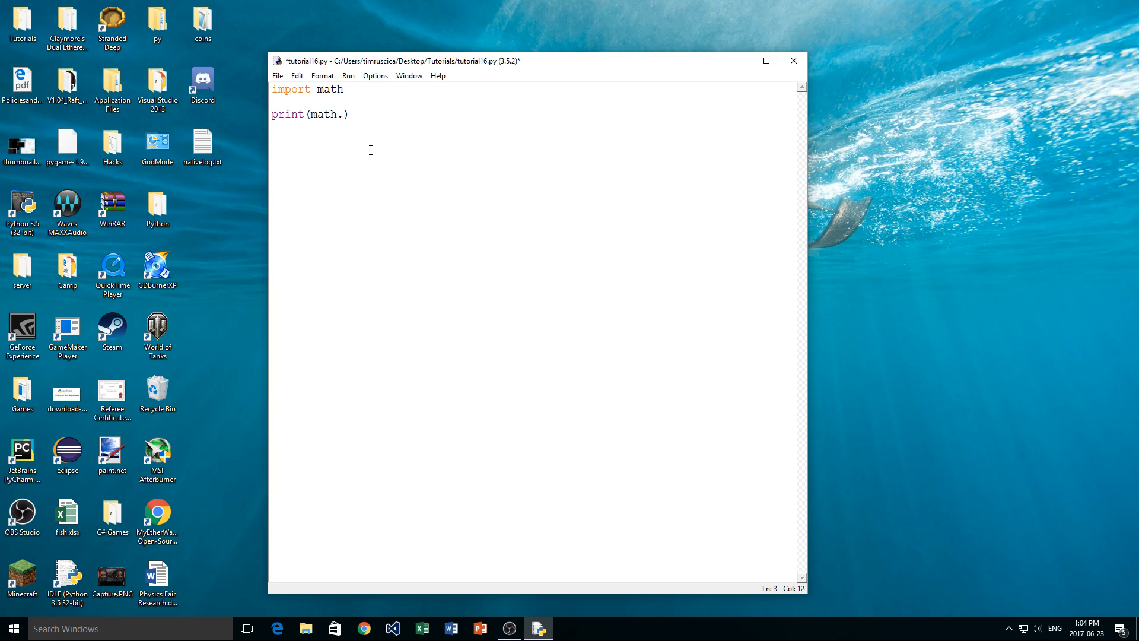
- Rewrite line 3 as print(math.degrees(math.pi)) and save
text(degrees)
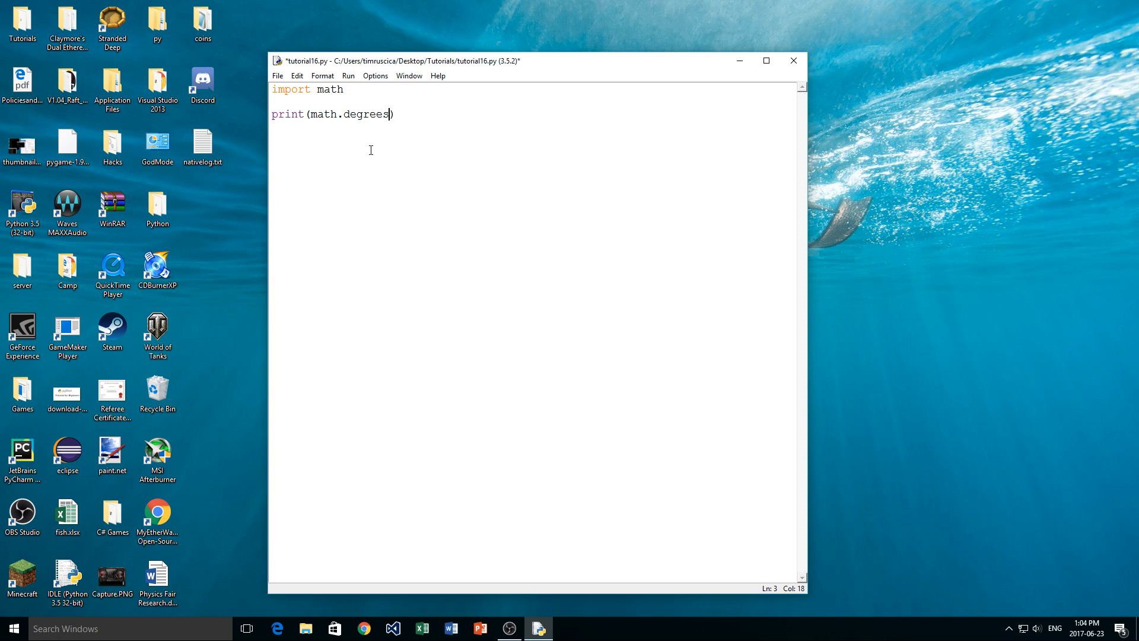
text(()
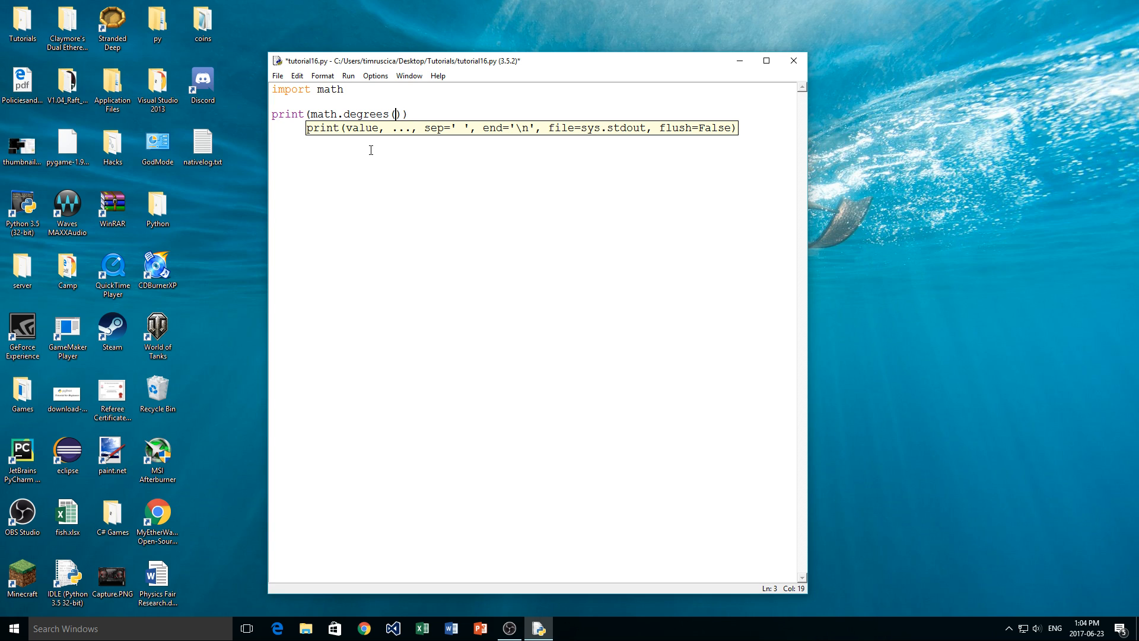
text(math.pi)
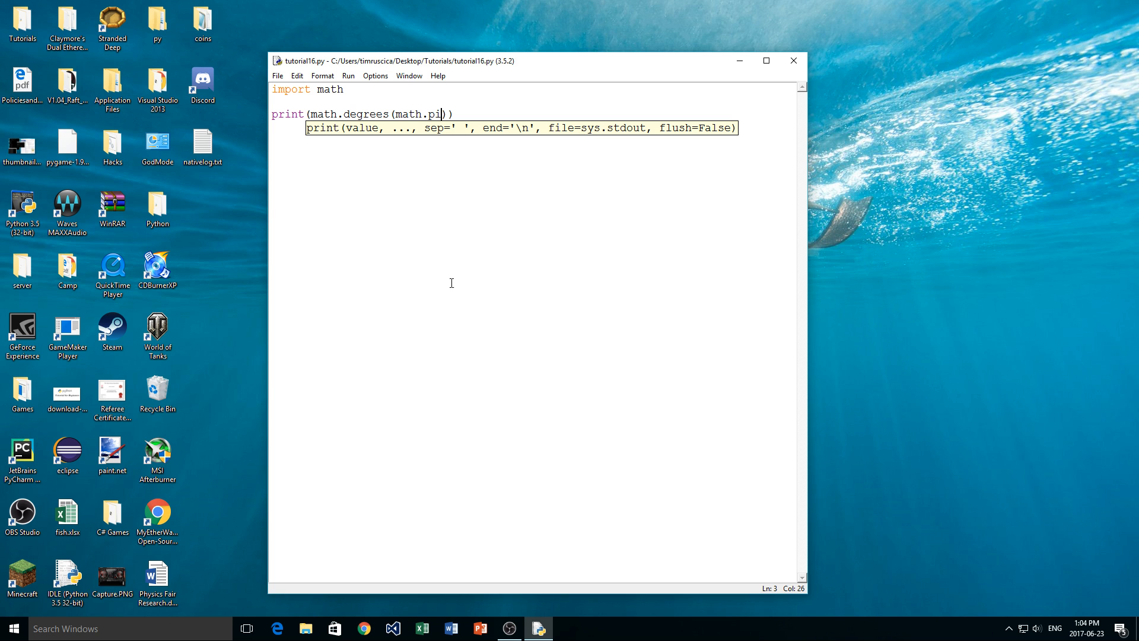
key(F5)
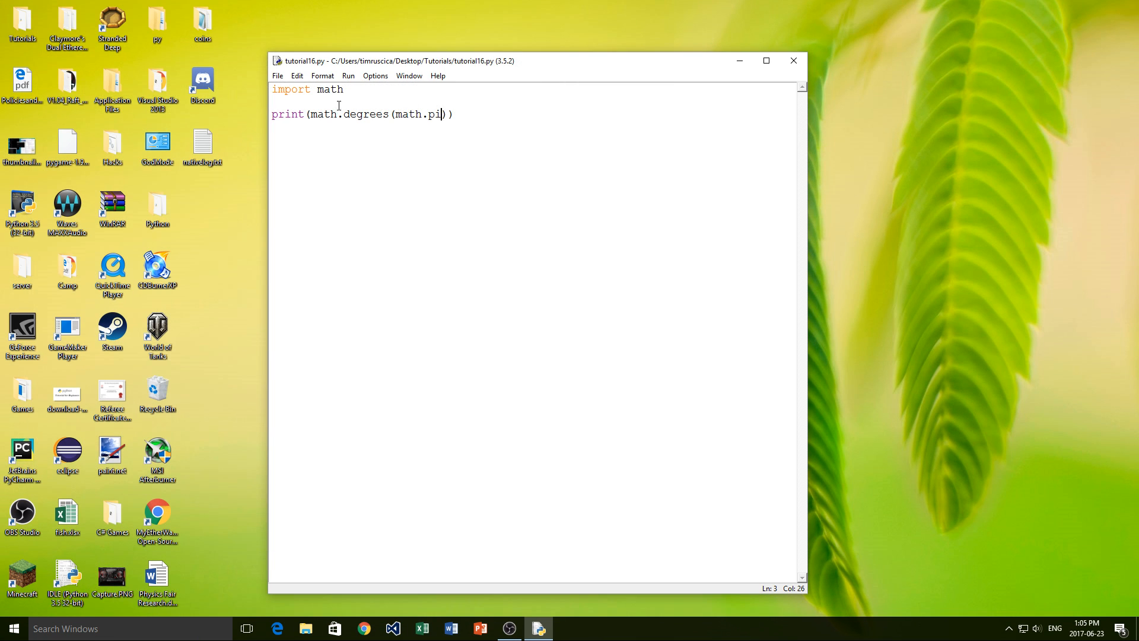
- Replace degrees with radians(60) and run the script, getting 1.0471975511965976
double_click(365, 114)
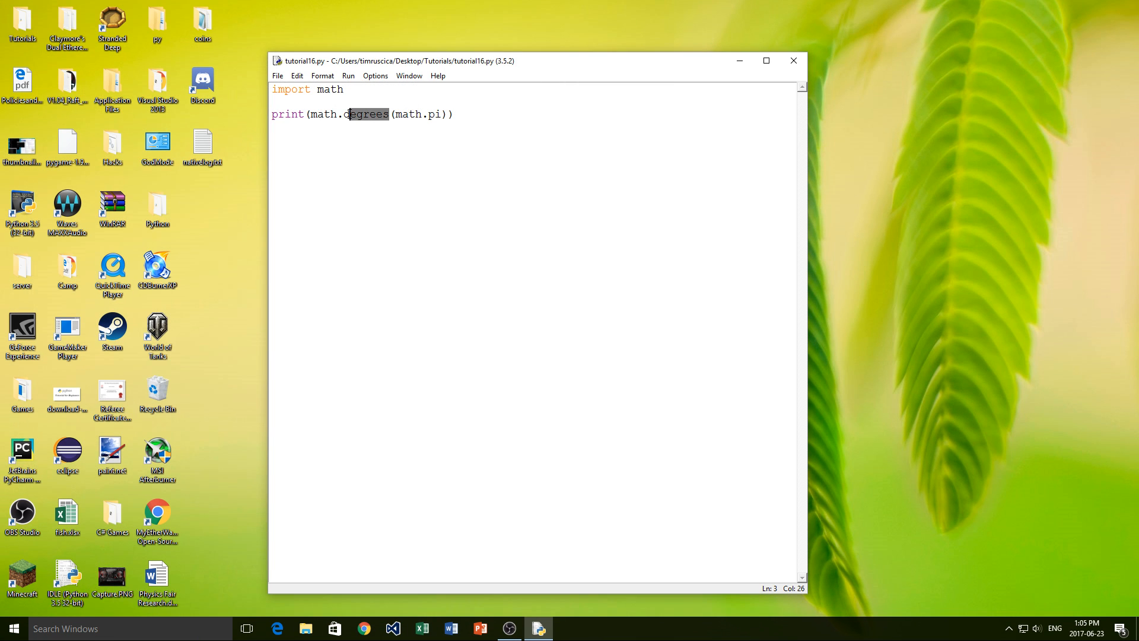
text(rad)
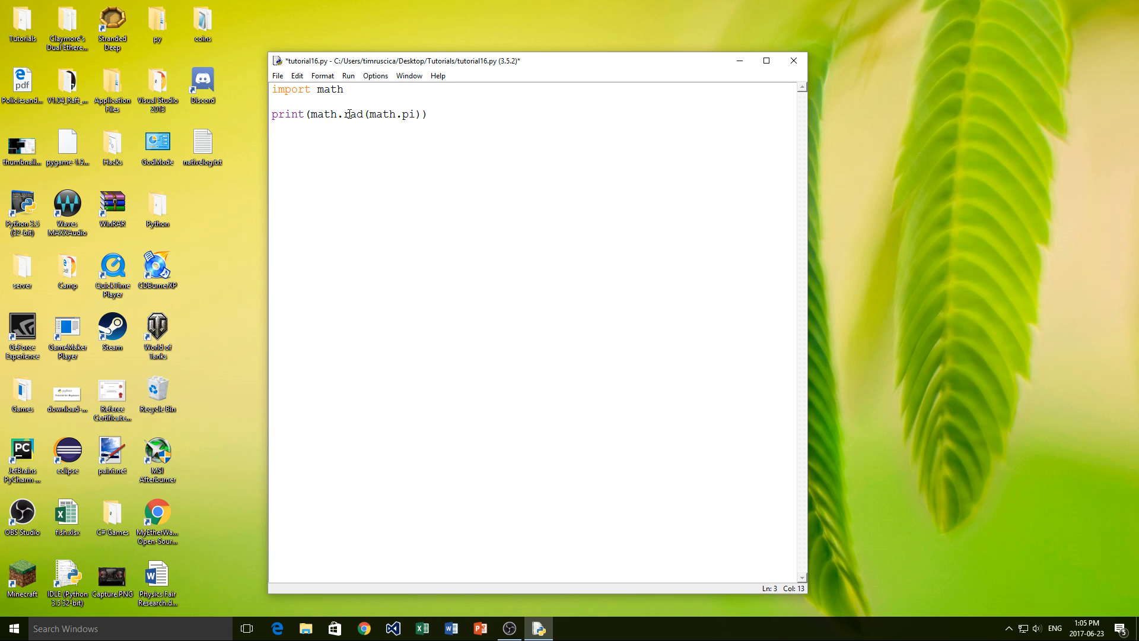
text(ians)
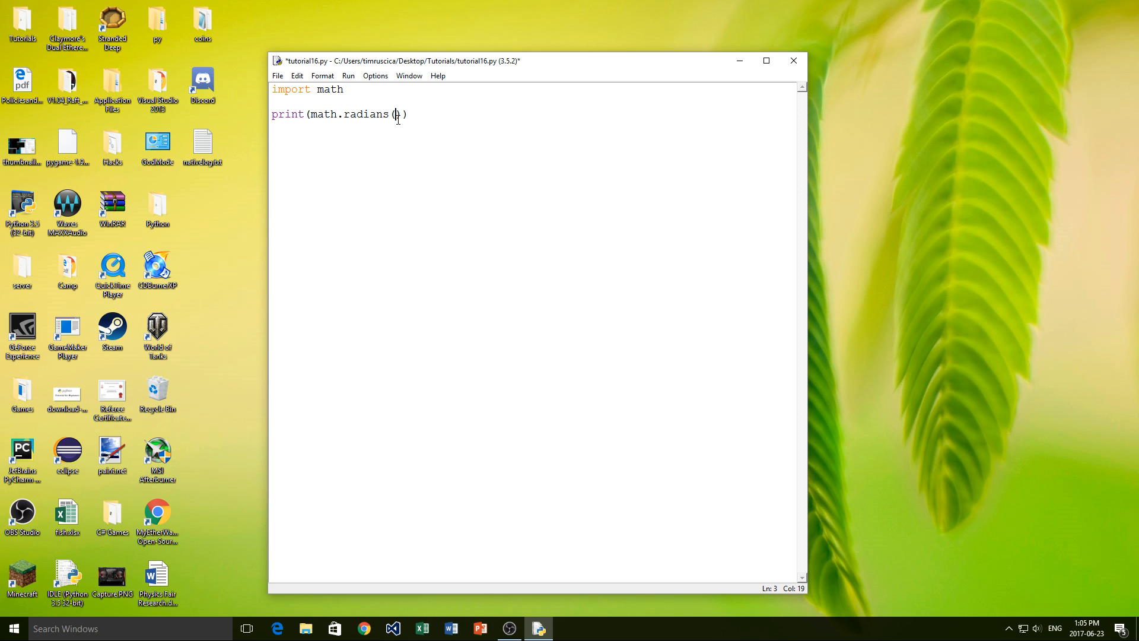
text(60)
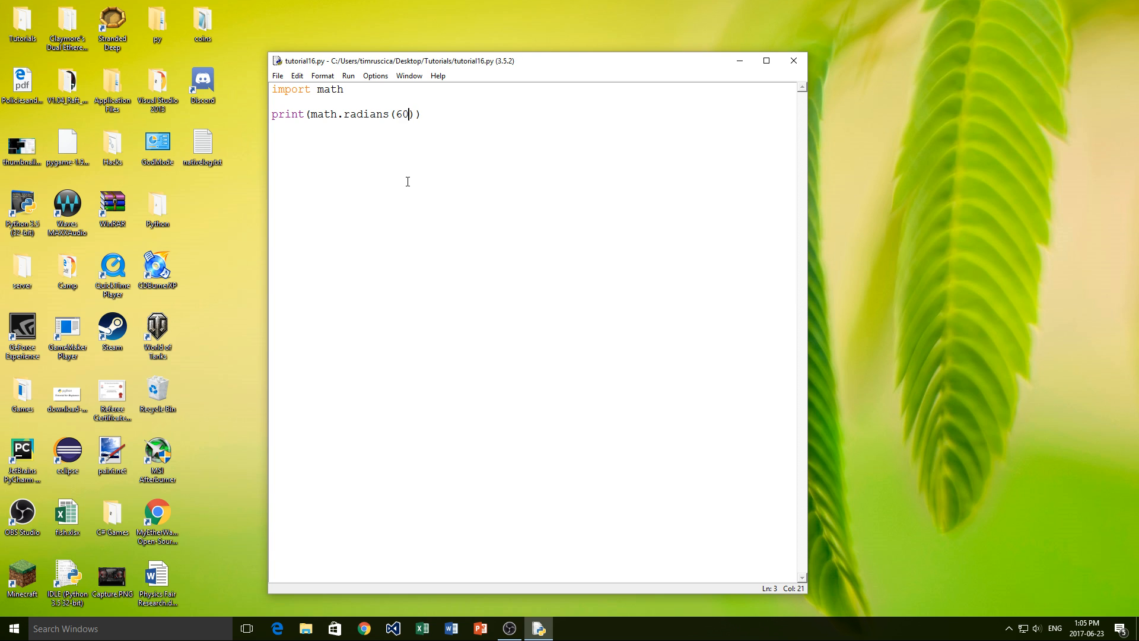
key(f5)
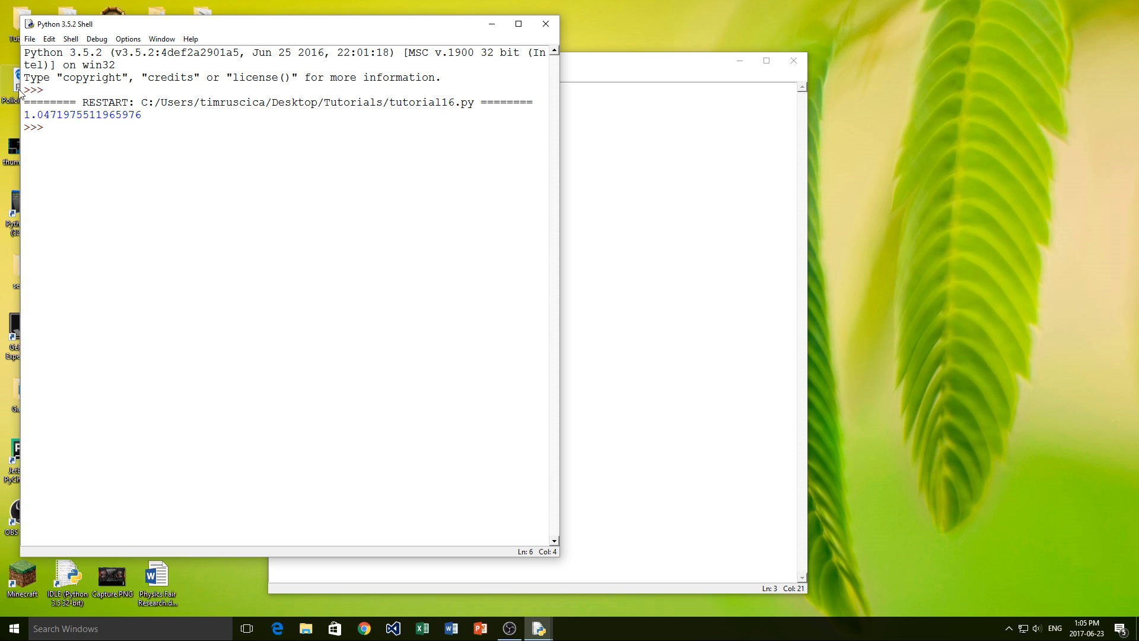
mouse_move(543, 49)
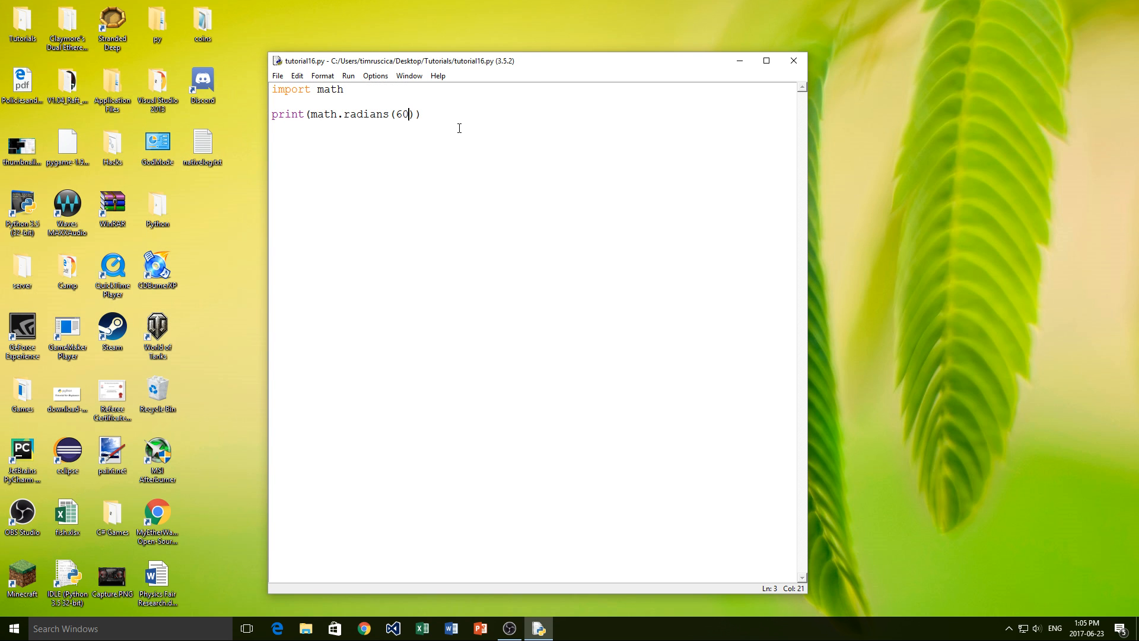
mouse_move(367, 281)
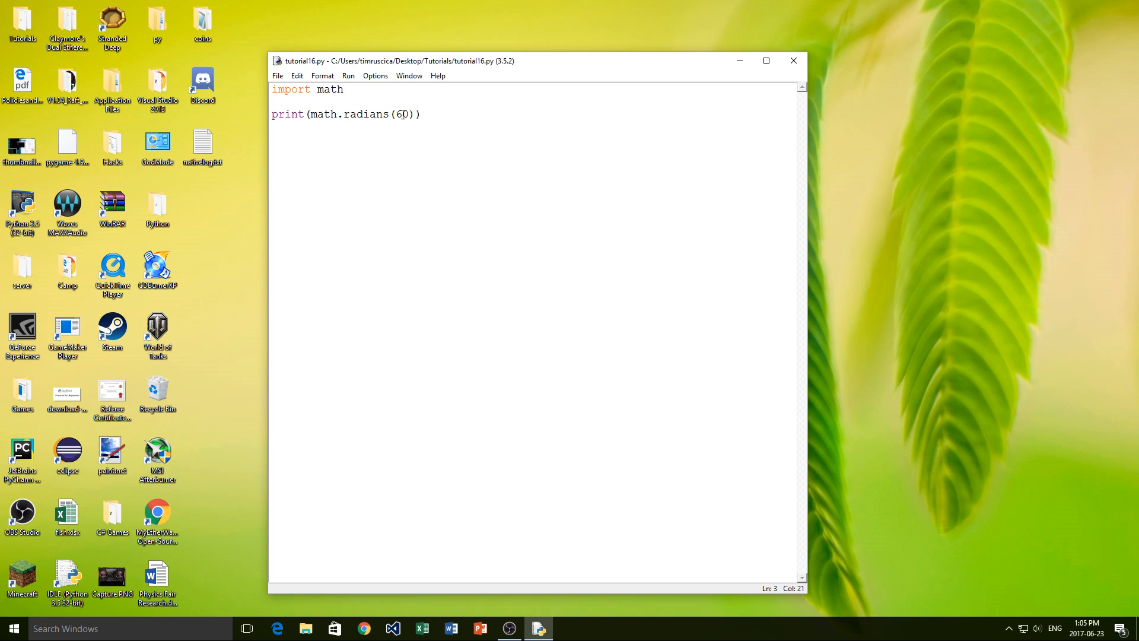
mouse_move(430, 110)
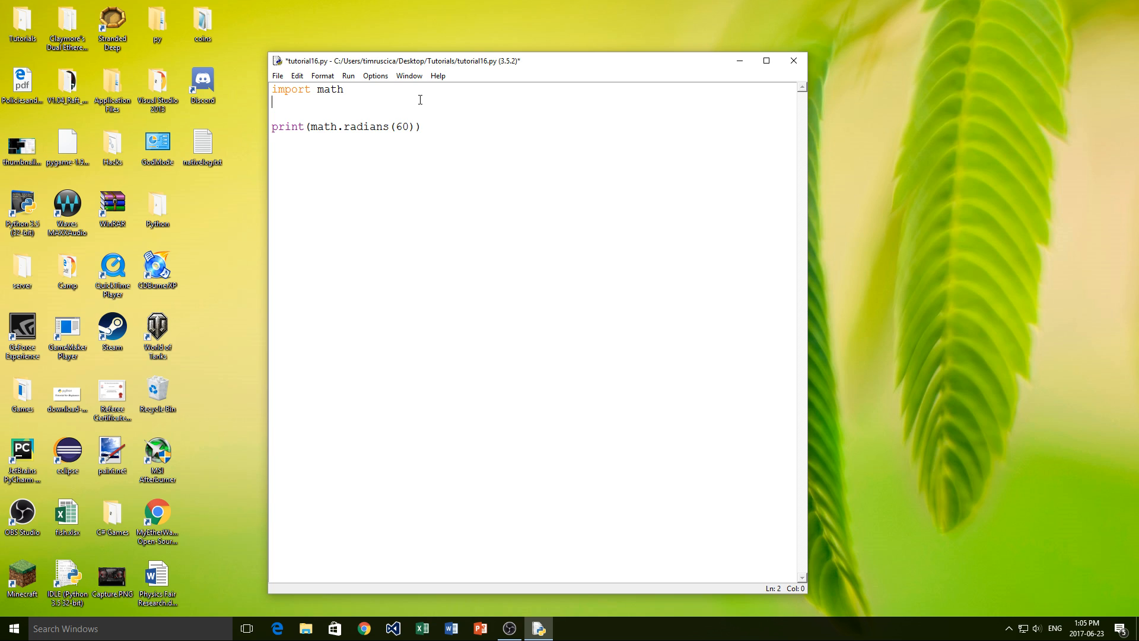
- Type import myModule on the line below import math
text(import)
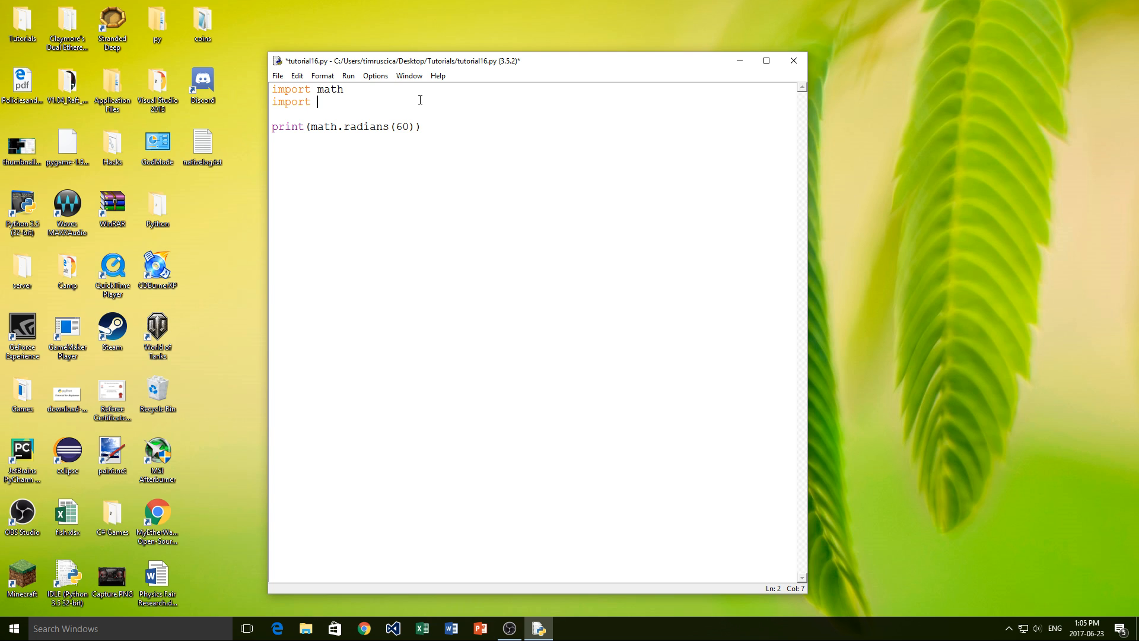
text(myModu)
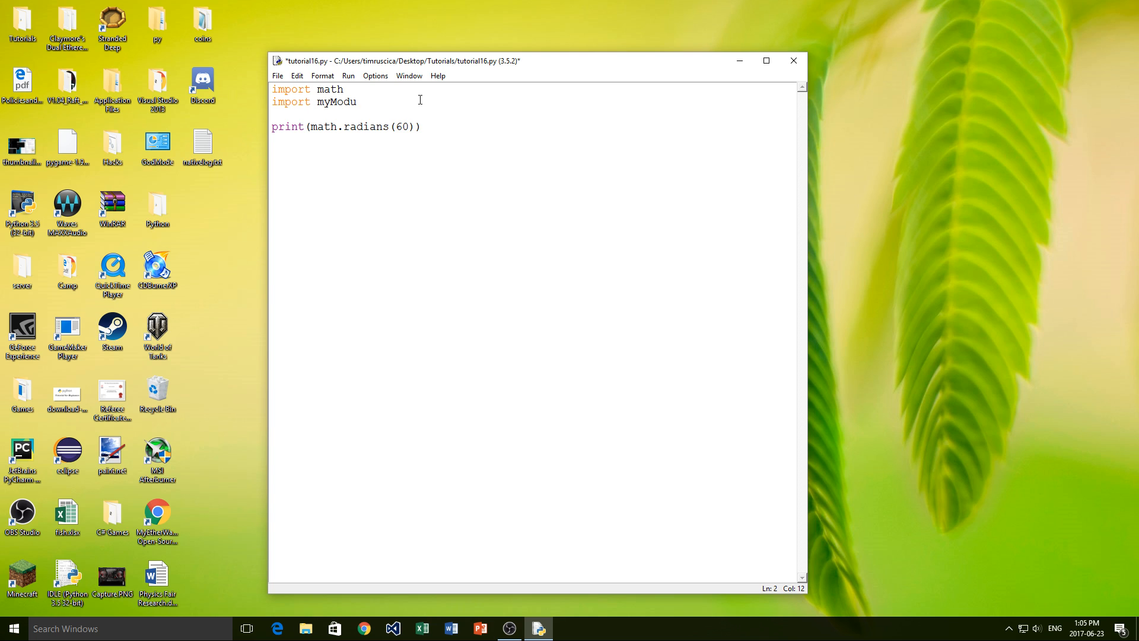
text(le)
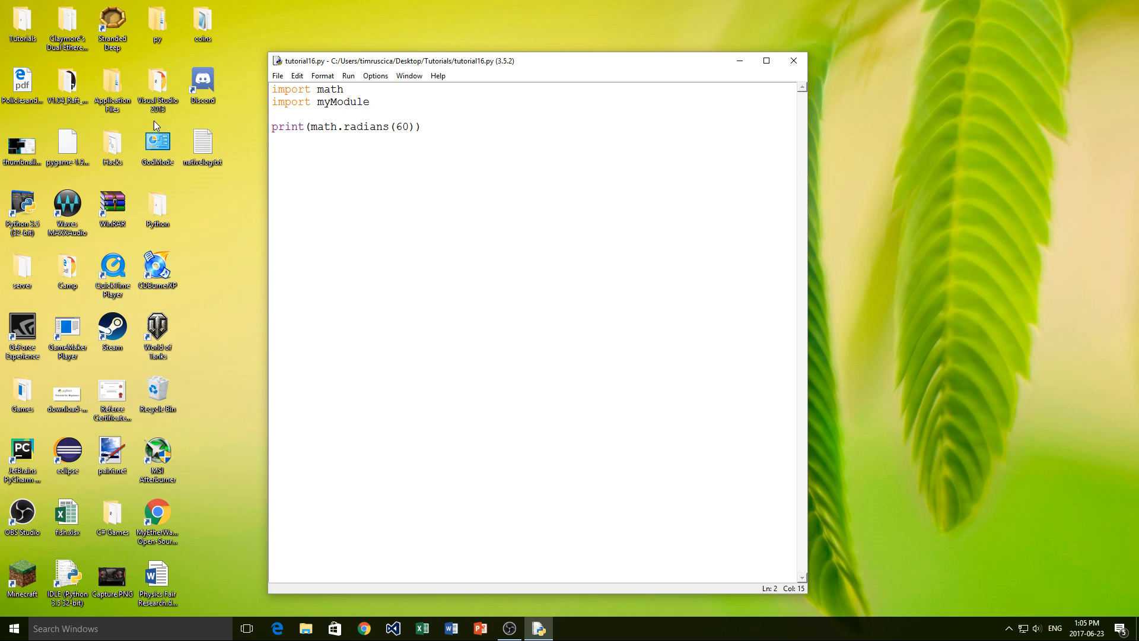
- Check the Tutorials folder's files in File Explorer via the taskbar
click(304, 628)
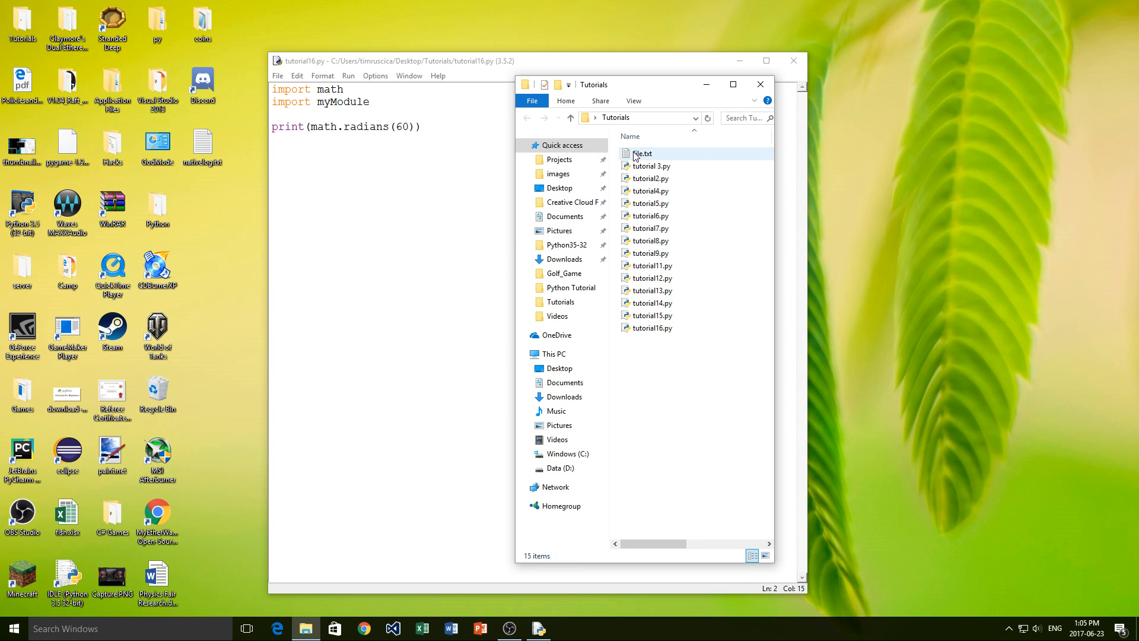
click(656, 343)
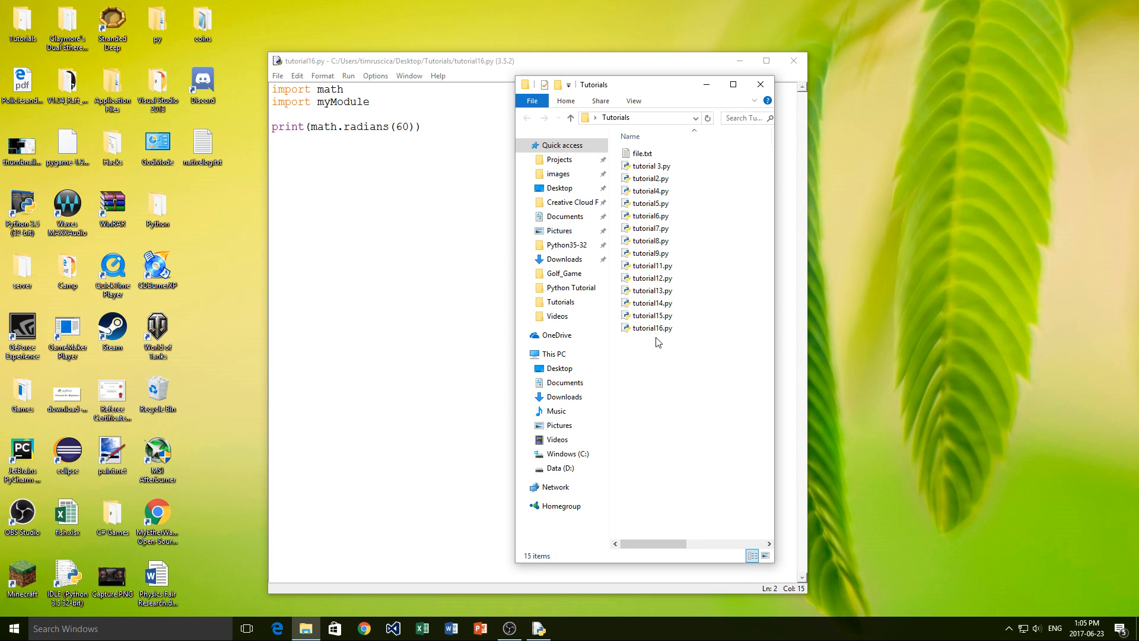
click(759, 83)
text(my)
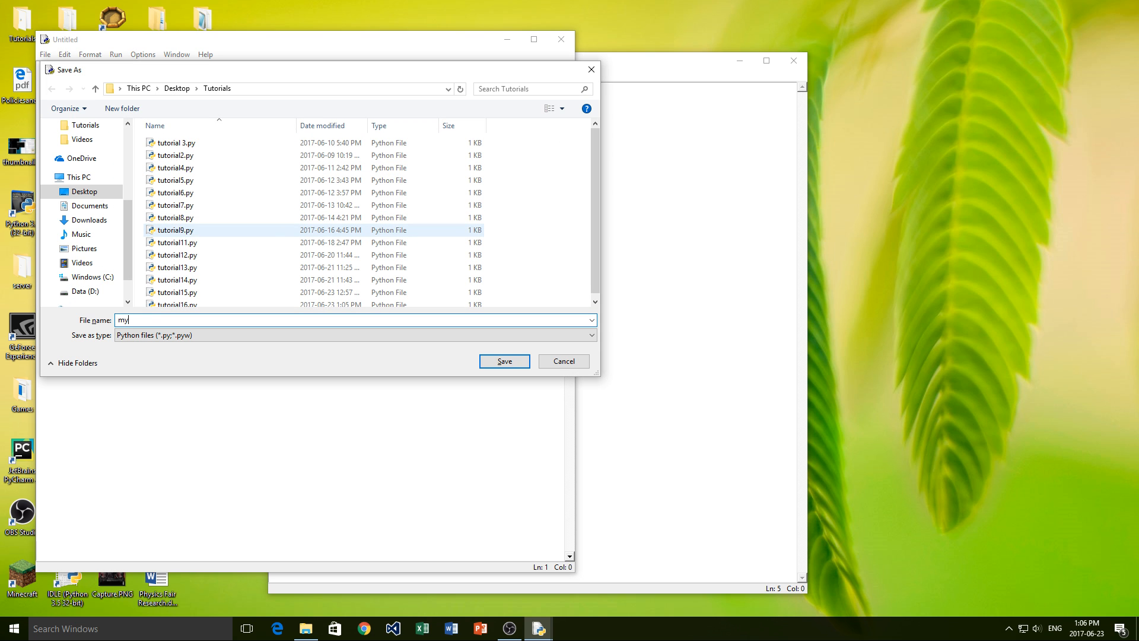
- Finish the file name as myModule and save it in Tutorials
text(Module)
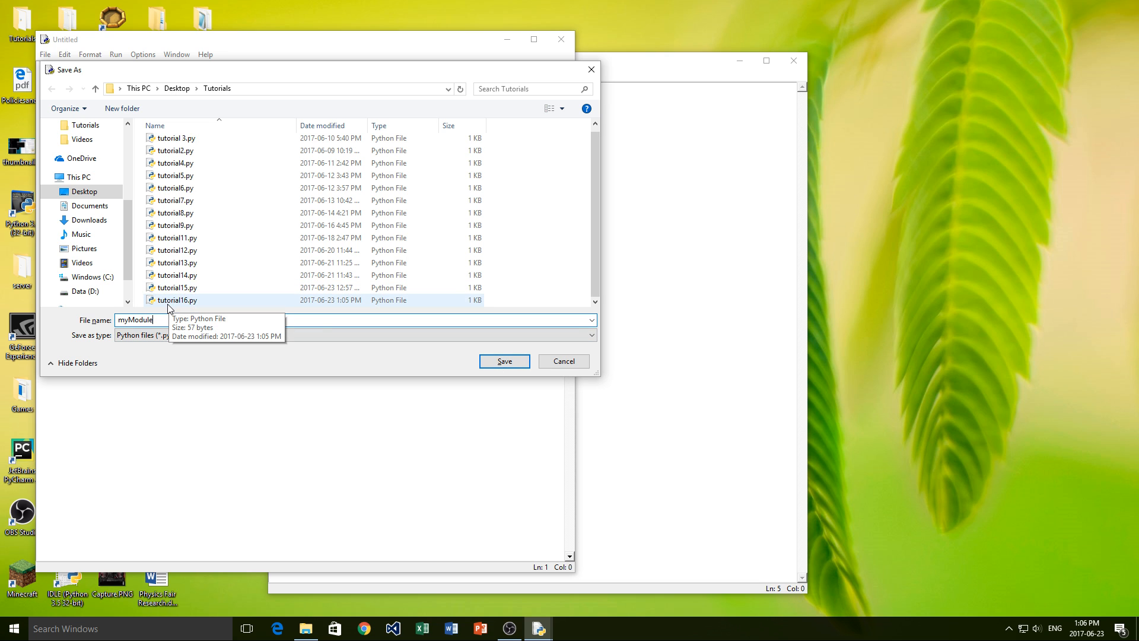
click(503, 361)
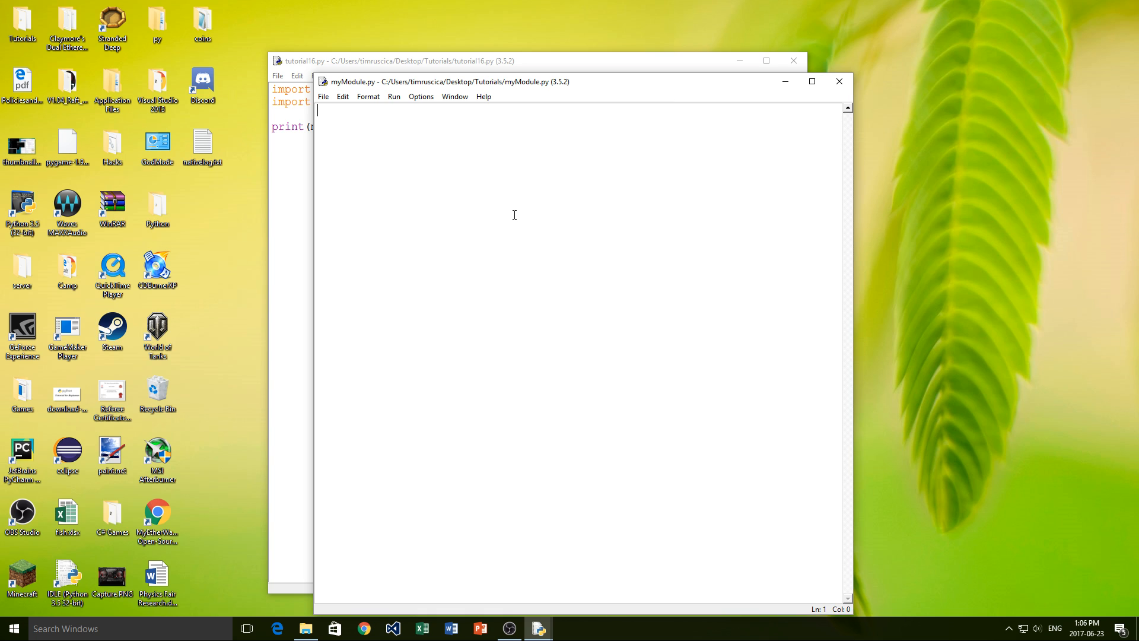
- Write def myFunc(x): with return x + 5 in myModule.py
text(def)
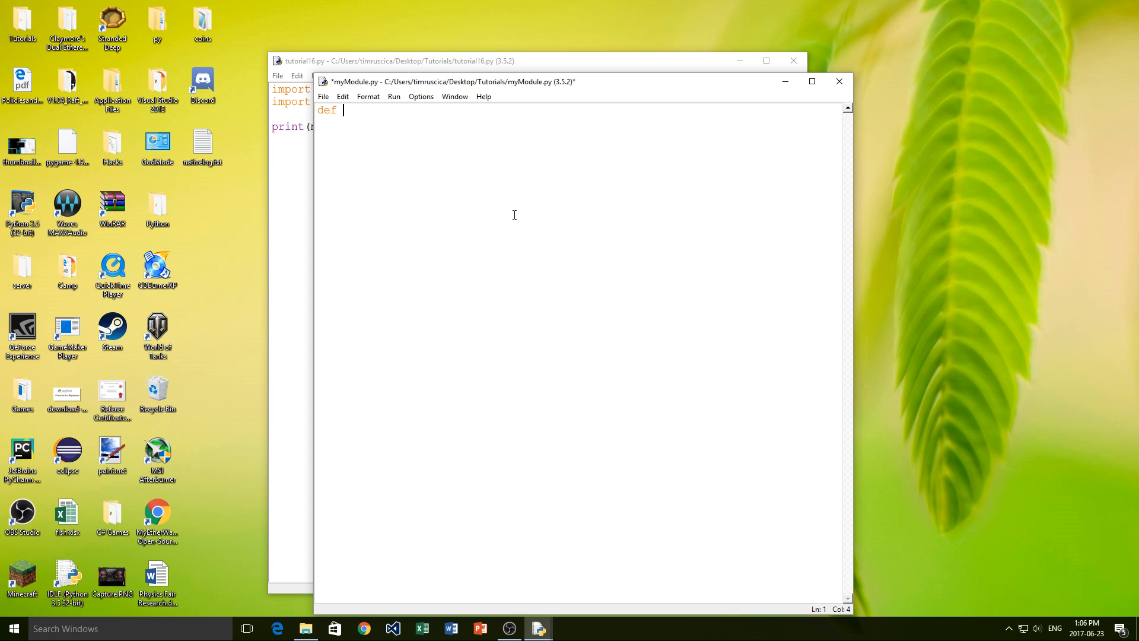
text(myFu)
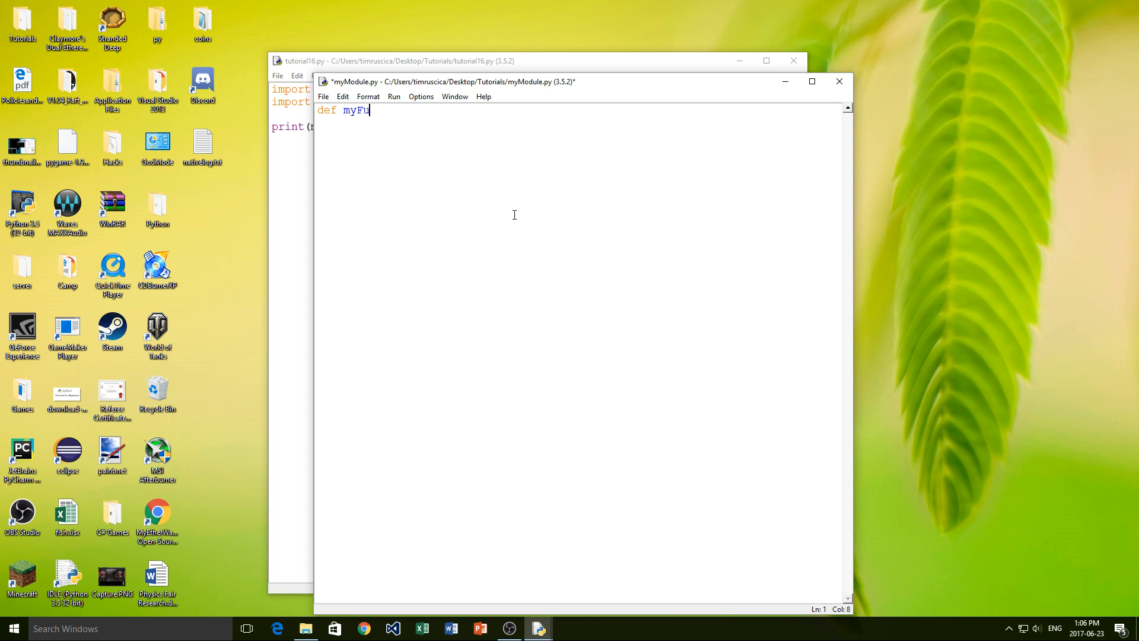
text(nc())
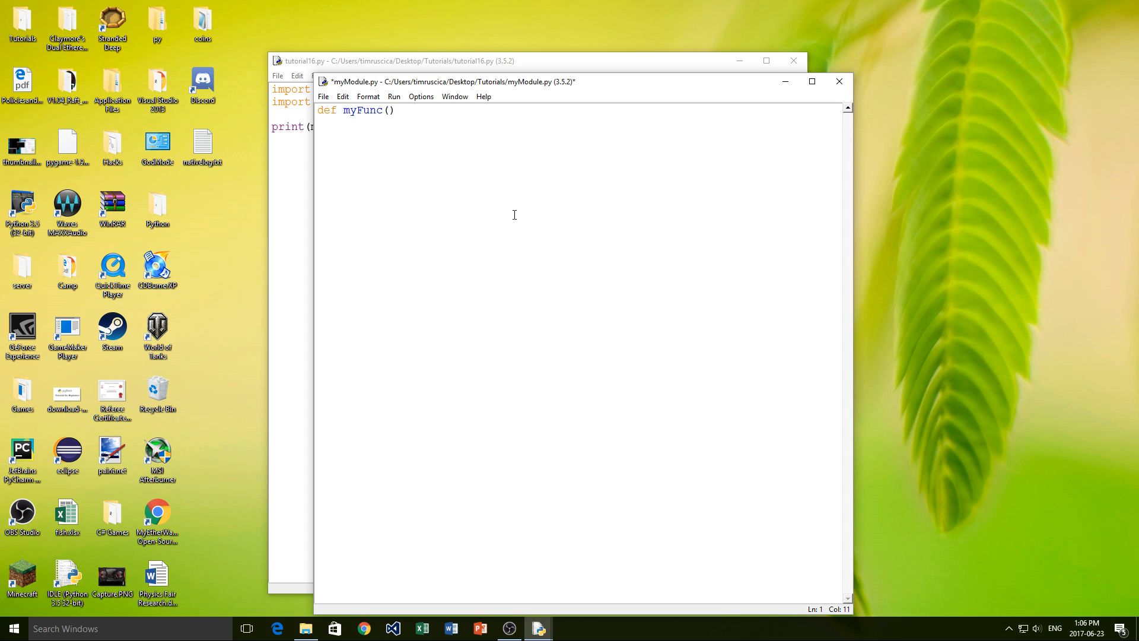
text(x):)
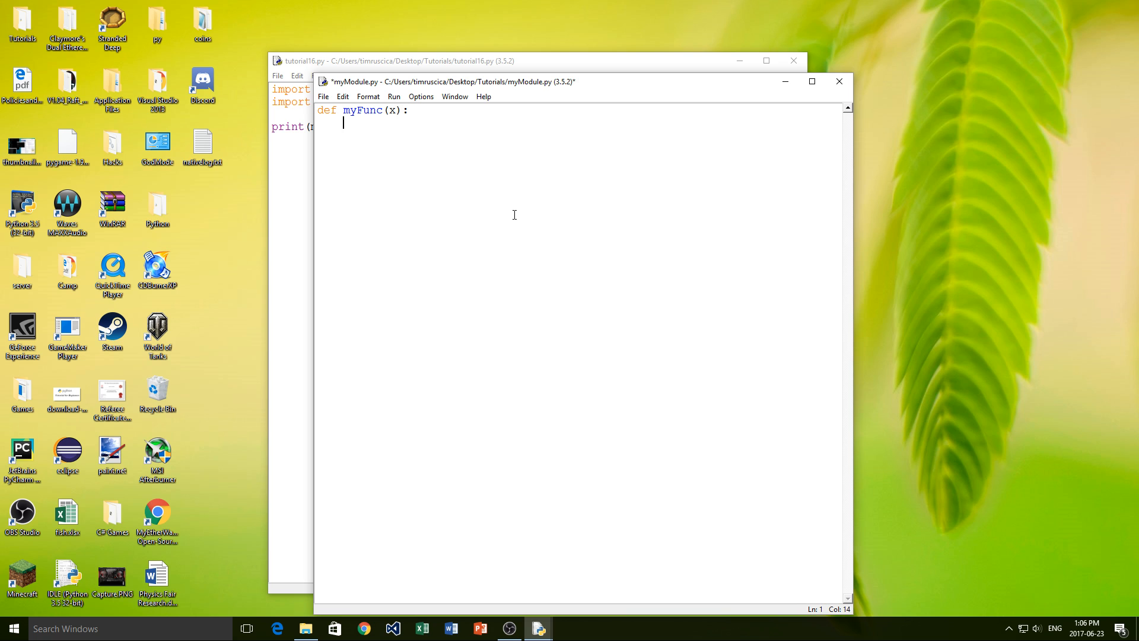
text(return)
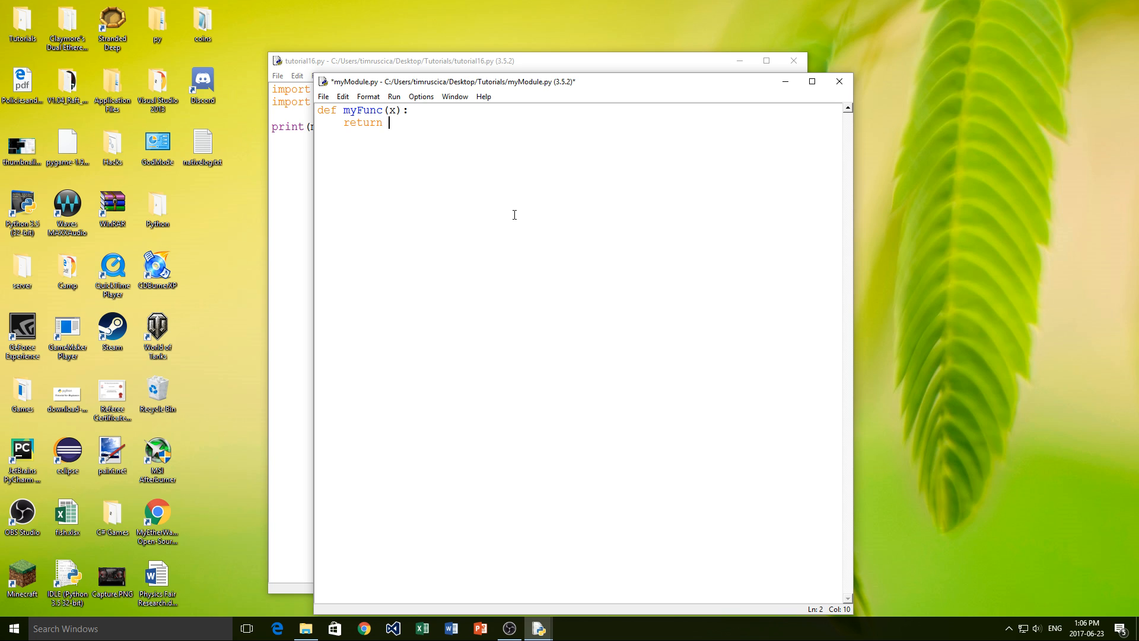
text(x + 5)
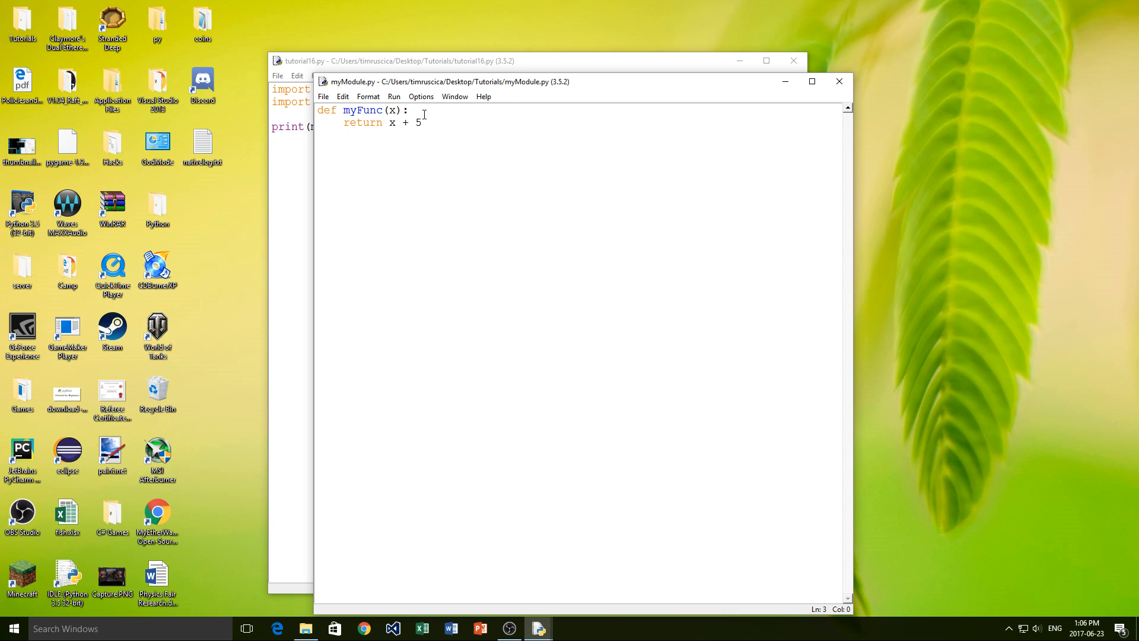
mouse_move(326, 173)
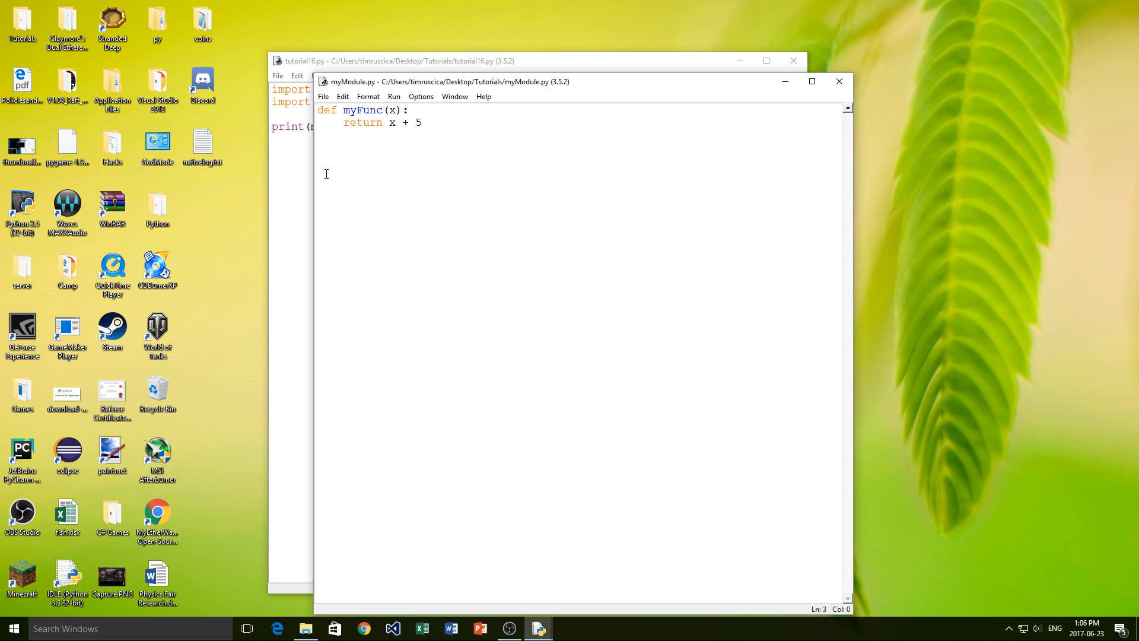
- Make tutorial16.py print myModule.myFunc(6) and run it, outputting 1.0471975511965976 and 11
click(399, 60)
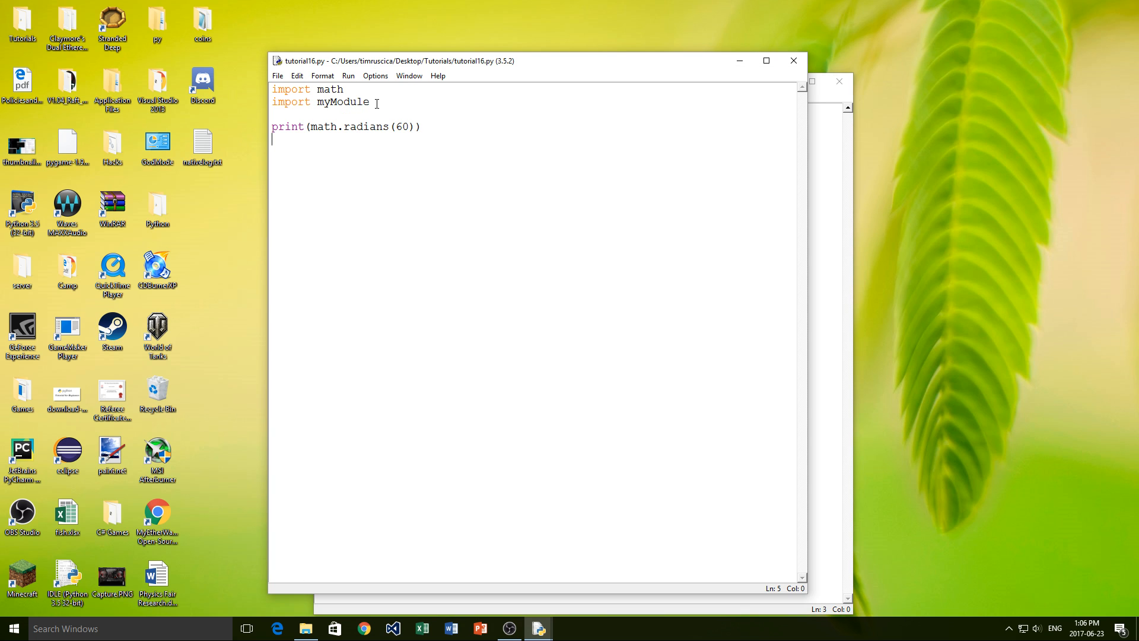
double_click(339, 101)
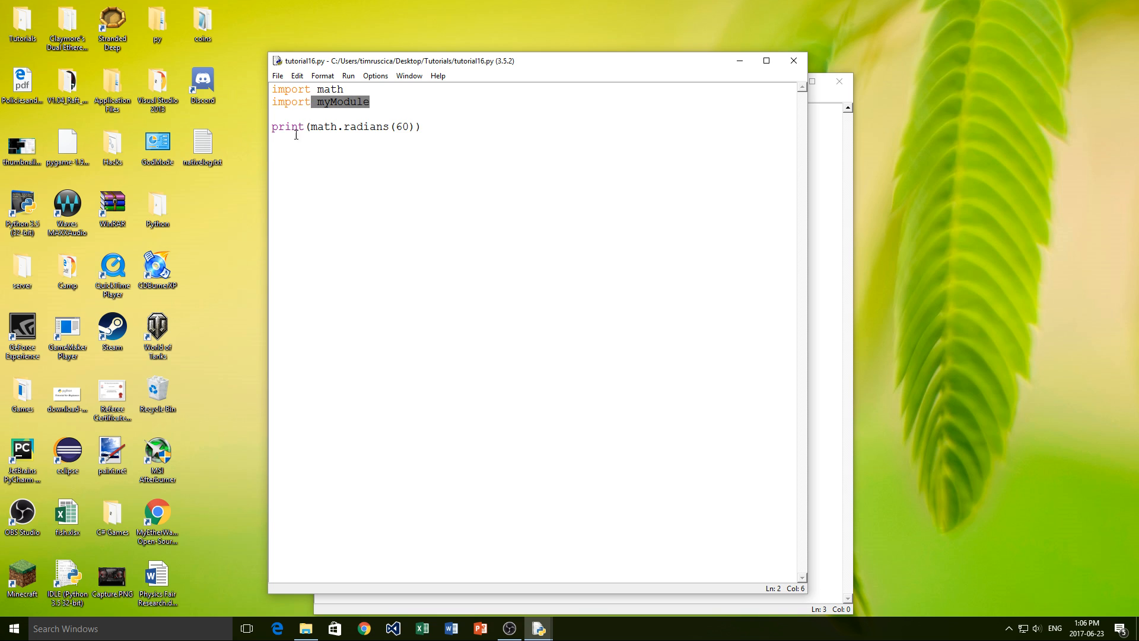
text(print)
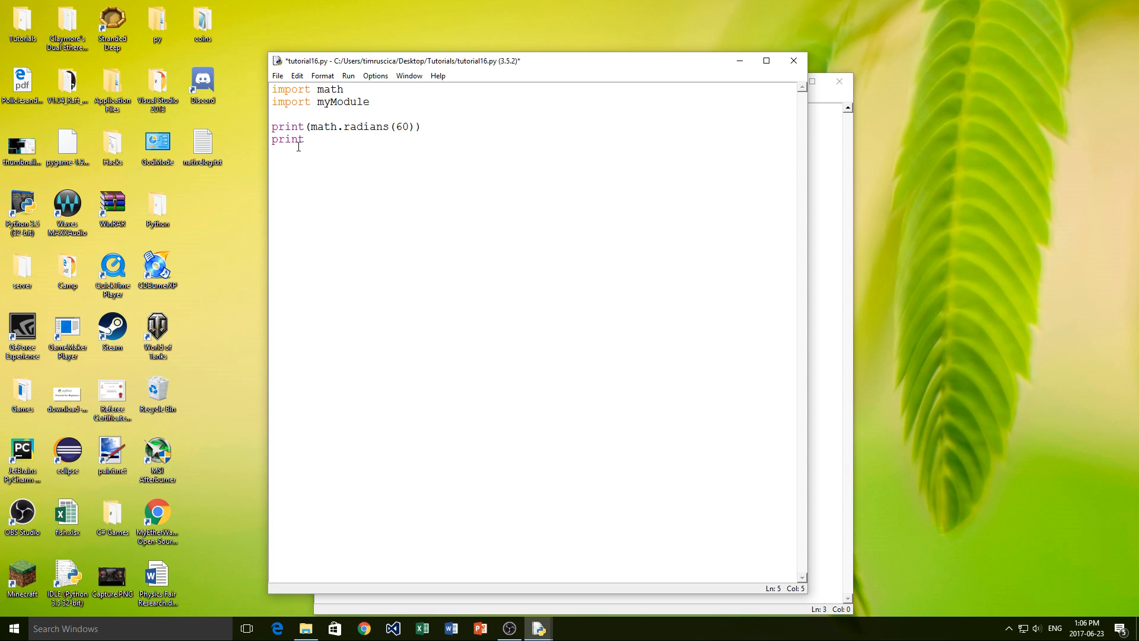
text((my))
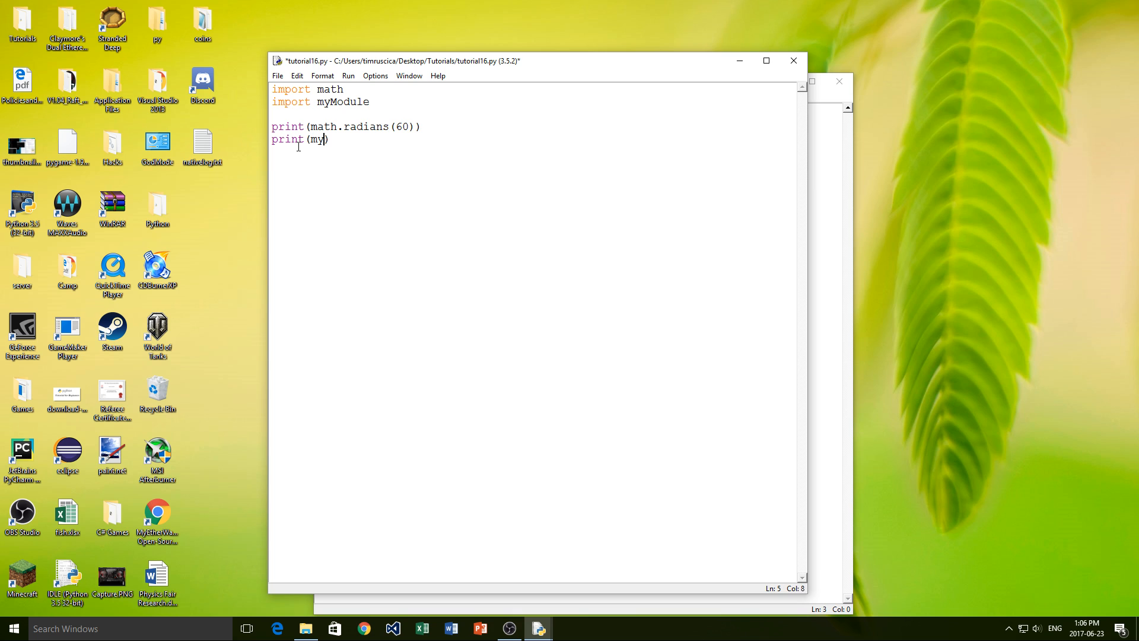
text(Module)
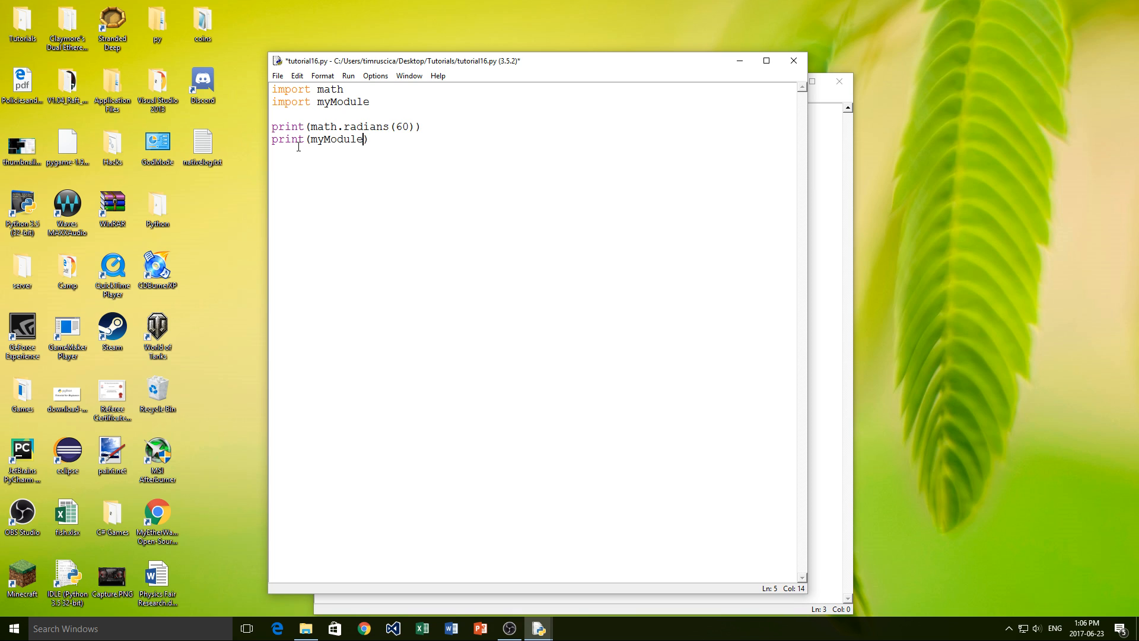
text(.myF)
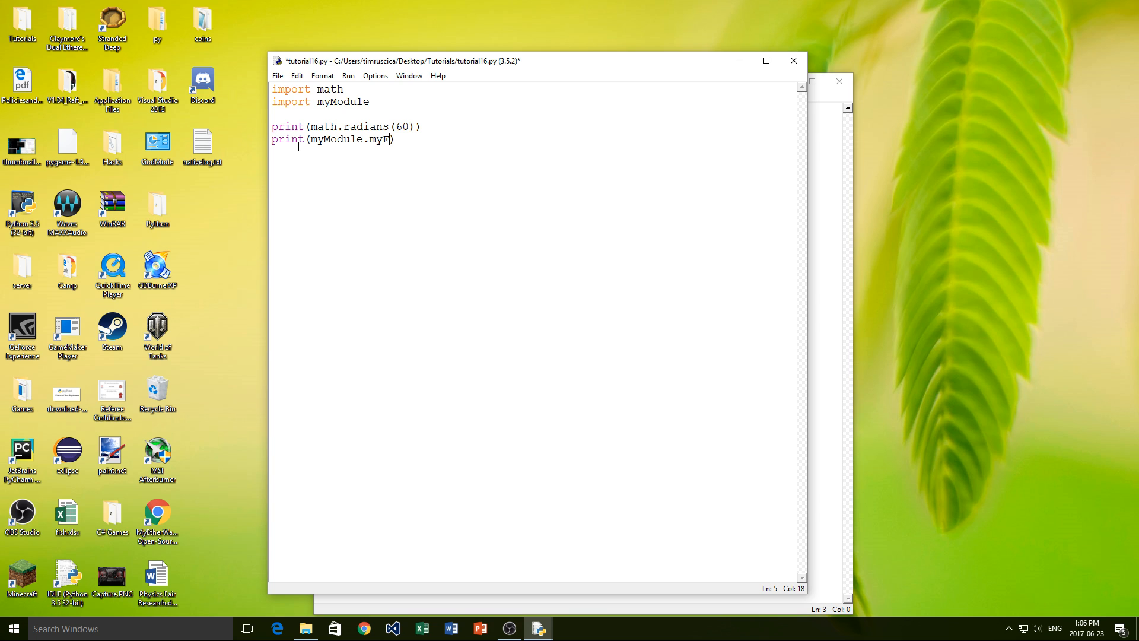
text(unc())
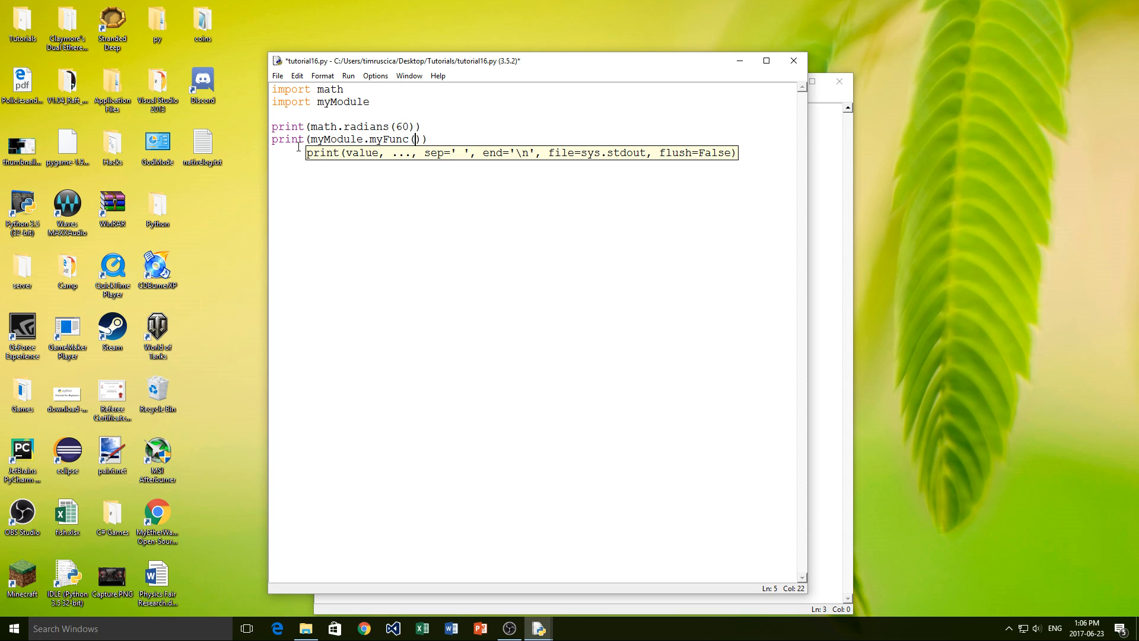
text(6)
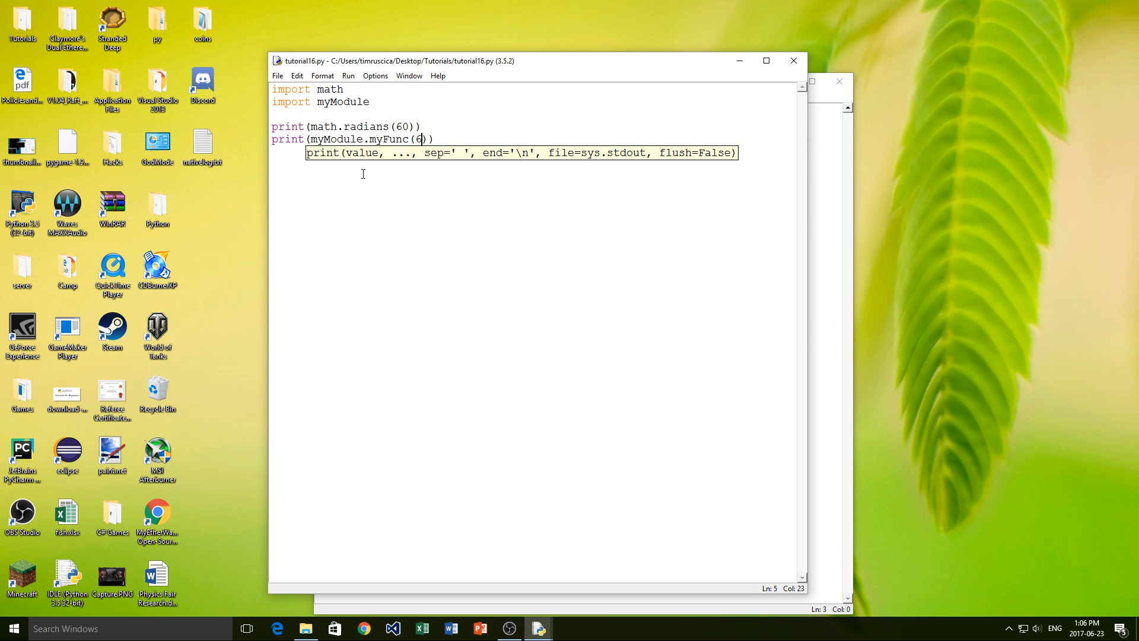
key(F5)
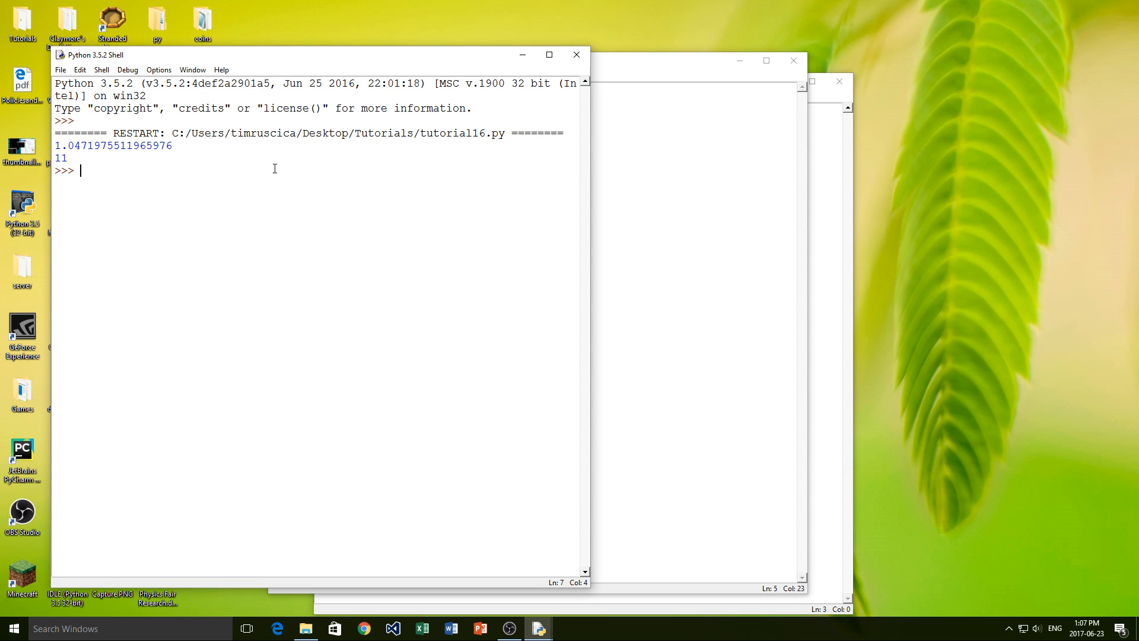
mouse_move(576, 55)
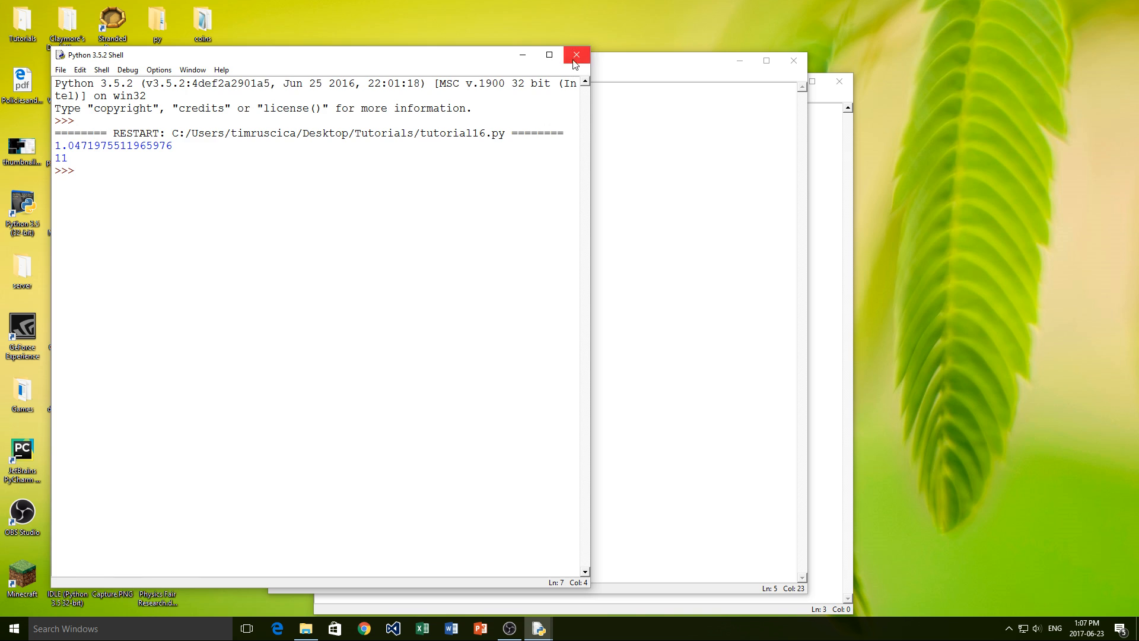
- Close the shell and add def anotherFunc(x): return x // 5 to myModule.py
click(576, 55)
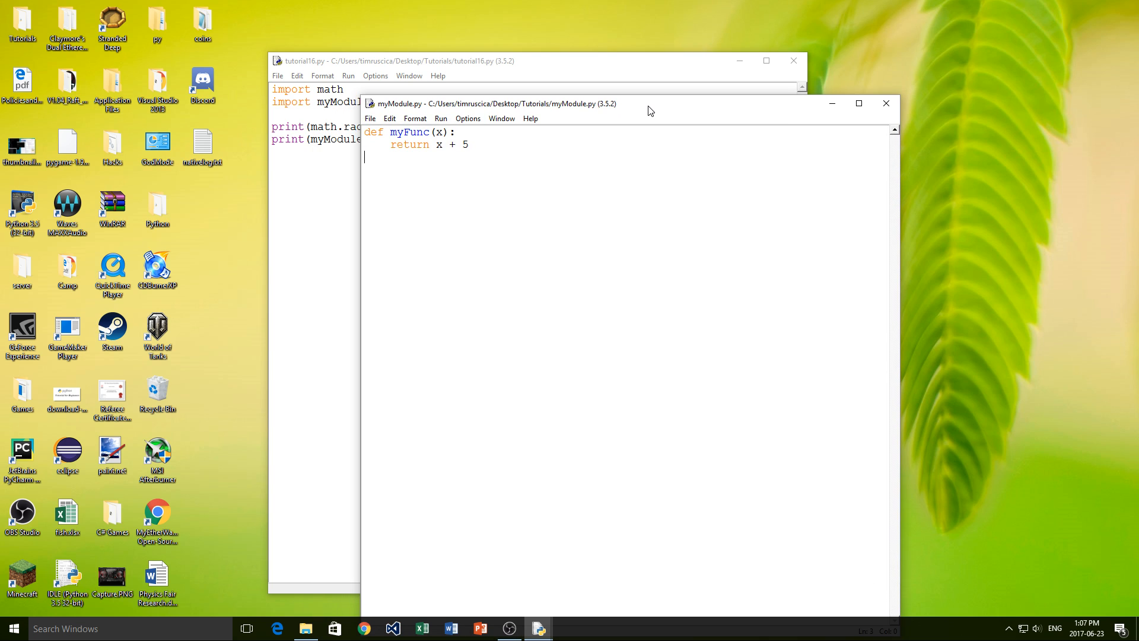
mouse_move(615, 123)
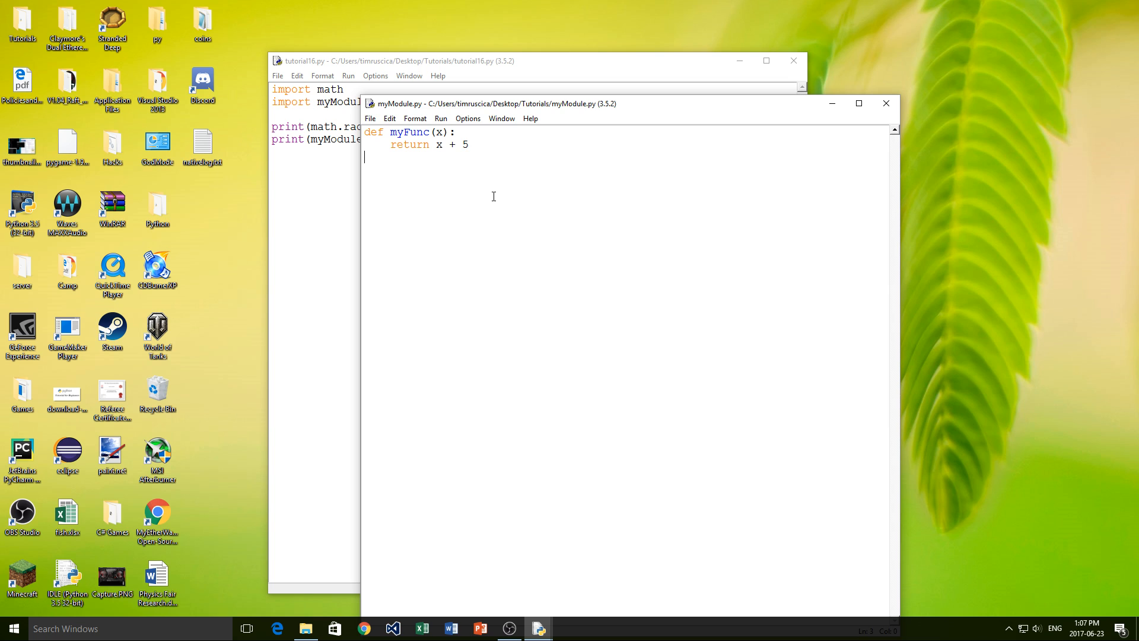
text(def)
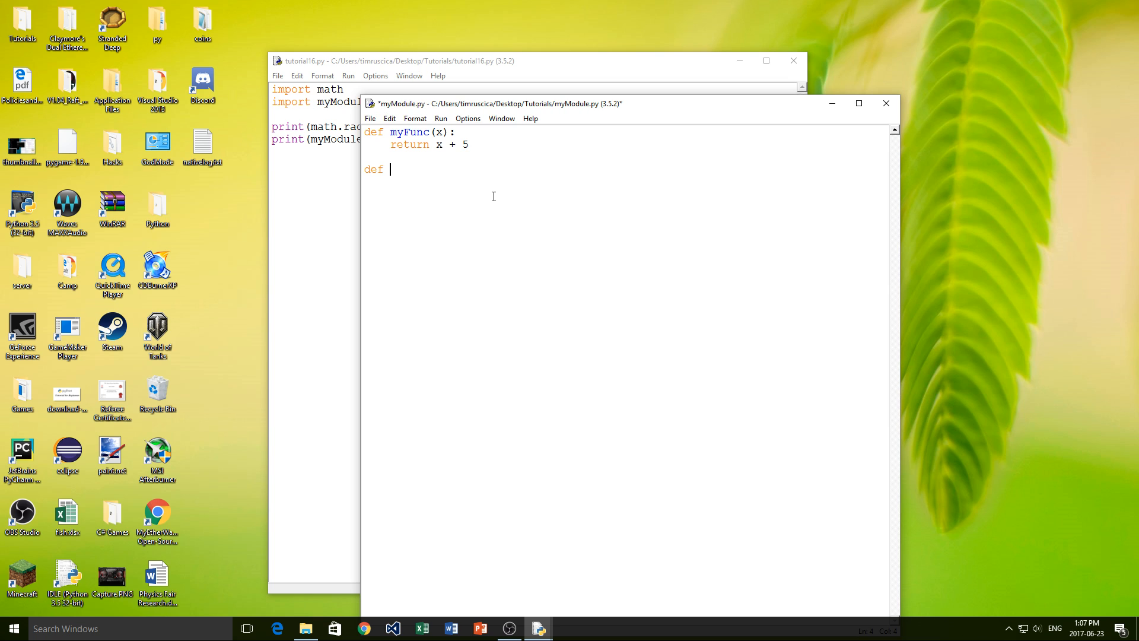
text(anotherFunc()
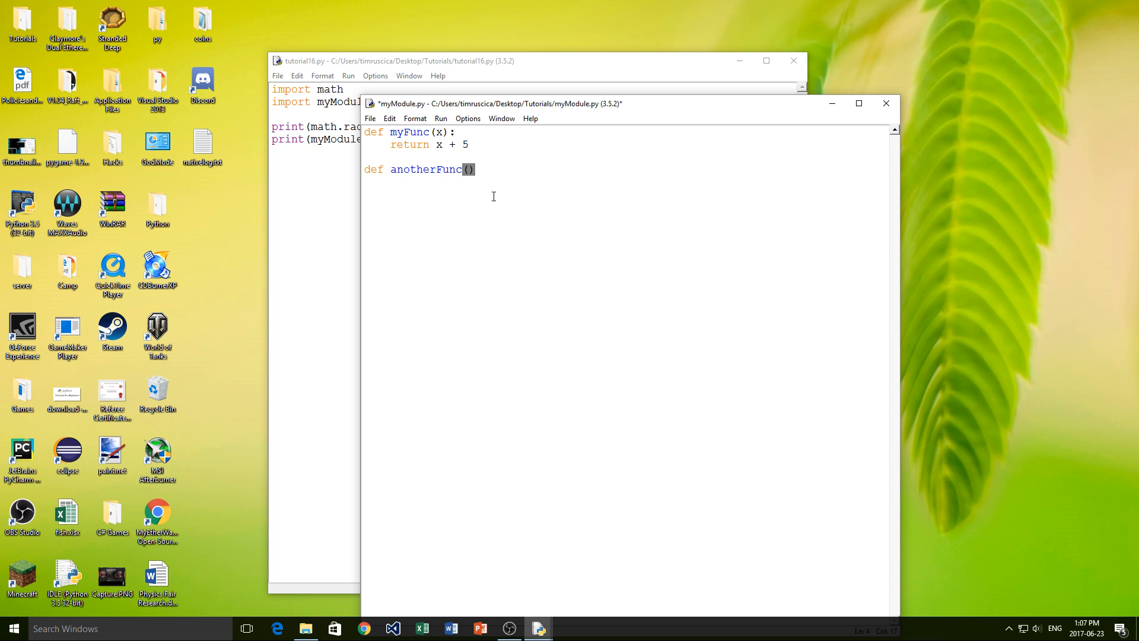
text(x):)
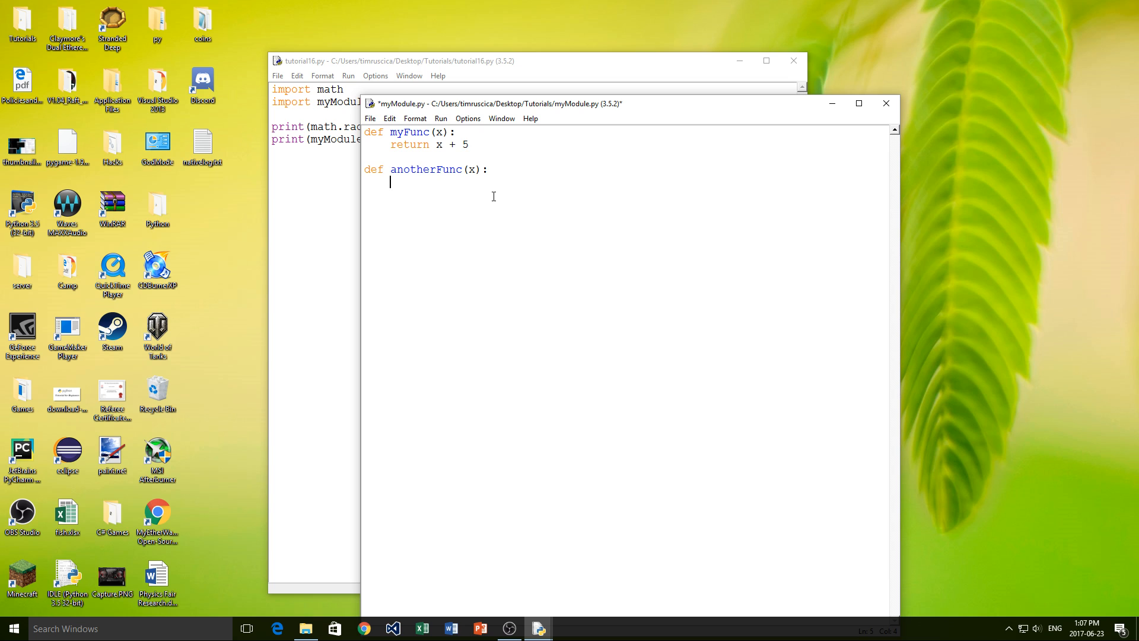
text(return x)
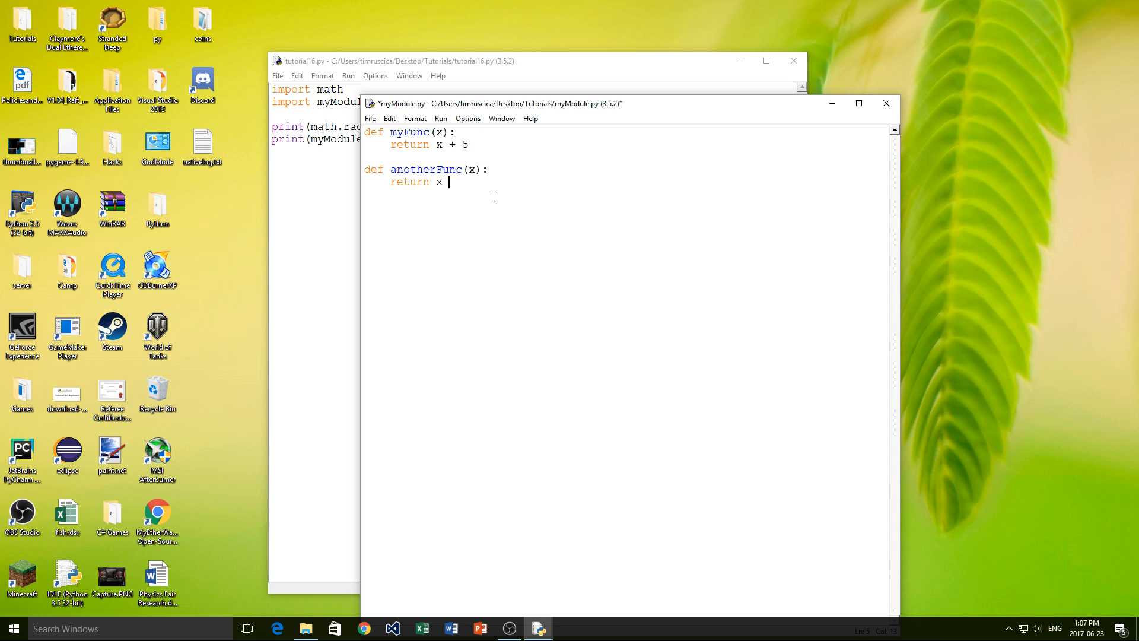
text(// 5)
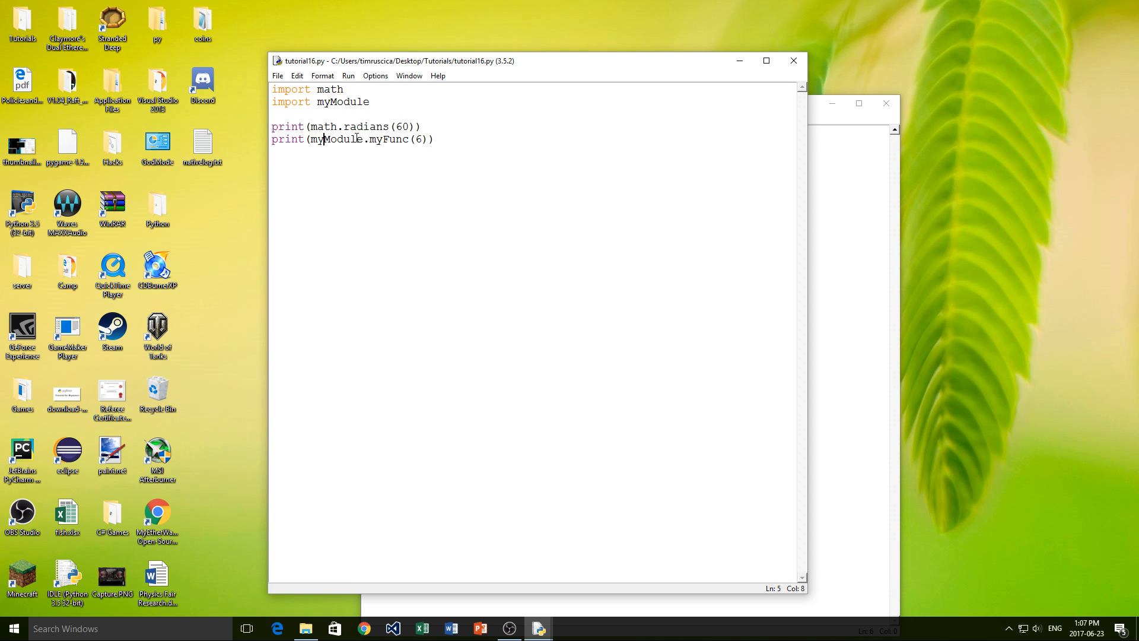
- Change tutorial16.py's print line from myFunc(6) to myModule.anotherFunc(1090291)
text(mFunc)
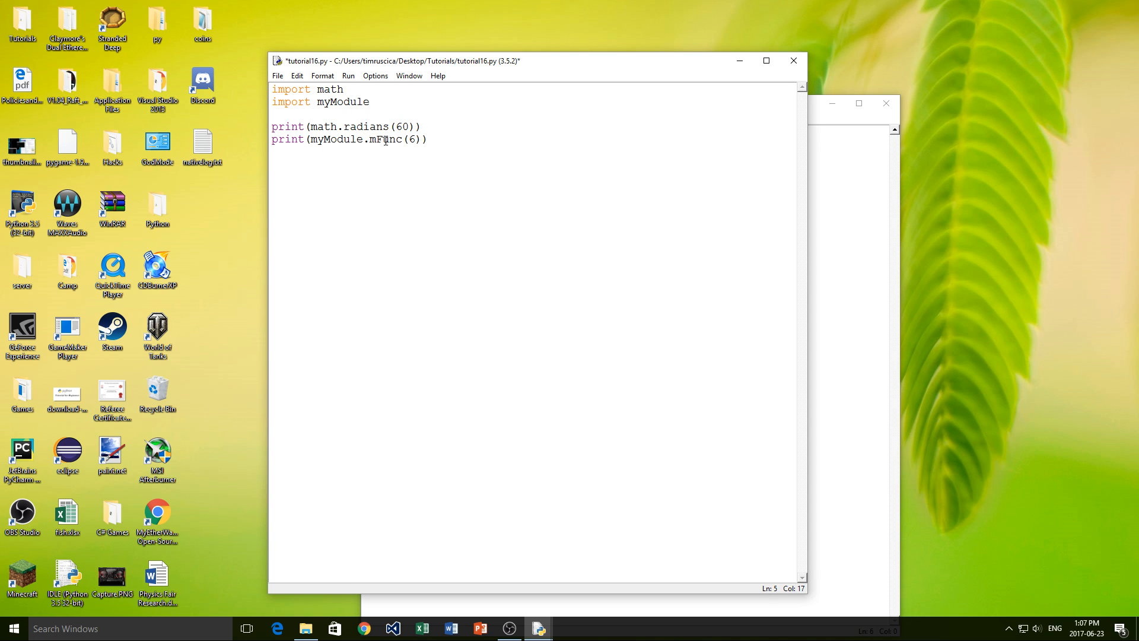
text(anotherFunc)
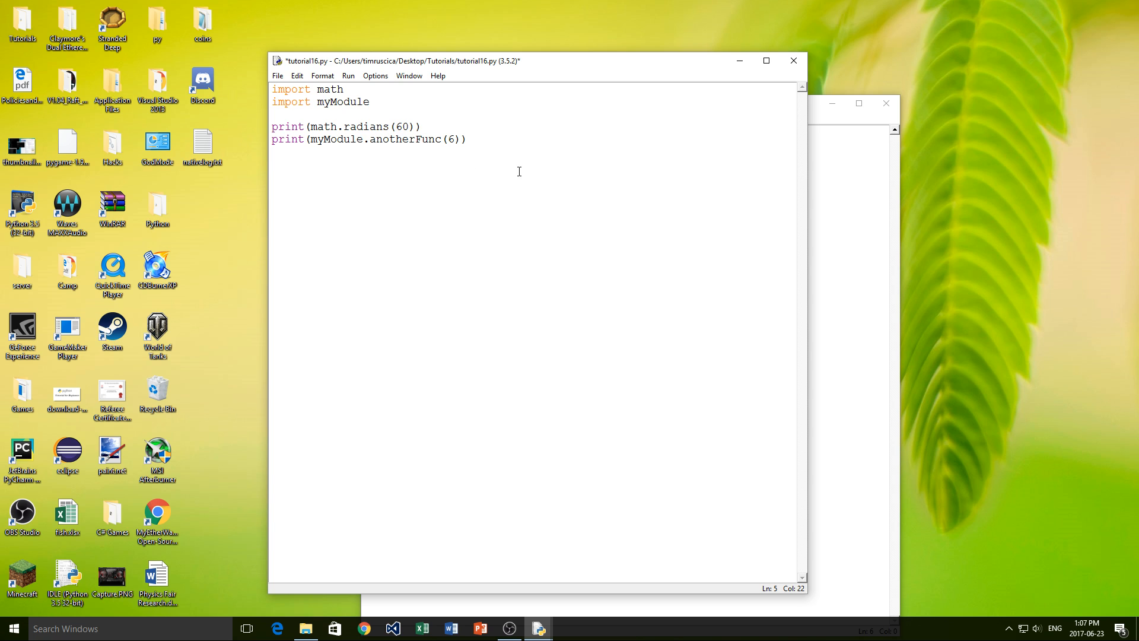
text(1090291)
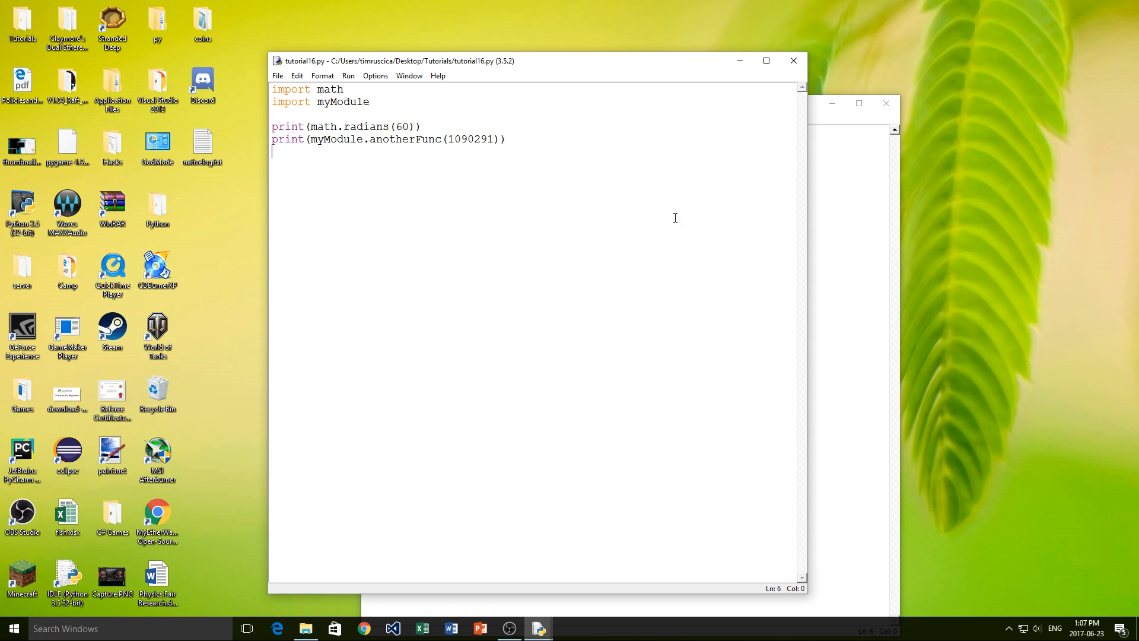
mouse_move(867, 213)
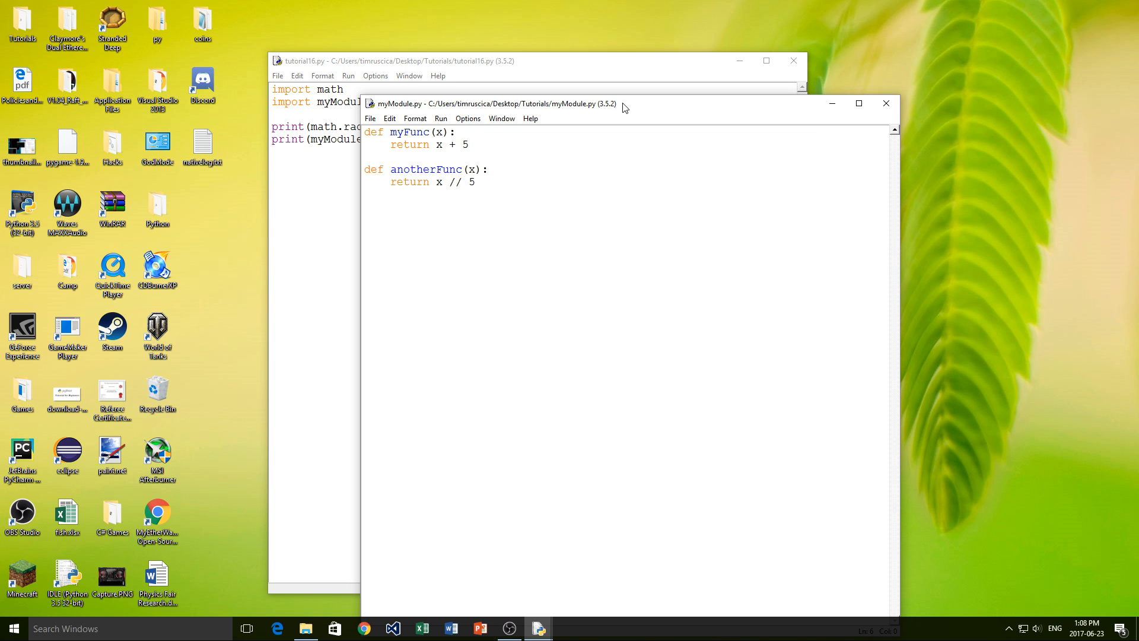
- Drag the myModule.py window aside and bring tutorial16.py to the front
drag(508, 104, 508, 72)
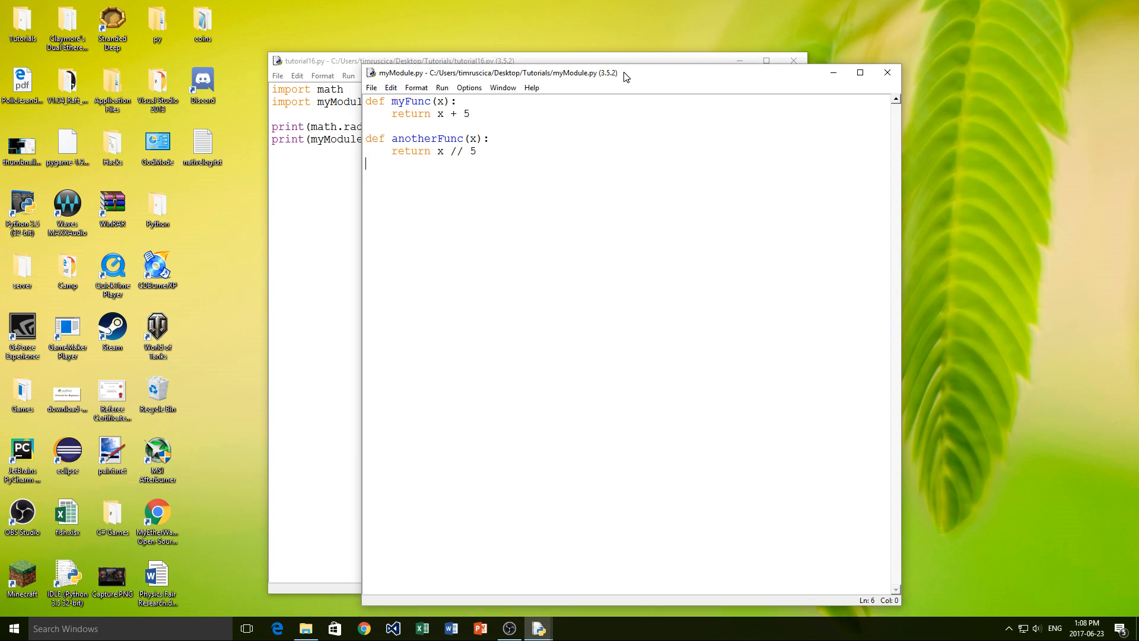
drag(625, 72, 624, 57)
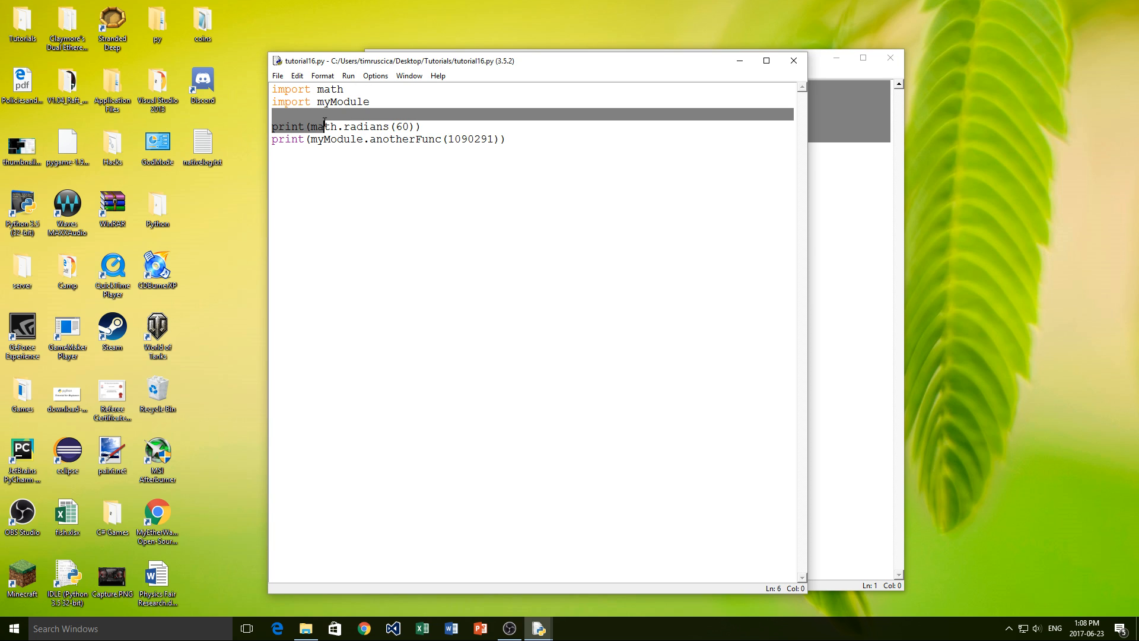
click(369, 102)
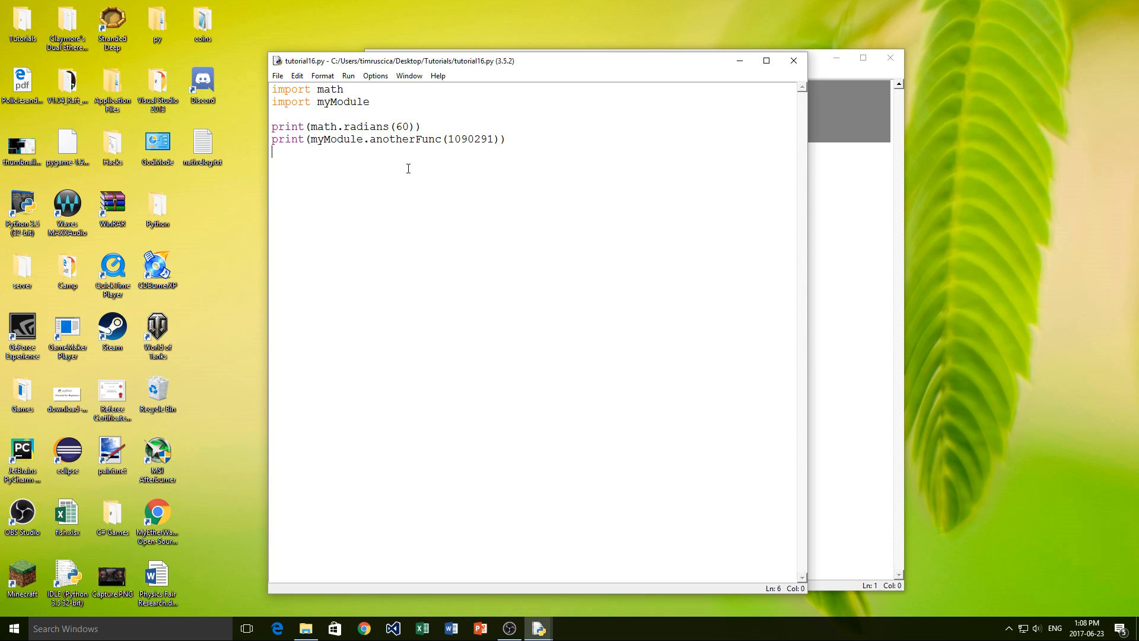
- Add import os and import pygame lines below import myModule
text(im)
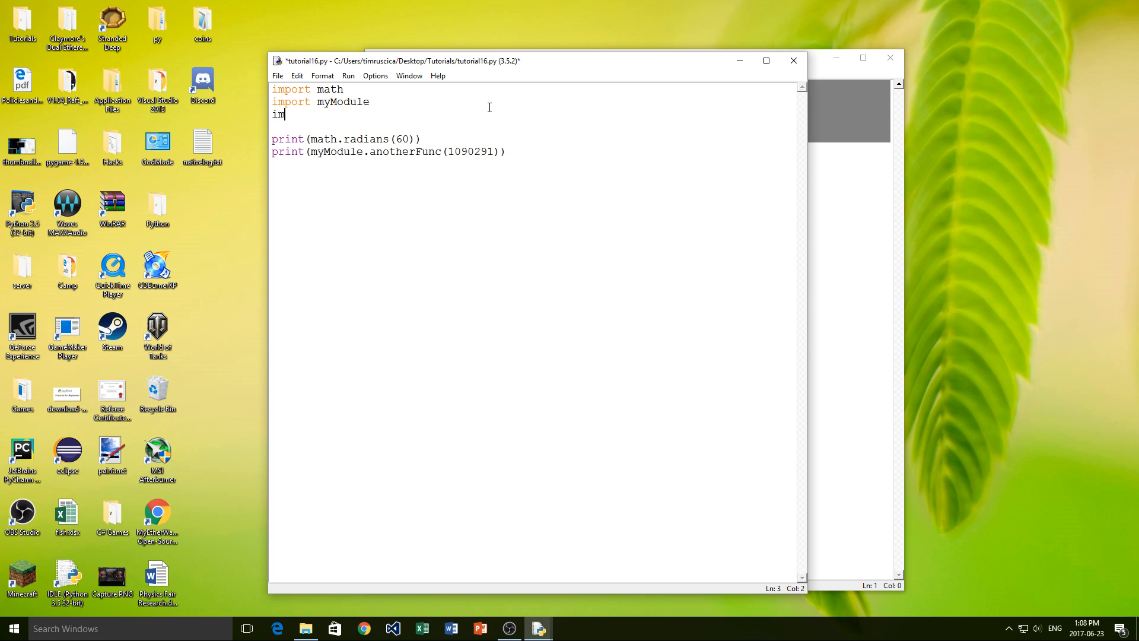
text(port os)
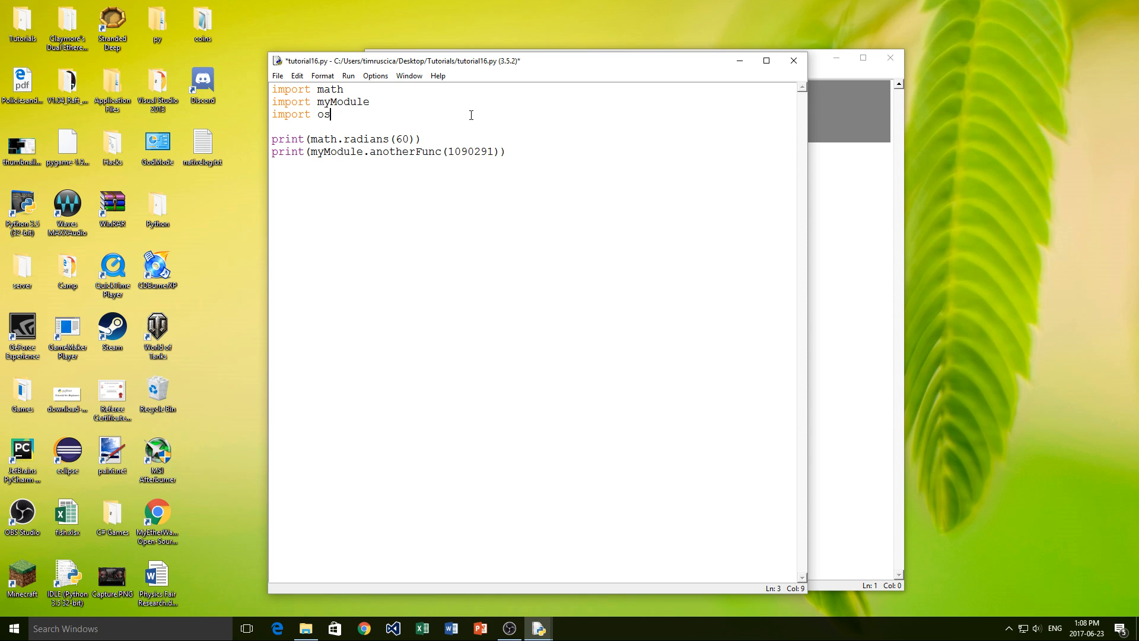
text(im)
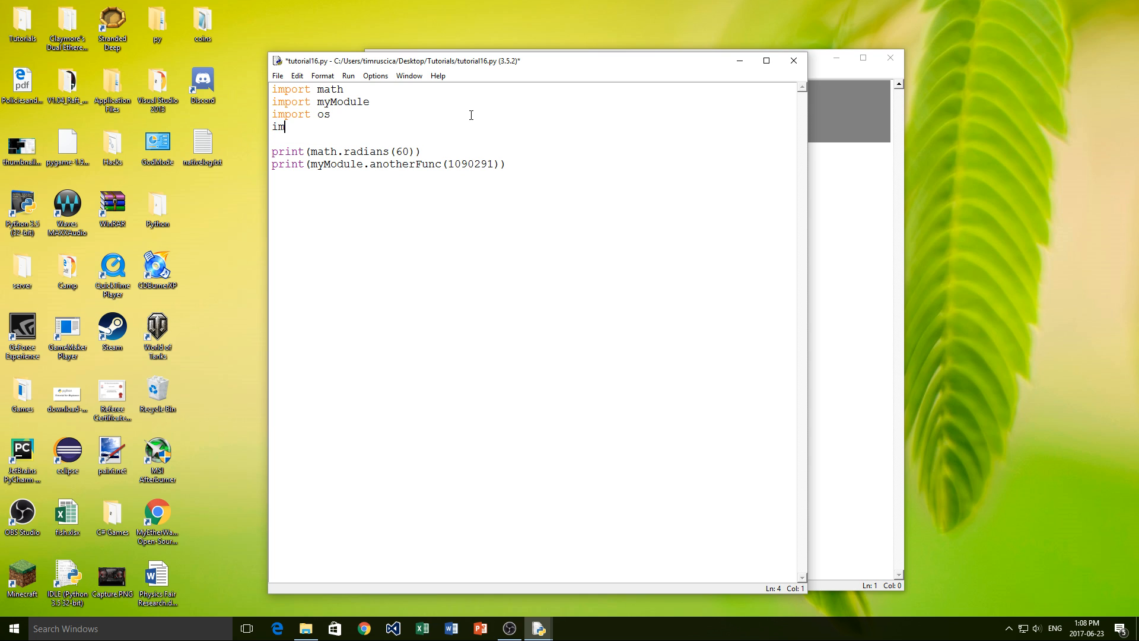
text(port pygam)
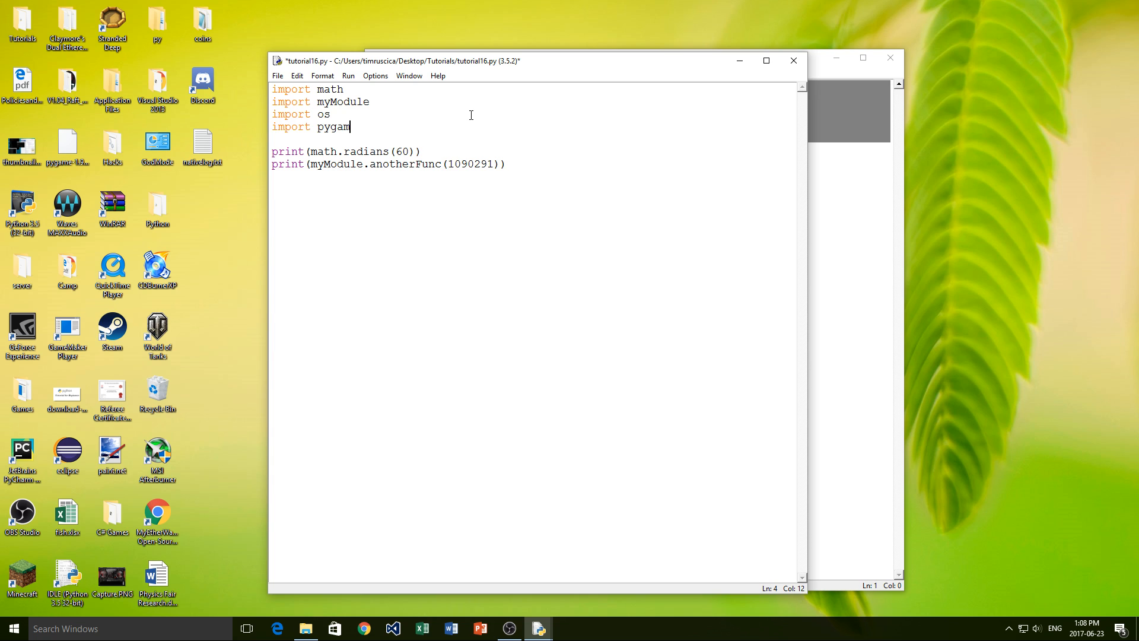
text(e)
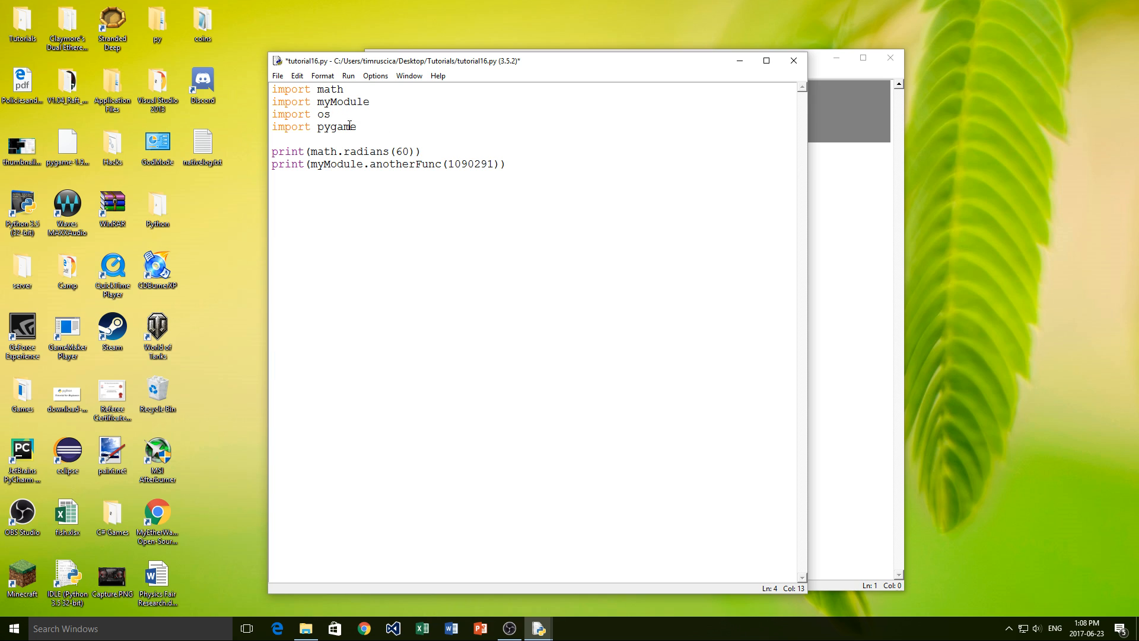